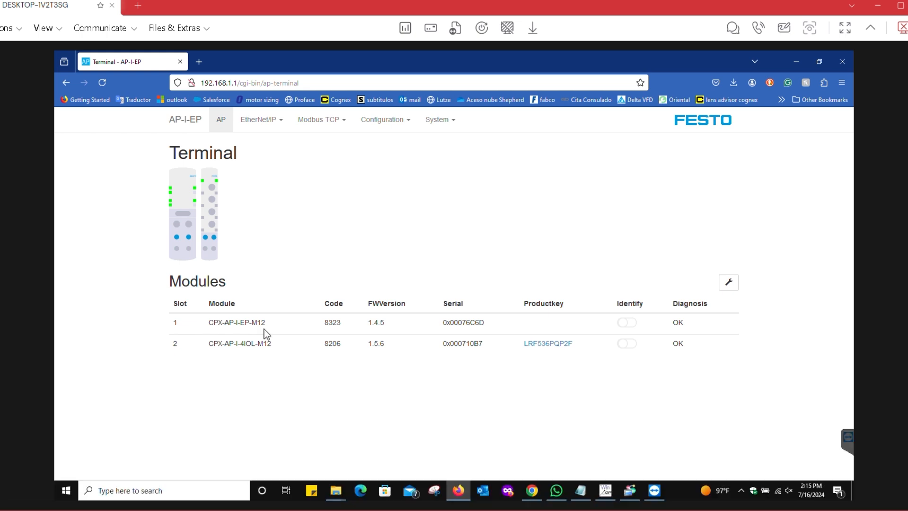
{"action": "mouse_move", "coordinate": [256, 337]}
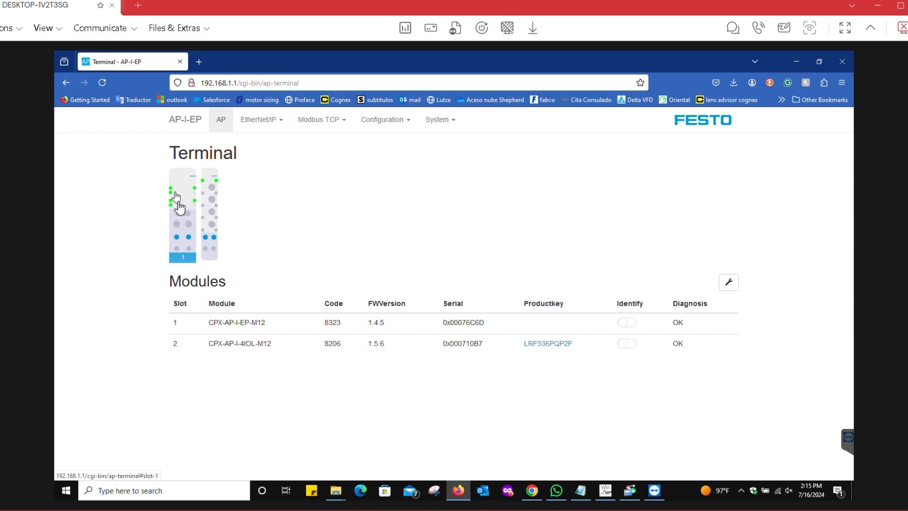
{"action": "mouse_move", "coordinate": [196, 197]}
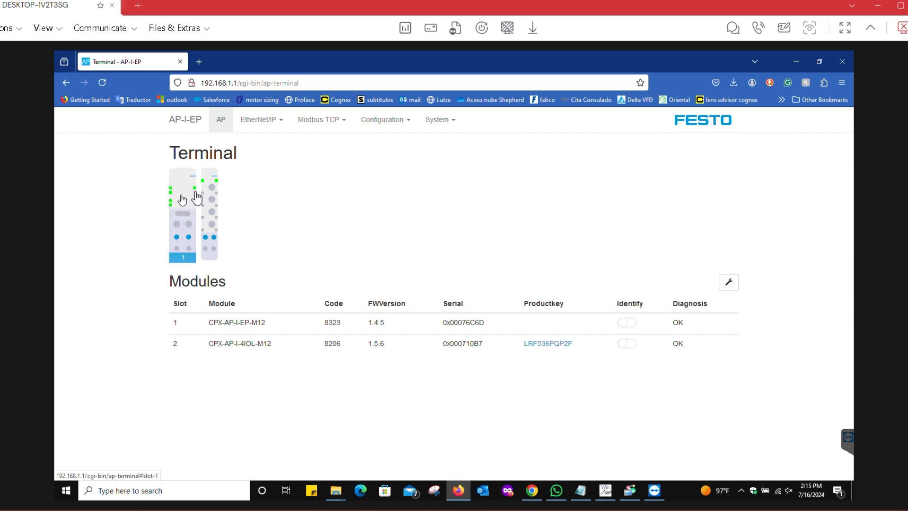
Expand the slot 2 CPX-AP-I-4IOL-M12 parameters: port 0 IOL_AUTOSTART, ports 1–3 deactivated
{"action": "left_click", "coordinate": [209, 209]}
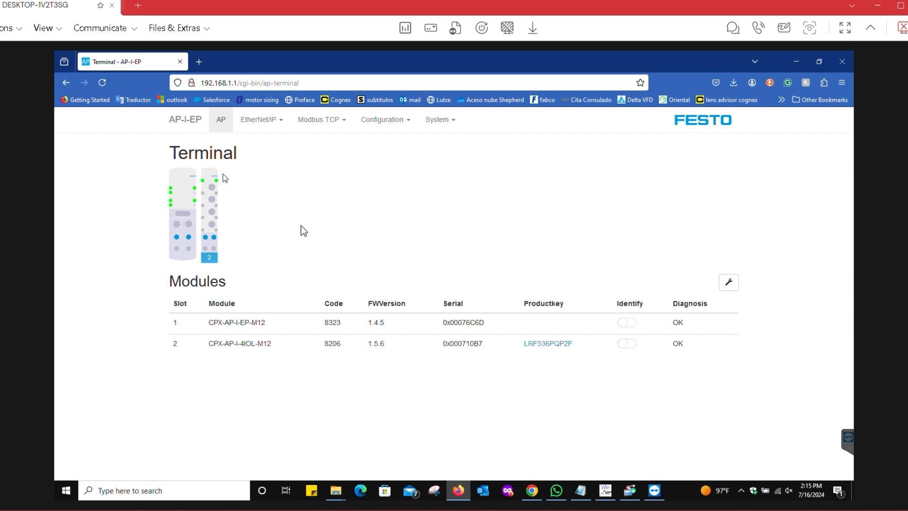
{"action": "mouse_move", "coordinate": [260, 352]}
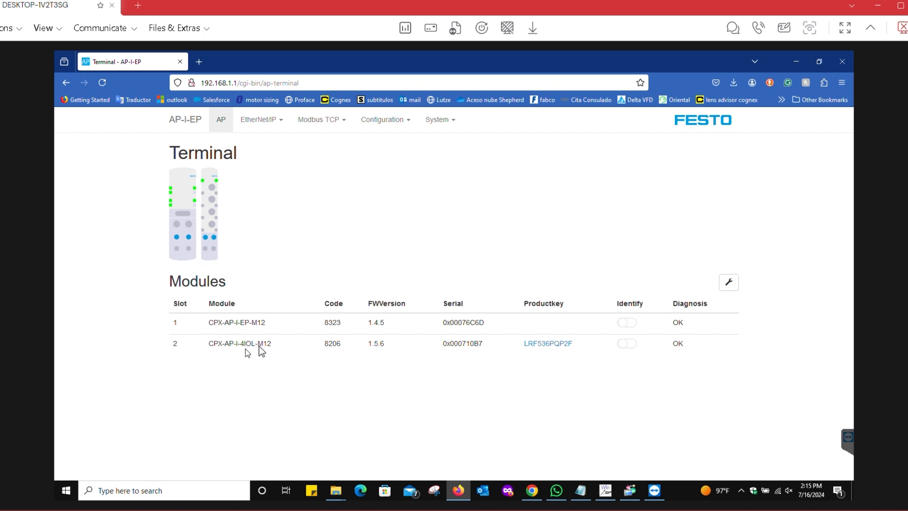
{"action": "left_click", "coordinate": [239, 343]}
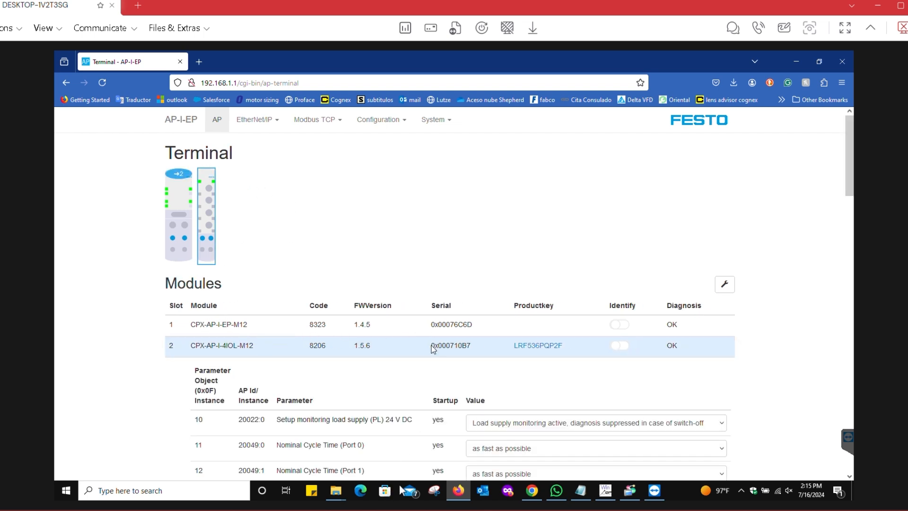
{"action": "mouse_move", "coordinate": [338, 369]}
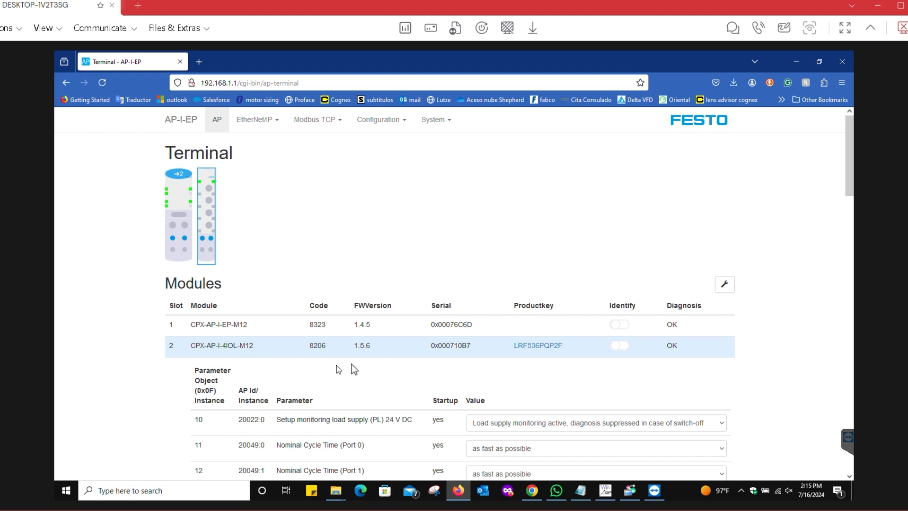
{"action": "mouse_move", "coordinate": [354, 368]}
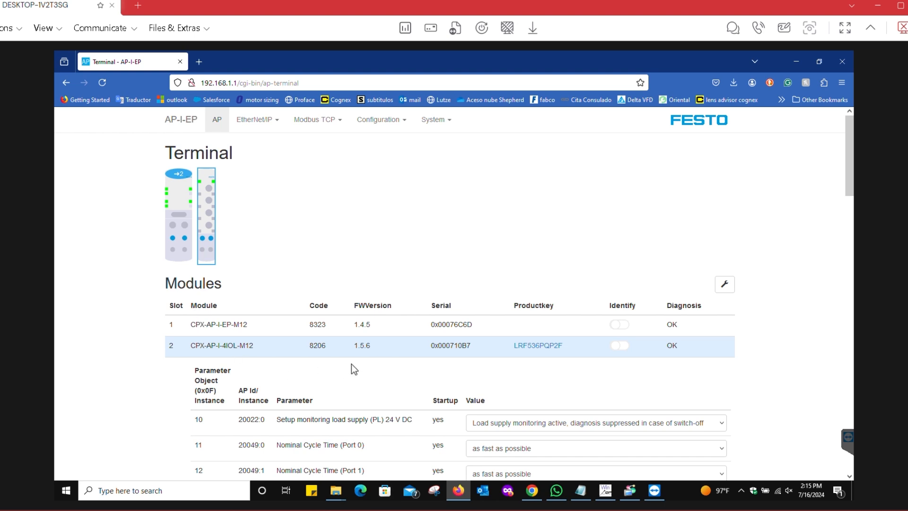
{"action": "mouse_move", "coordinate": [506, 375]}
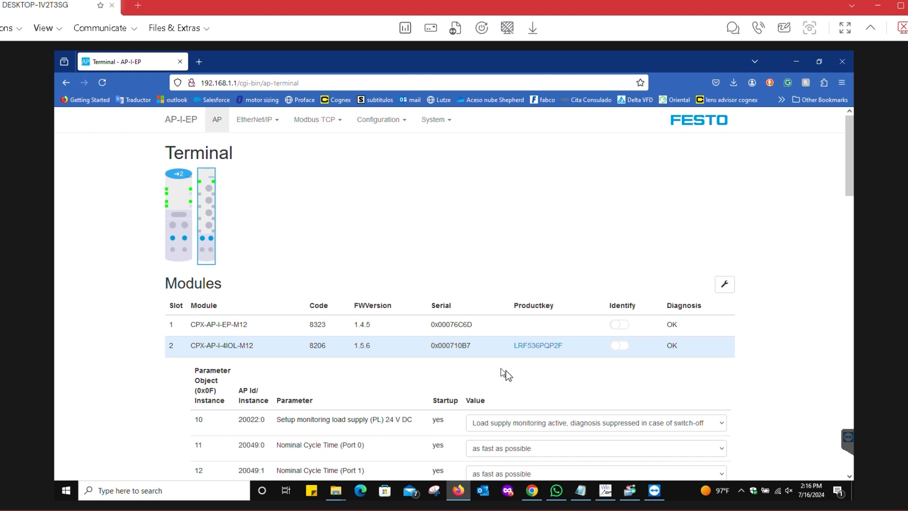
{"action": "scroll", "scroll_direction": "down", "scroll_amount": 3}
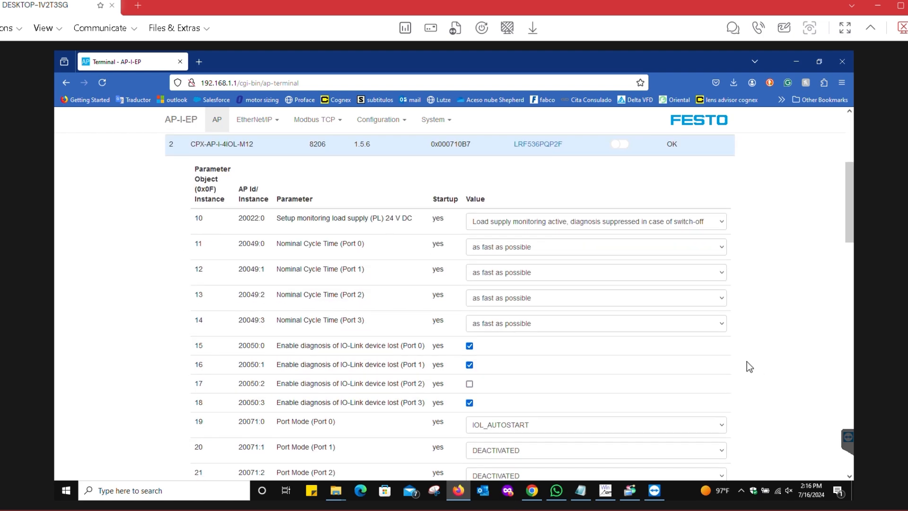
{"action": "scroll", "scroll_direction": "down", "scroll_amount": 3}
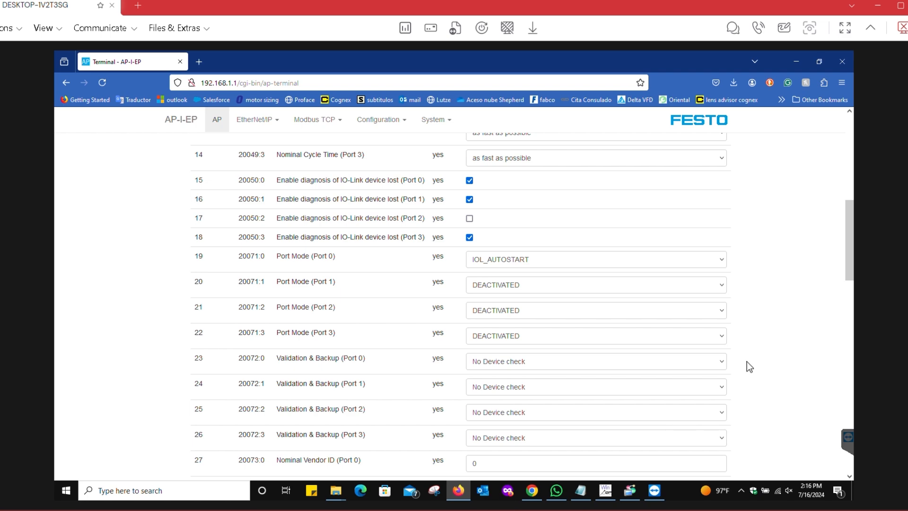
{"action": "scroll", "scroll_direction": "down", "scroll_amount": 3}
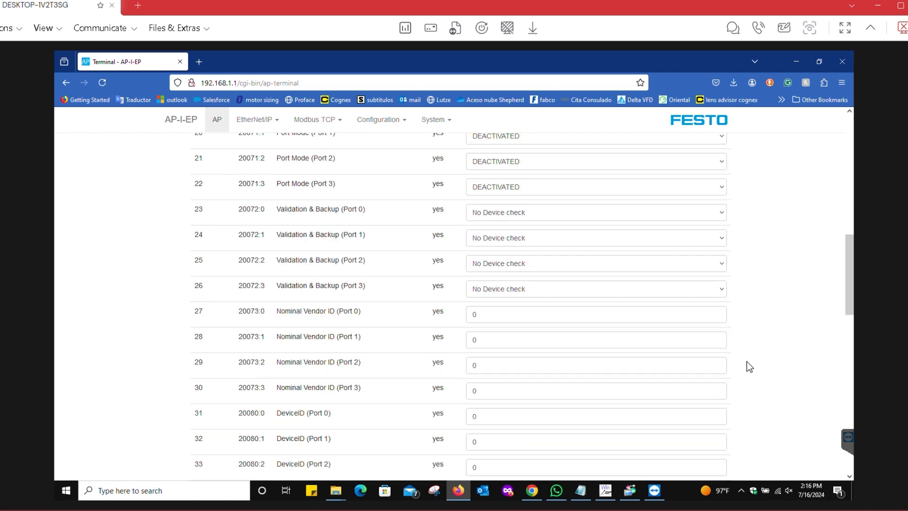
{"action": "scroll", "scroll_direction": "up", "scroll_amount": 3}
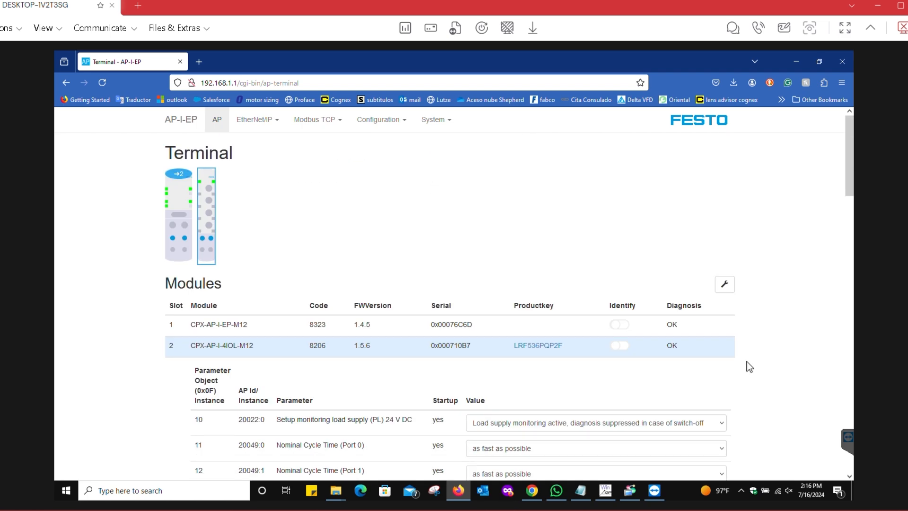
{"action": "scroll", "scroll_direction": "down", "scroll_amount": 3}
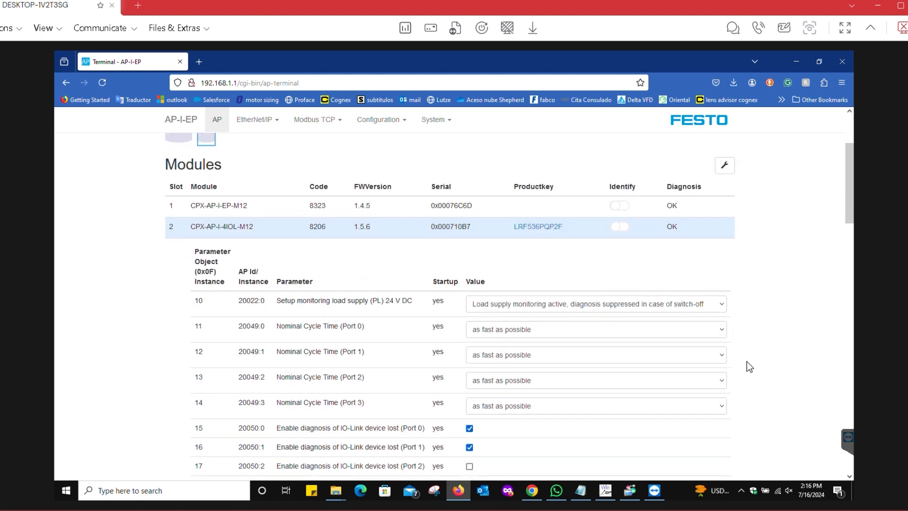
{"action": "scroll", "scroll_direction": "down", "scroll_amount": 3}
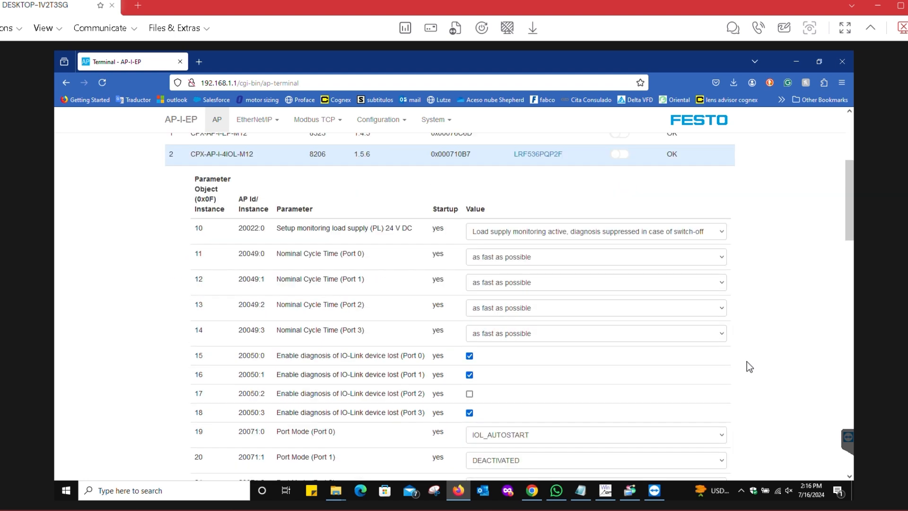
{"action": "scroll", "scroll_direction": "down", "scroll_amount": 3}
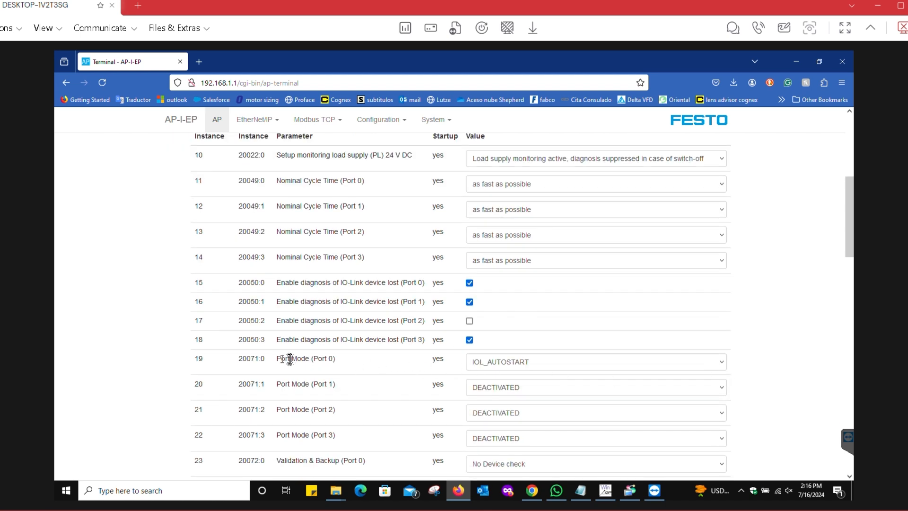
{"action": "mouse_move", "coordinate": [536, 387]}
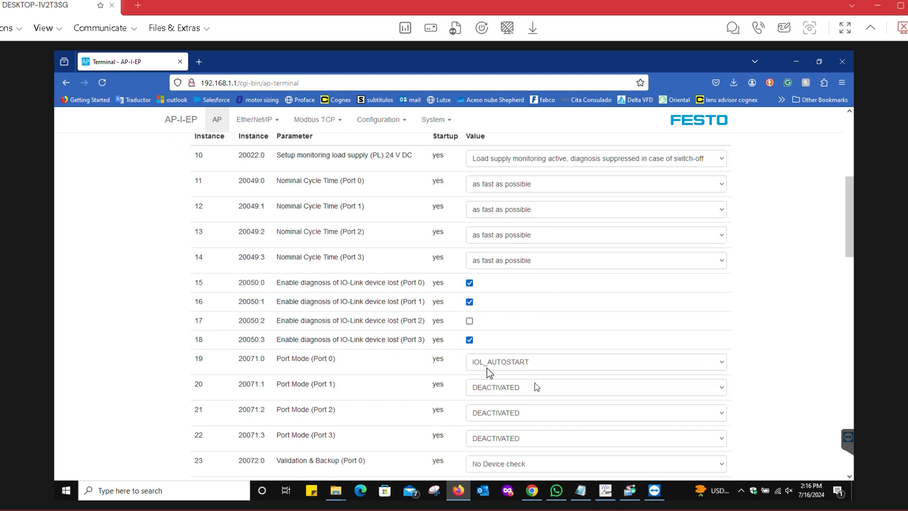
{"action": "mouse_move", "coordinate": [756, 302]}
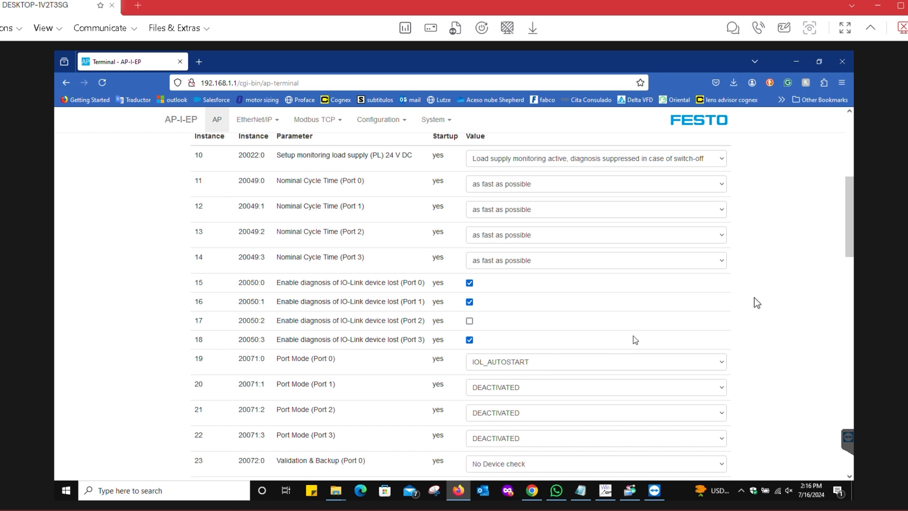
{"action": "mouse_move", "coordinate": [785, 303]}
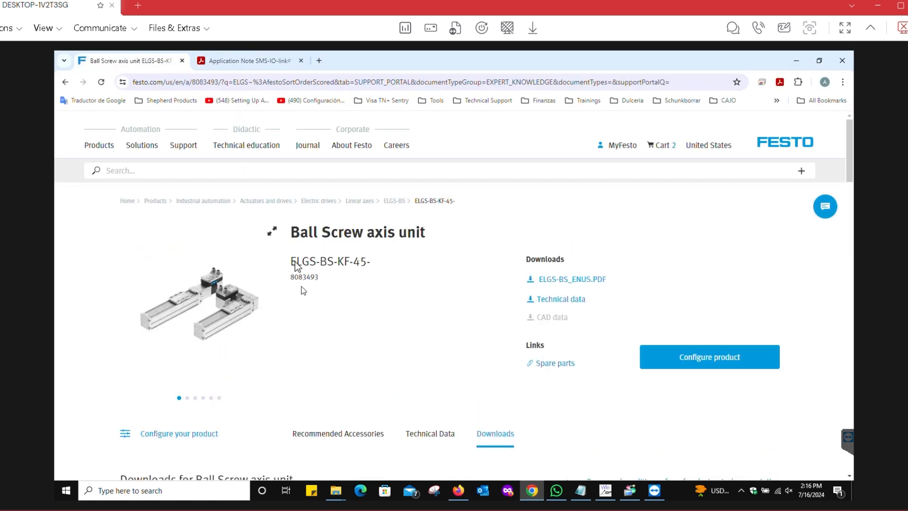
{"action": "mouse_move", "coordinate": [214, 306]}
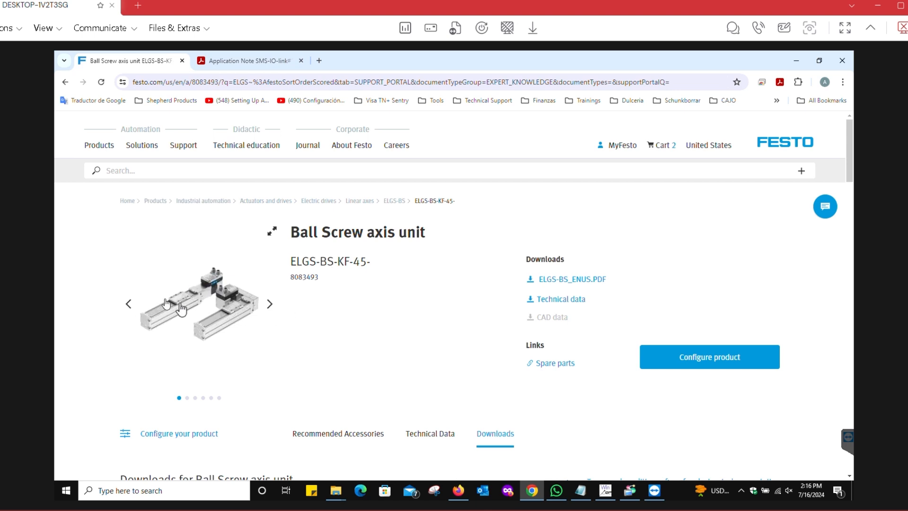
{"action": "mouse_move", "coordinate": [188, 296]}
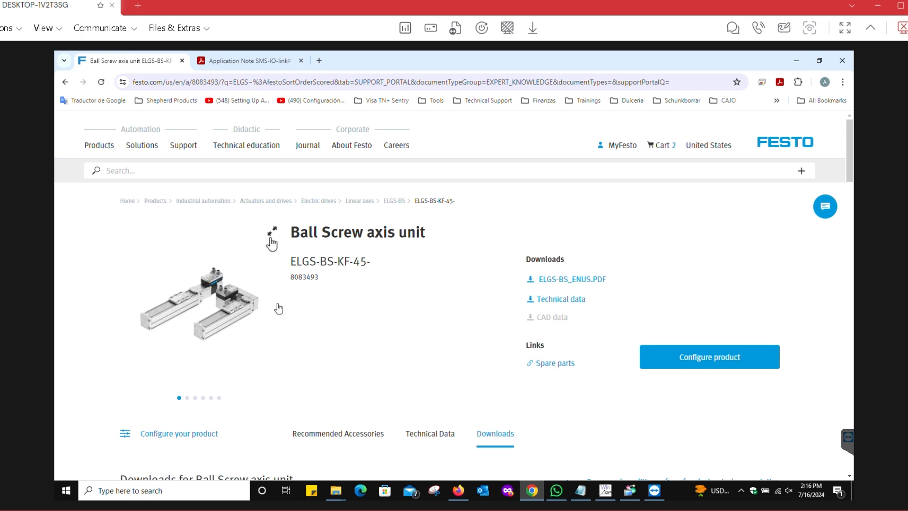
Switch to the SMS-IO-Link application note at section 3's Process Data IN/OUT tables
{"action": "left_click", "coordinate": [250, 60]}
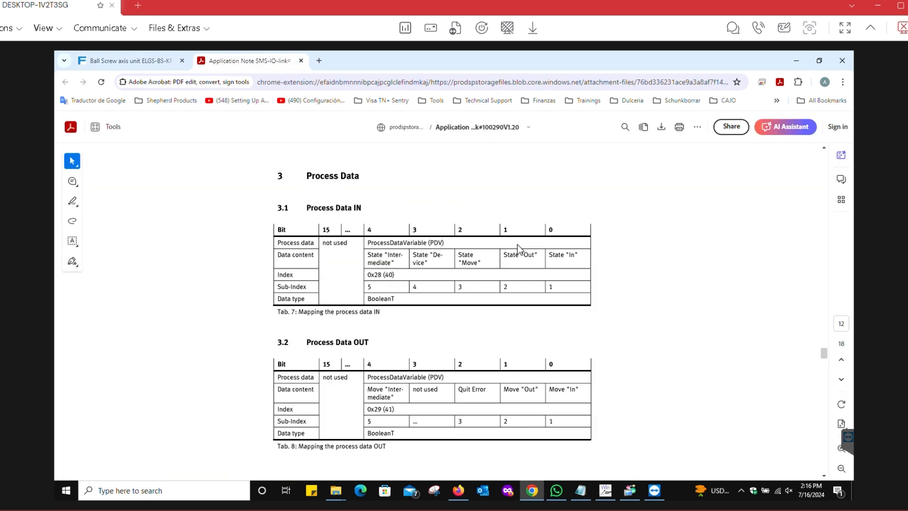
{"action": "mouse_move", "coordinate": [241, 276]}
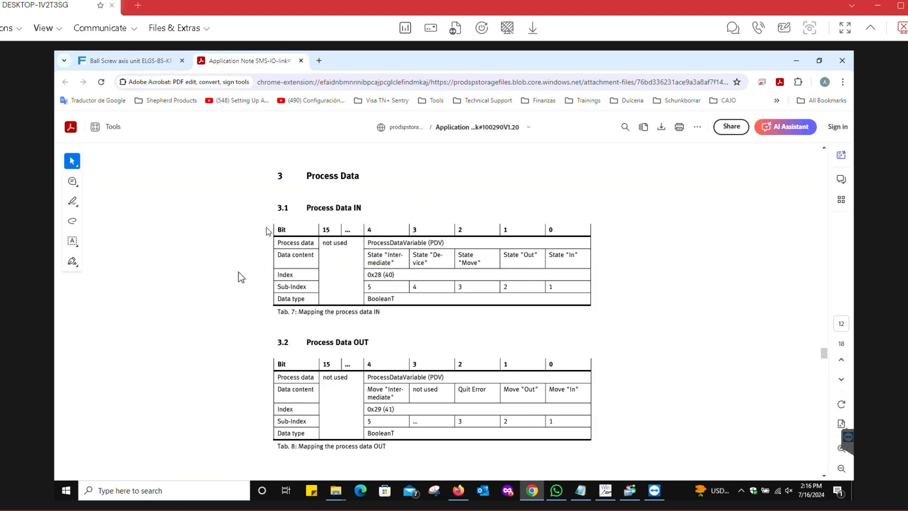
{"action": "mouse_move", "coordinate": [497, 276]}
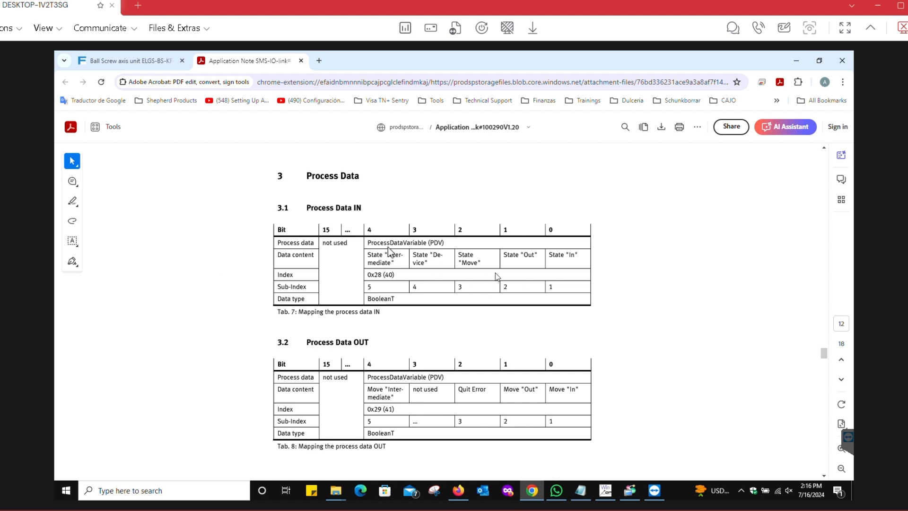
{"action": "mouse_move", "coordinate": [446, 257]}
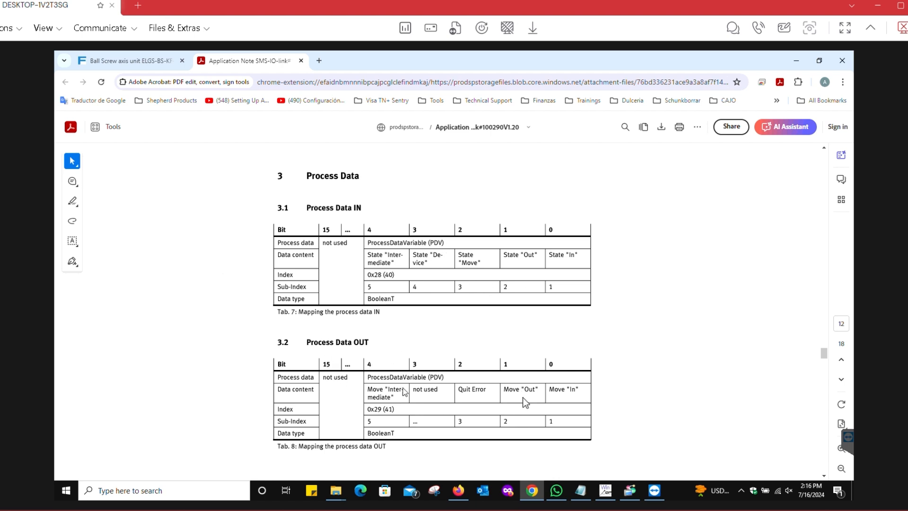
{"action": "mouse_move", "coordinate": [153, 209]}
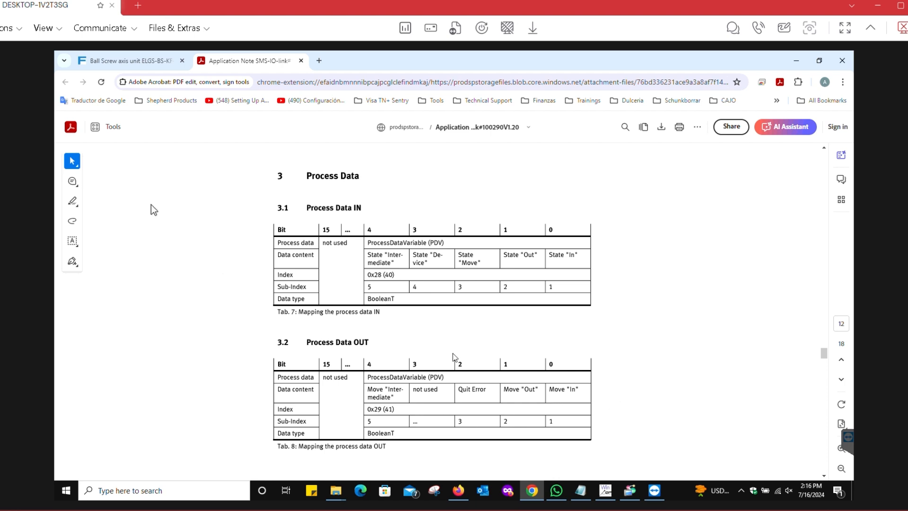
{"action": "mouse_move", "coordinate": [637, 497]}
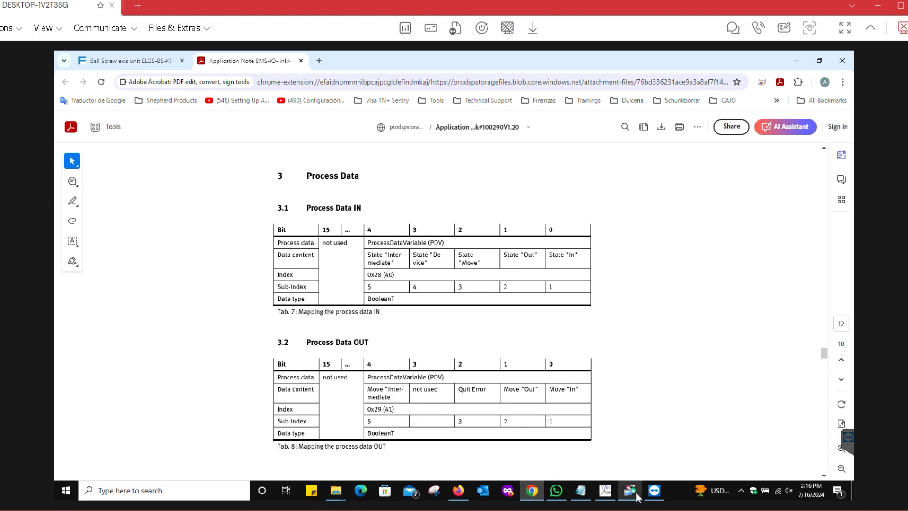
{"action": "mouse_move", "coordinate": [604, 490]}
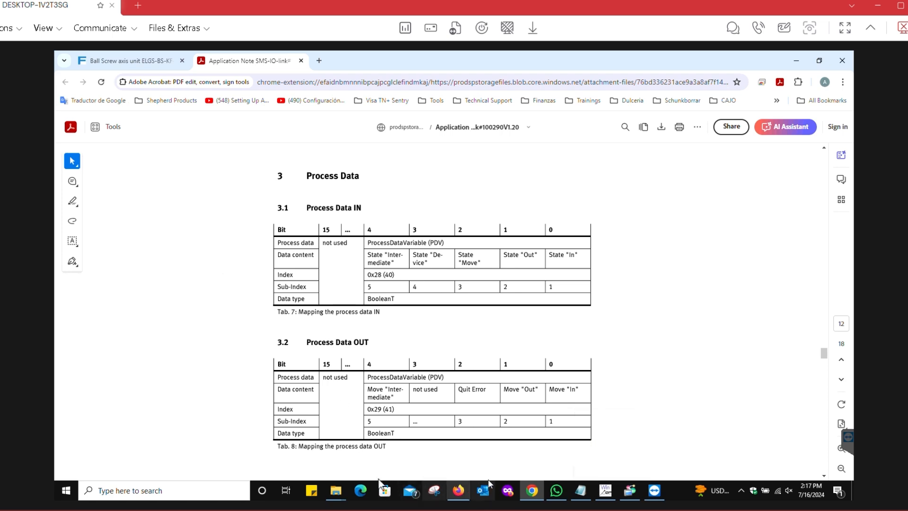
{"action": "mouse_move", "coordinate": [458, 490]}
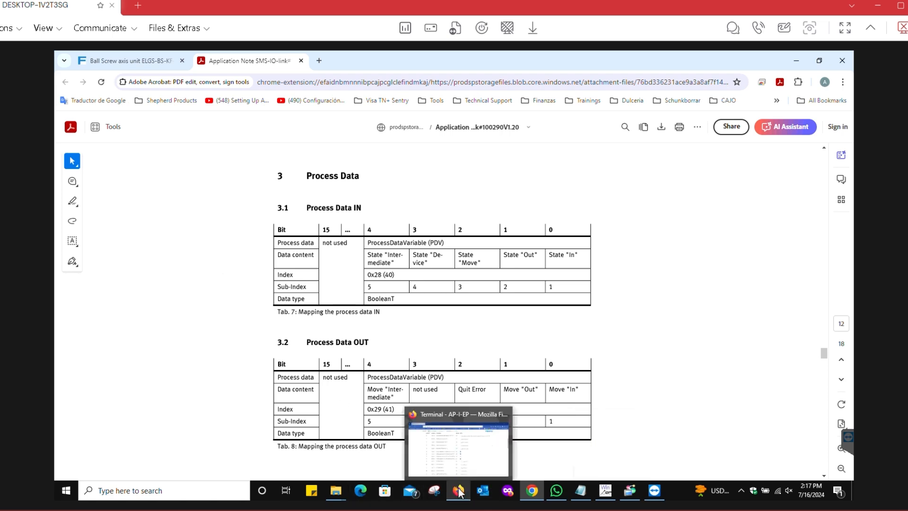
Review the 4IOL module parameters and Modbus TCP menu, then return to the GP-Pro EX project
{"action": "left_click", "coordinate": [458, 441]}
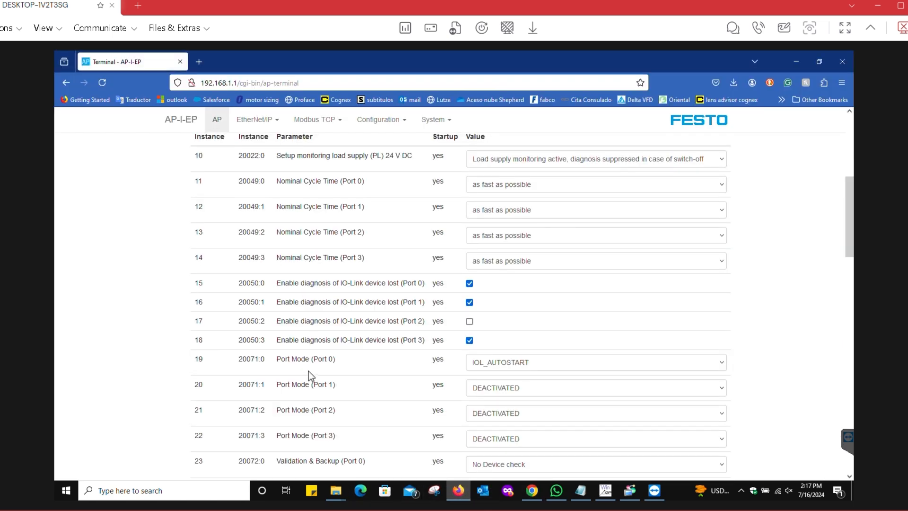
{"action": "scroll", "scroll_direction": "up", "scroll_amount": 3}
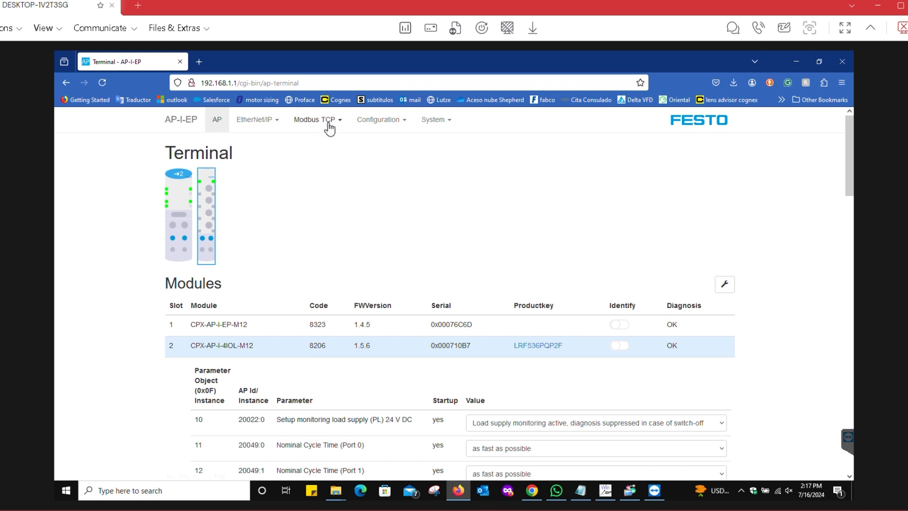
{"action": "left_click", "coordinate": [317, 119]}
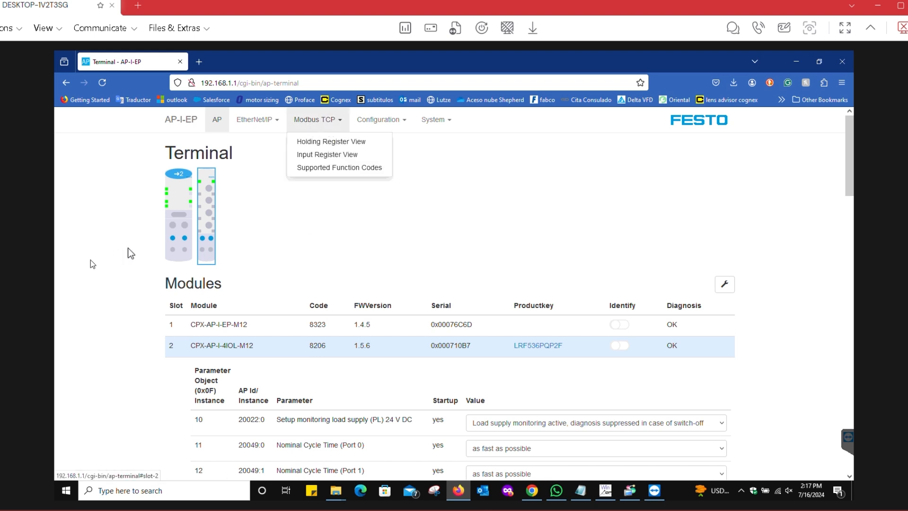
{"action": "scroll", "scroll_direction": "down", "scroll_amount": 3}
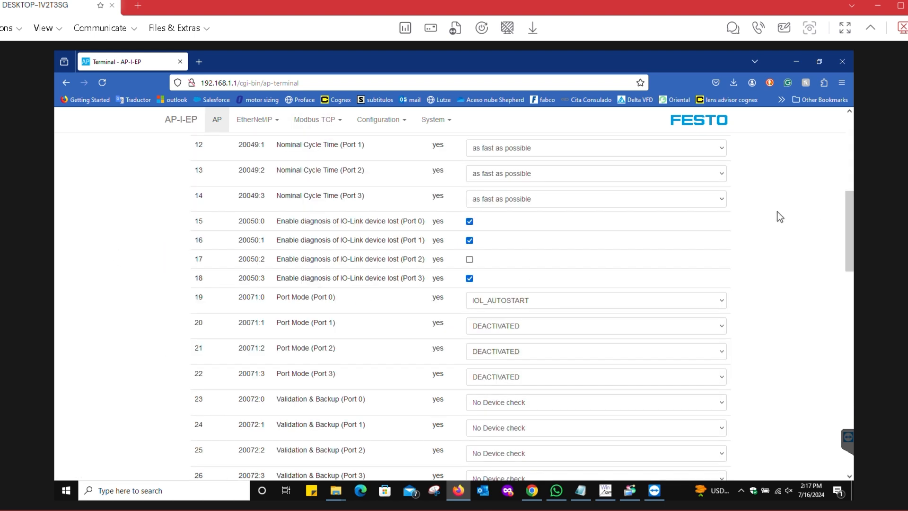
{"action": "scroll", "scroll_direction": "down", "scroll_amount": 3}
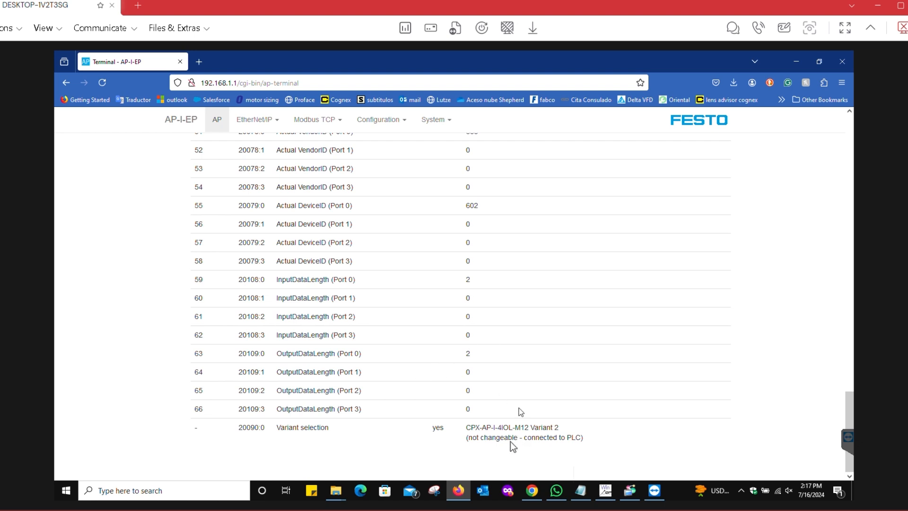
{"action": "mouse_move", "coordinate": [537, 427]}
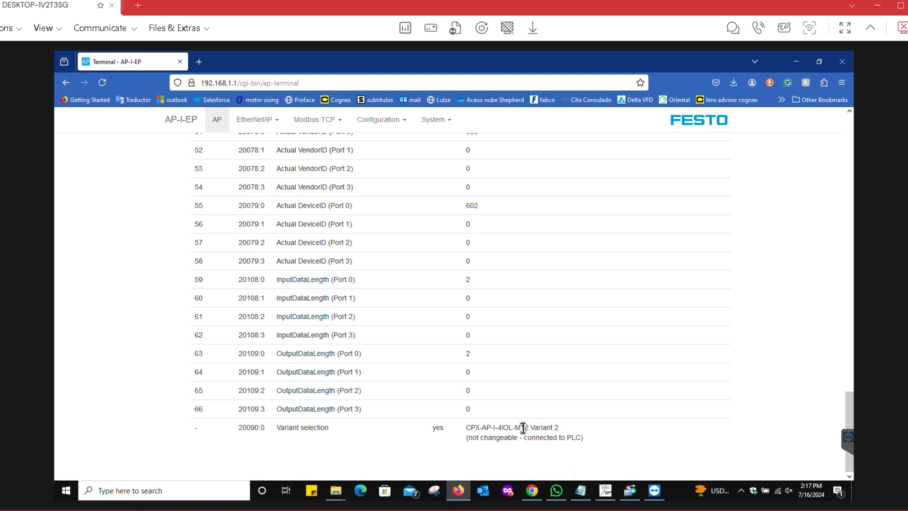
{"action": "mouse_move", "coordinate": [533, 440]}
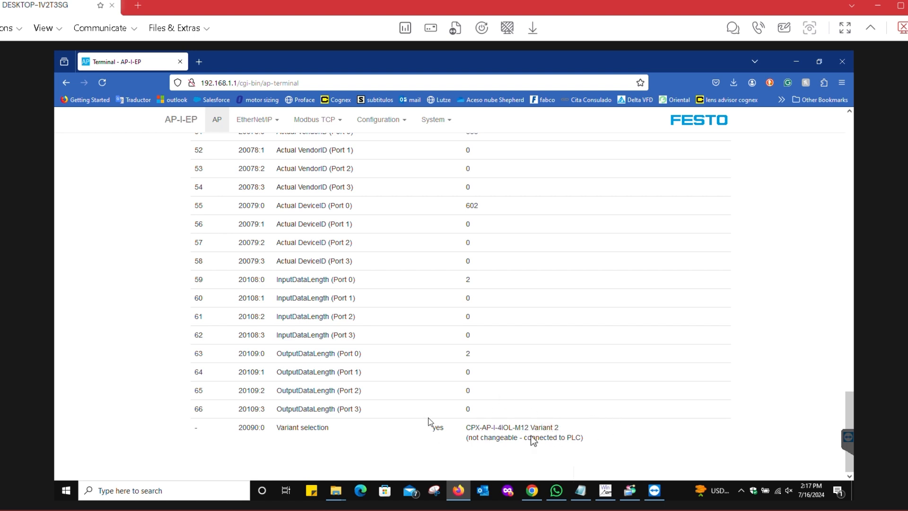
{"action": "mouse_move", "coordinate": [515, 426]}
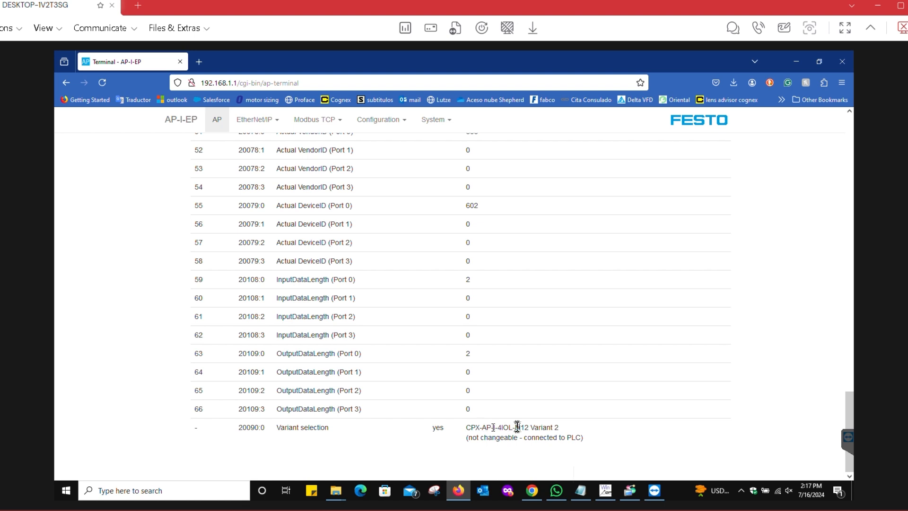
{"action": "mouse_move", "coordinate": [499, 430]}
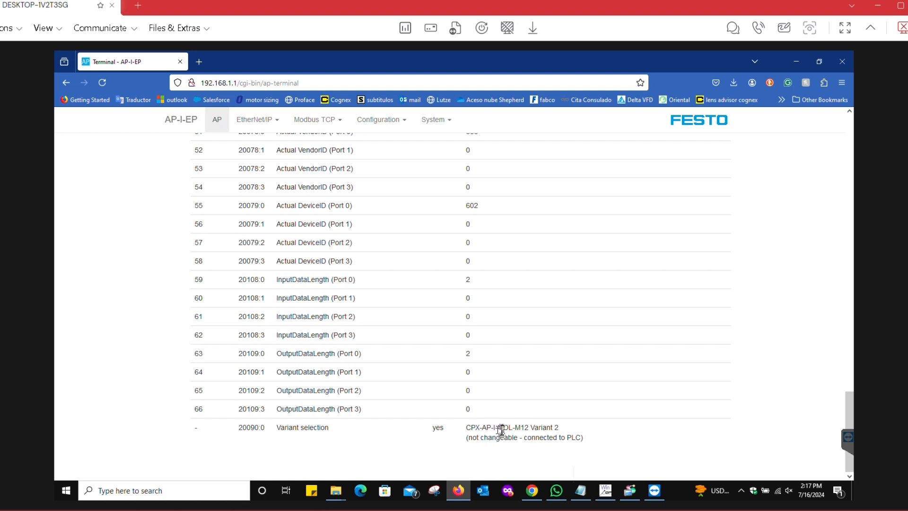
{"action": "mouse_move", "coordinate": [467, 428]}
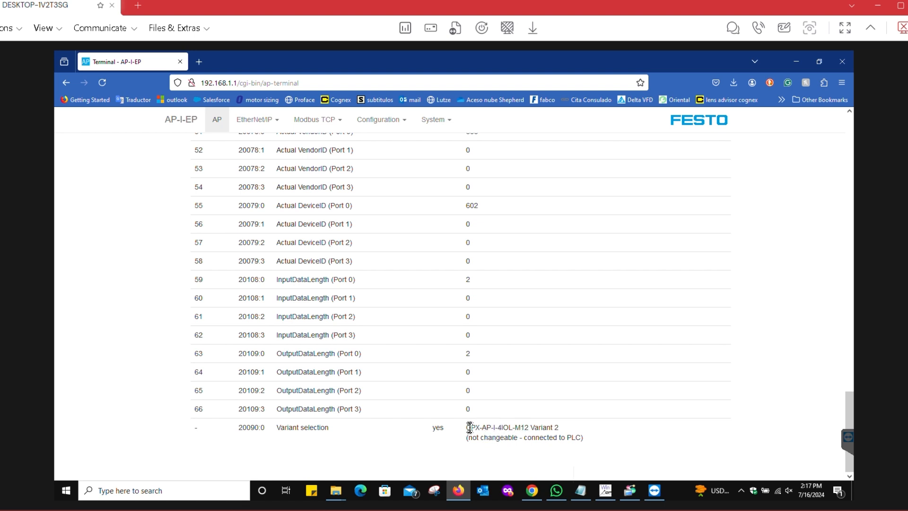
{"action": "scroll", "scroll_direction": "up", "scroll_amount": 3}
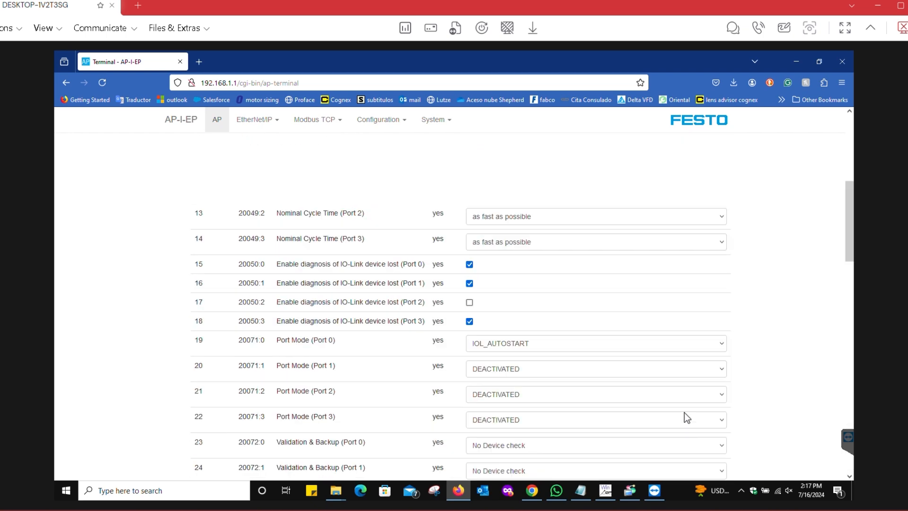
{"action": "scroll", "scroll_direction": "up", "scroll_amount": 3}
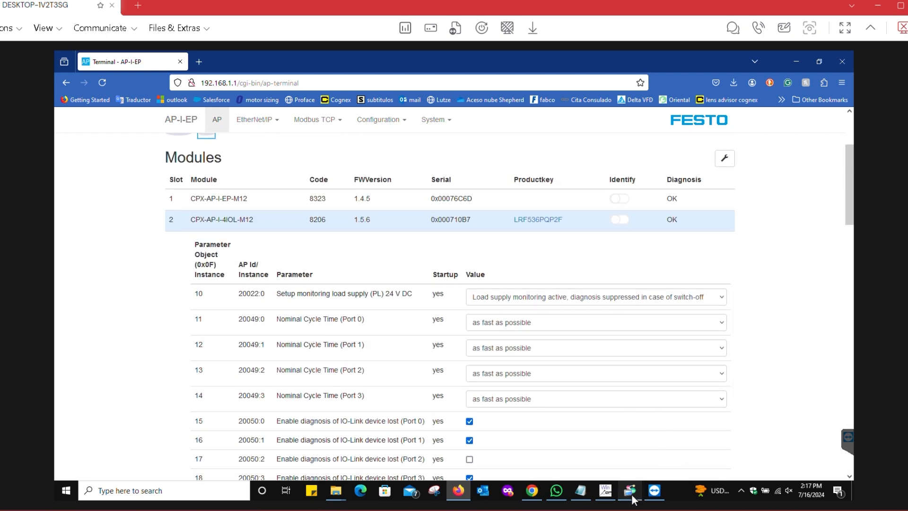
{"action": "left_click", "coordinate": [629, 490]}
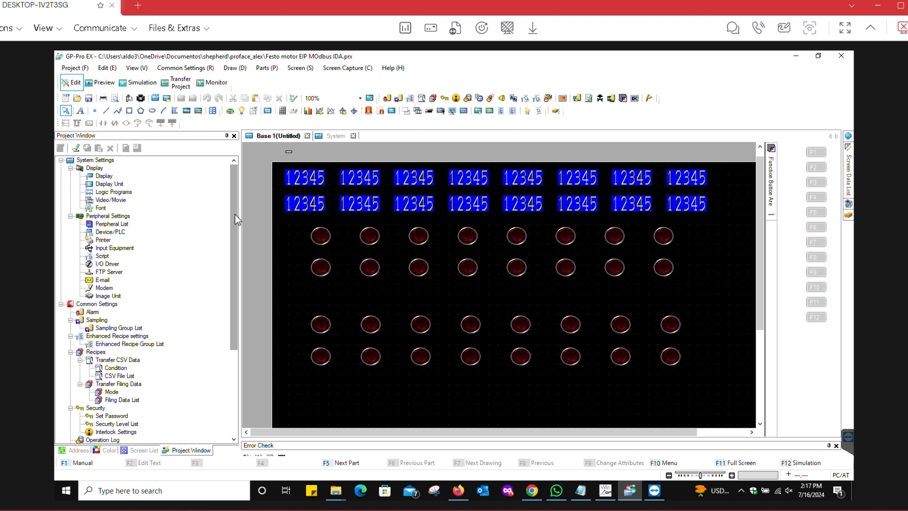
{"action": "mouse_move", "coordinate": [407, 20]}
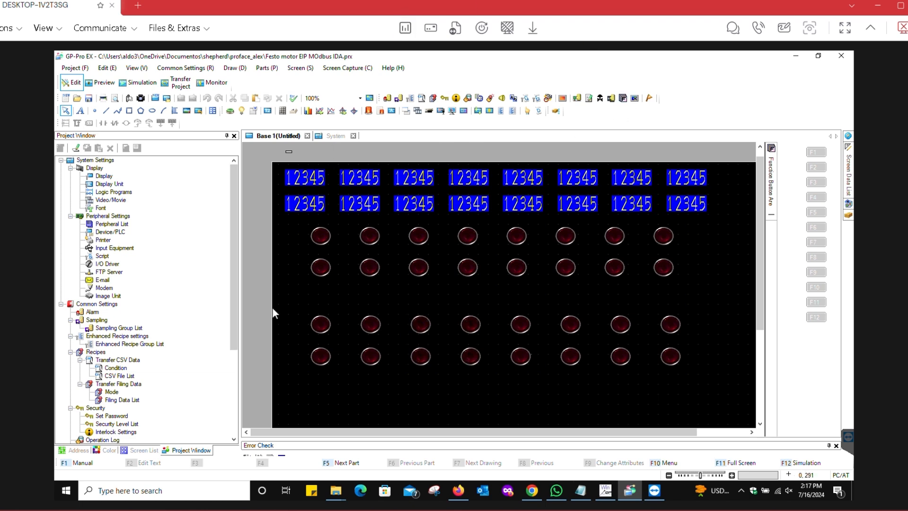
{"action": "mouse_move", "coordinate": [260, 144]}
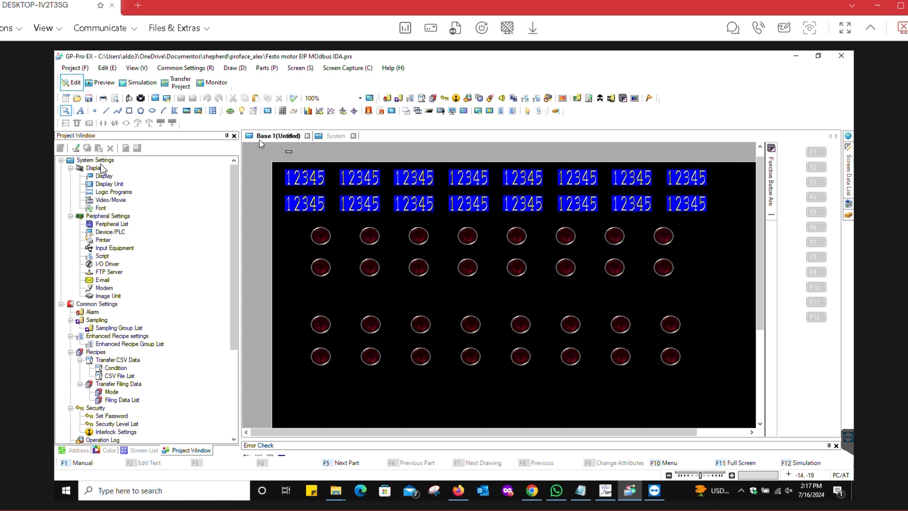
{"action": "mouse_move", "coordinate": [103, 239]}
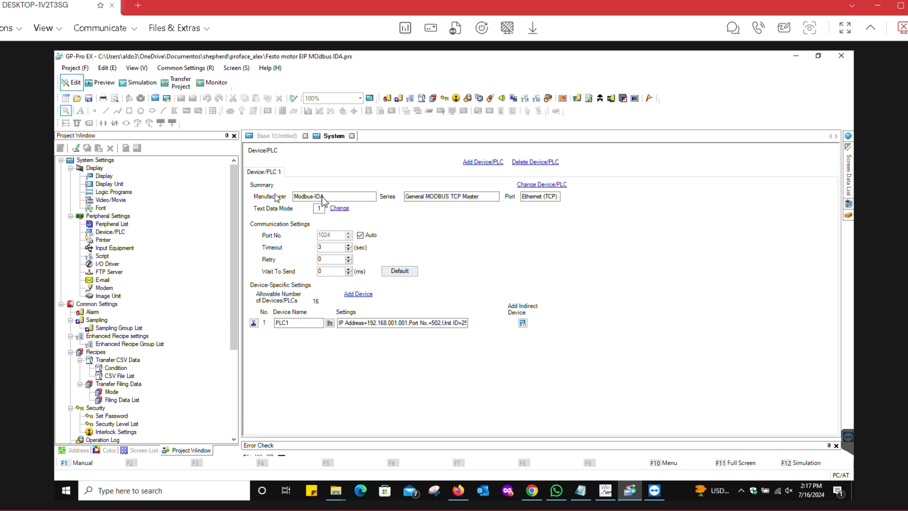
Cancel Change Device/PLC, then view PLC1's settings: IP 192.168.1.1, port 502, Unit ID 255
{"action": "left_click", "coordinate": [334, 197]}
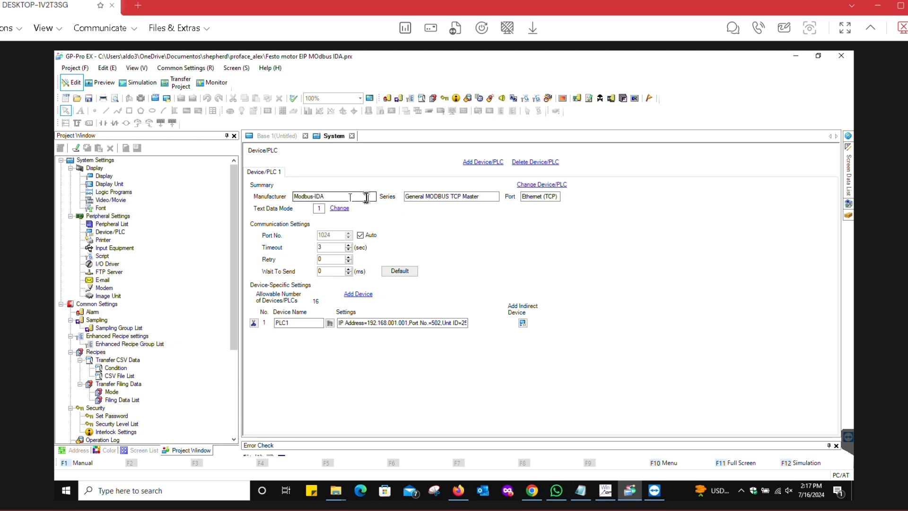
{"action": "mouse_move", "coordinate": [350, 196]}
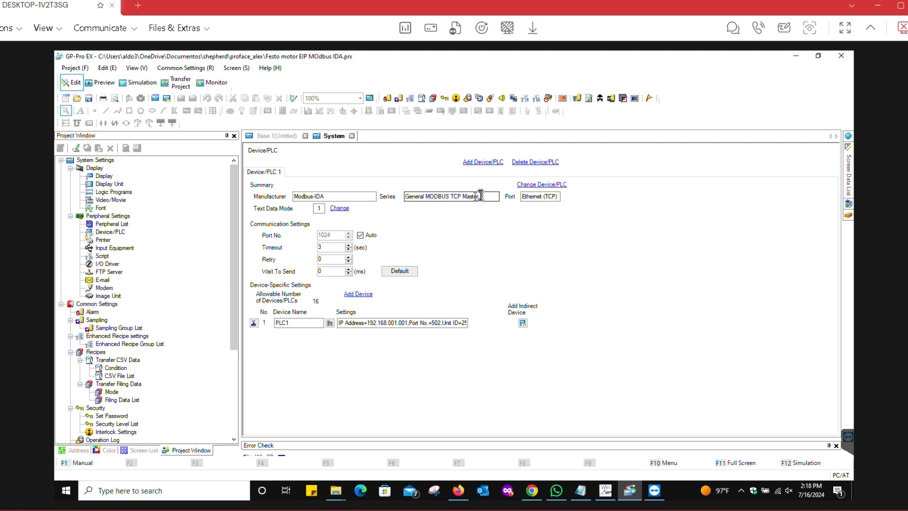
{"action": "left_click", "coordinate": [540, 184]}
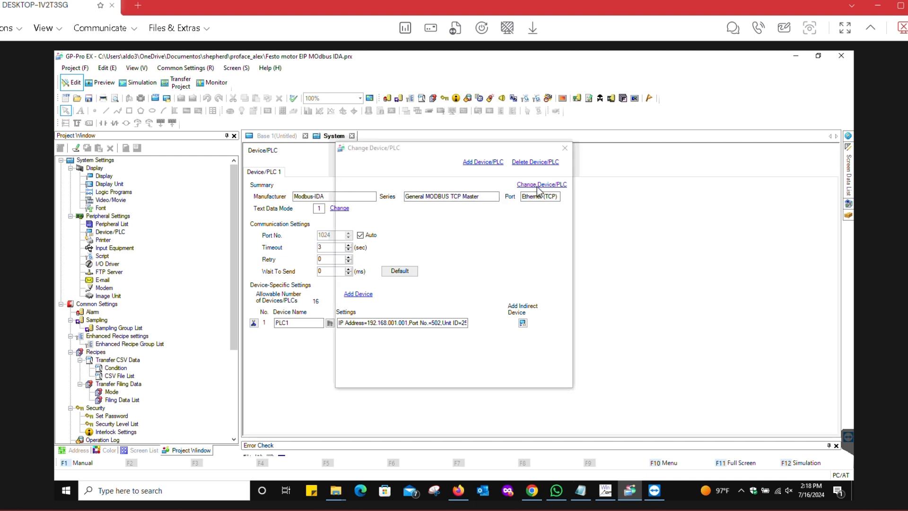
{"action": "left_click", "coordinate": [541, 184]}
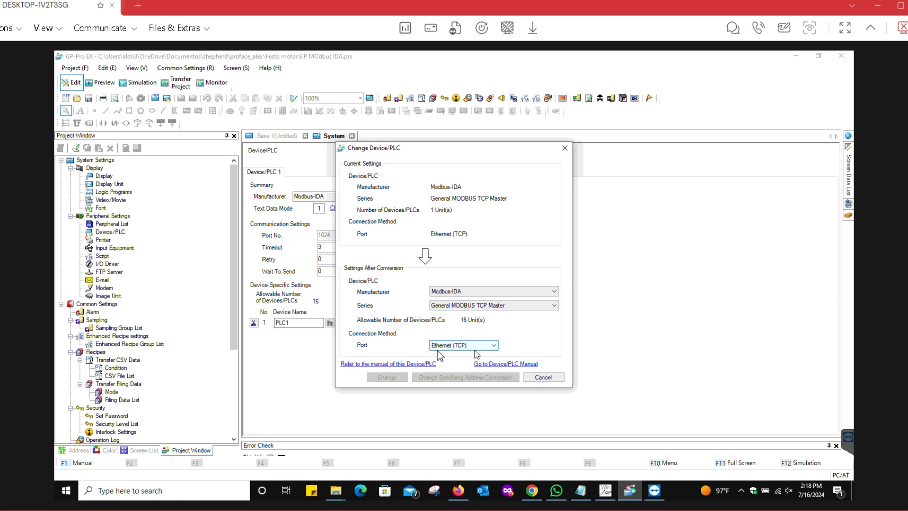
{"action": "left_click", "coordinate": [542, 377]}
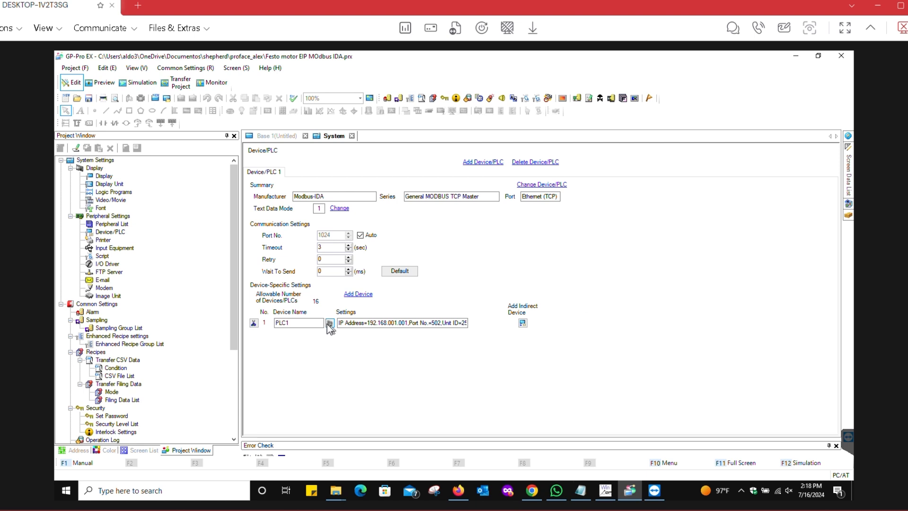
{"action": "left_click", "coordinate": [330, 322]}
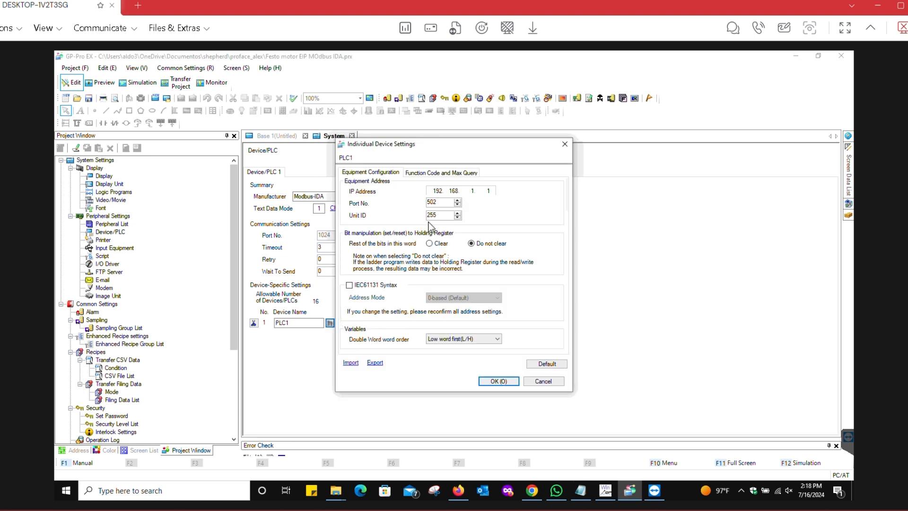
{"action": "mouse_move", "coordinate": [444, 199]}
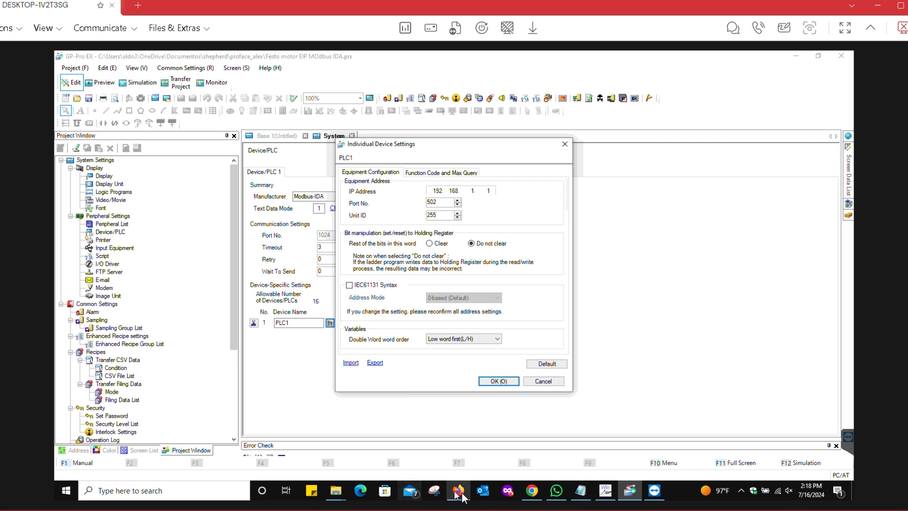
{"action": "left_click", "coordinate": [457, 490]}
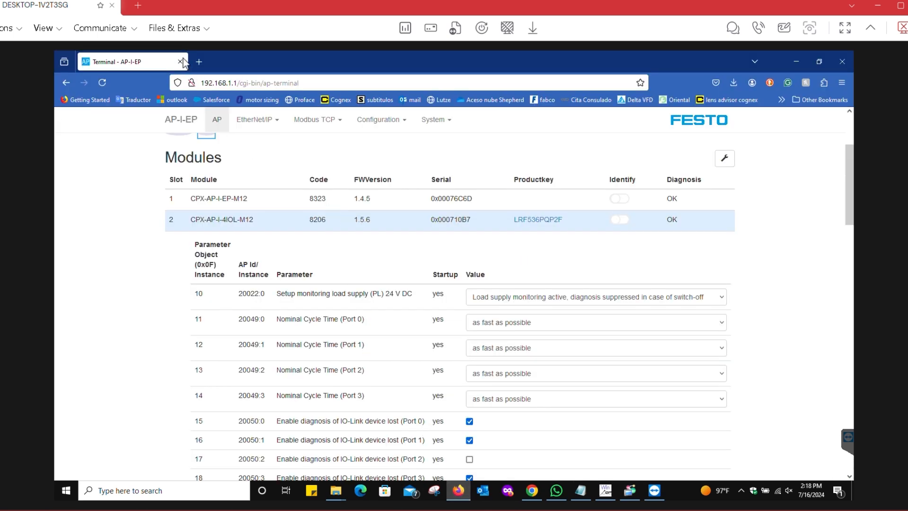
{"action": "mouse_move", "coordinate": [137, 281]}
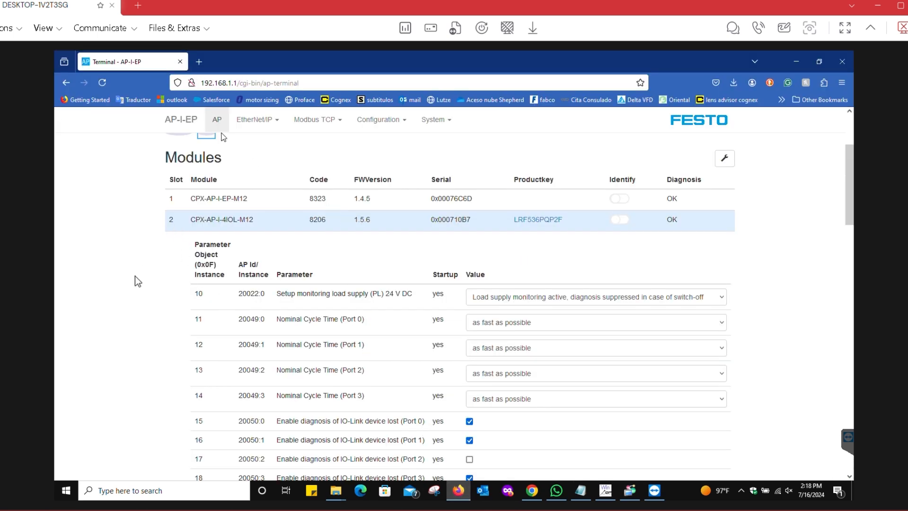
{"action": "mouse_move", "coordinate": [164, 141]}
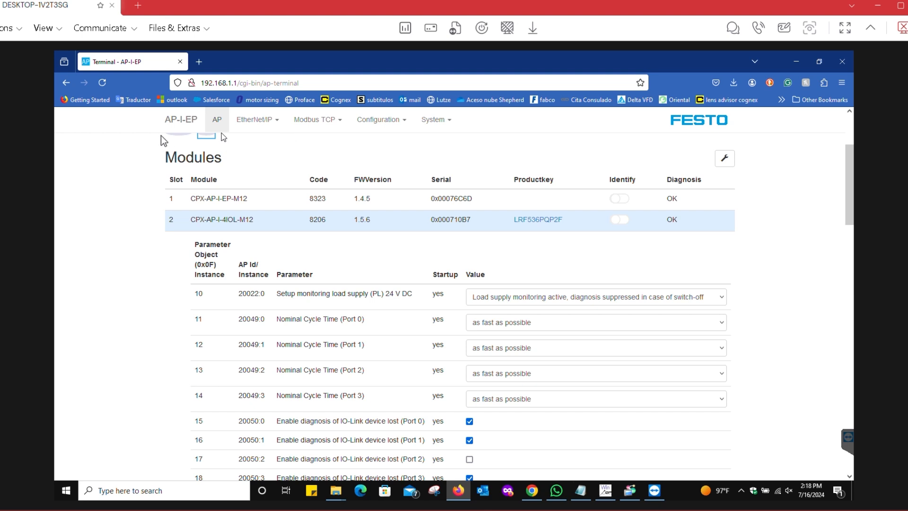
{"action": "mouse_move", "coordinate": [185, 133]}
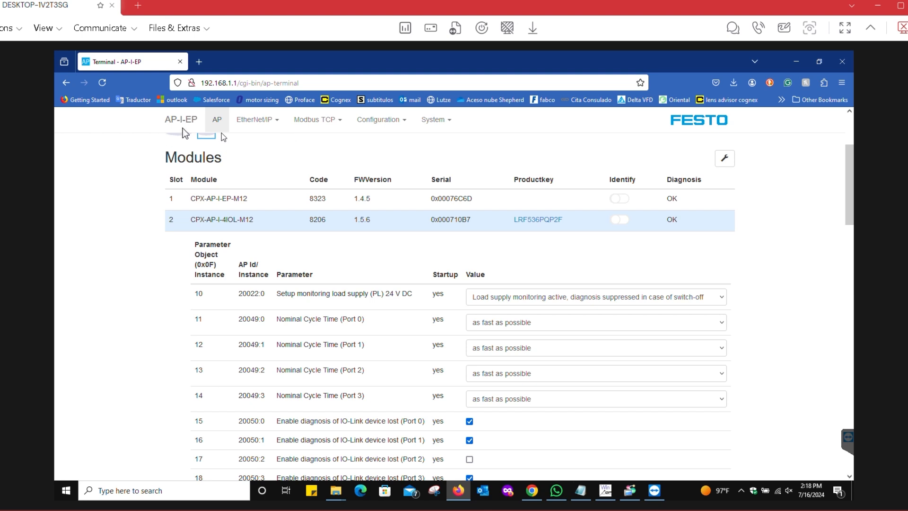
{"action": "mouse_move", "coordinate": [227, 223]}
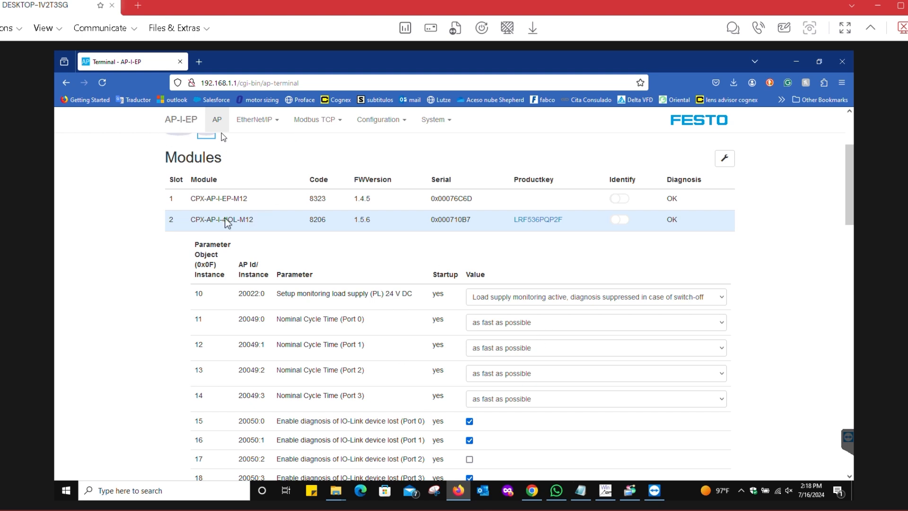
{"action": "mouse_move", "coordinate": [209, 91]}
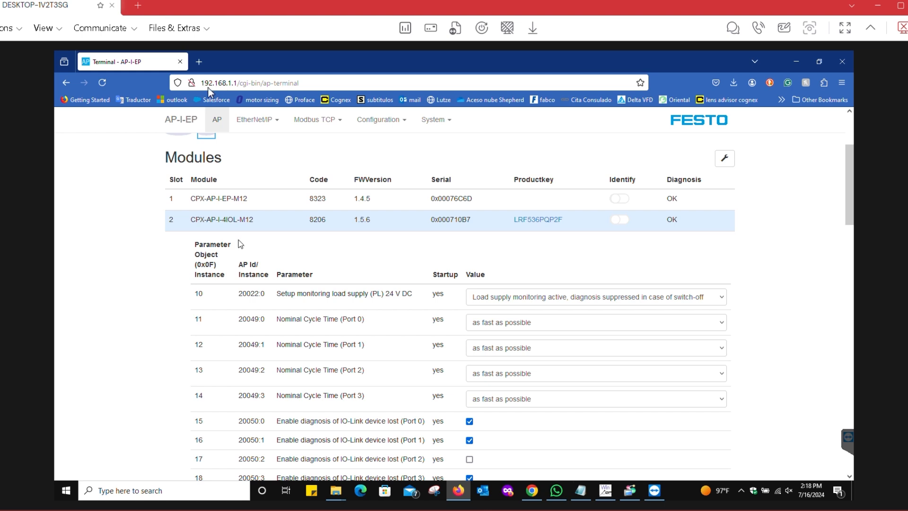
{"action": "scroll", "scroll_direction": "up", "scroll_amount": 3}
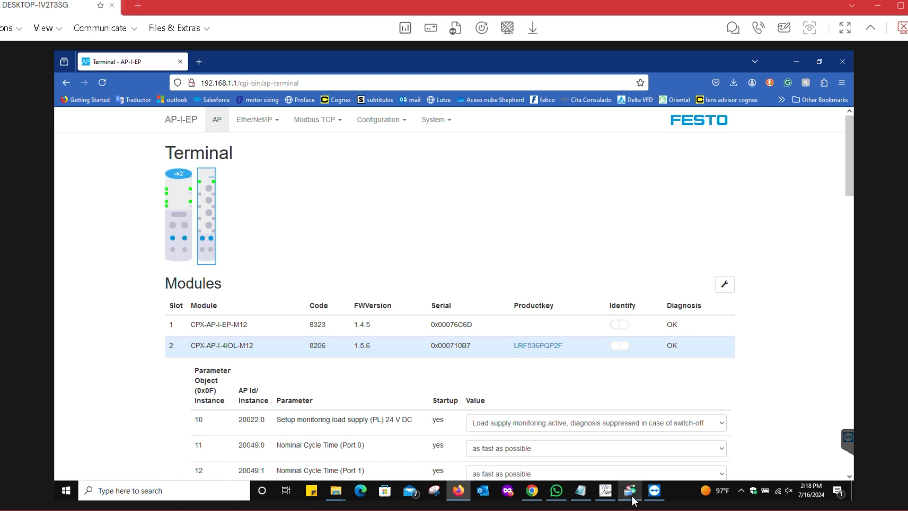
{"action": "left_click", "coordinate": [629, 491]}
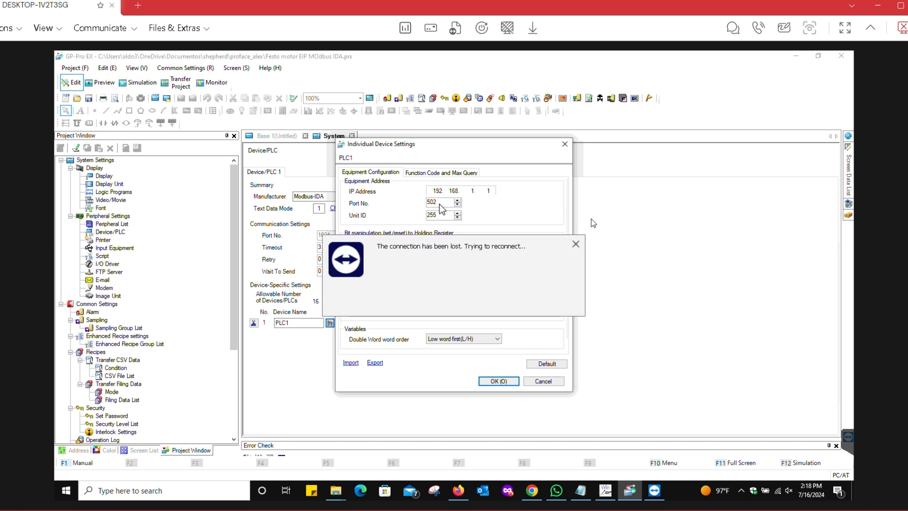
{"action": "mouse_move", "coordinate": [532, 176]}
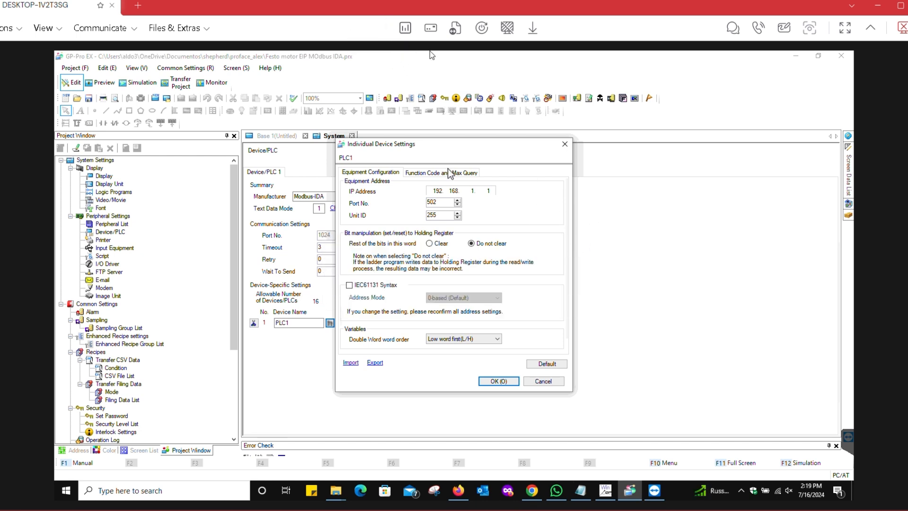
{"action": "mouse_move", "coordinate": [441, 218]}
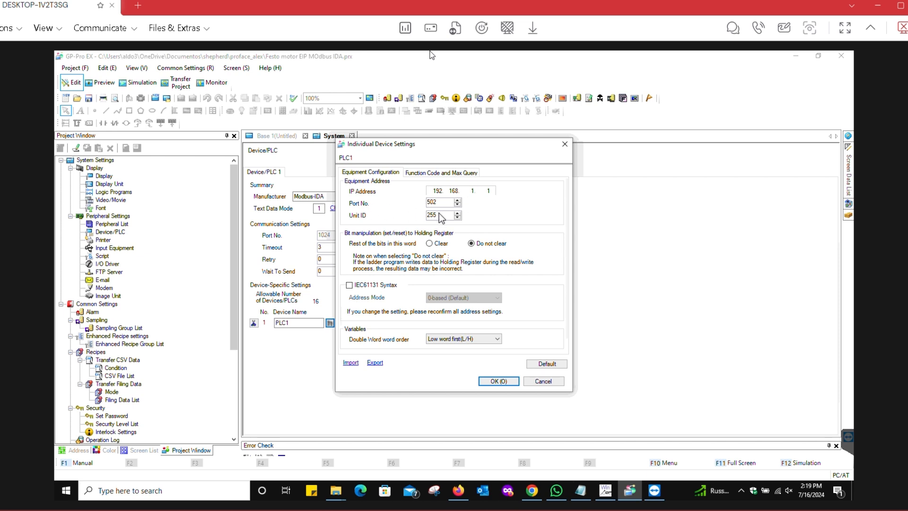
{"action": "mouse_move", "coordinate": [451, 225]}
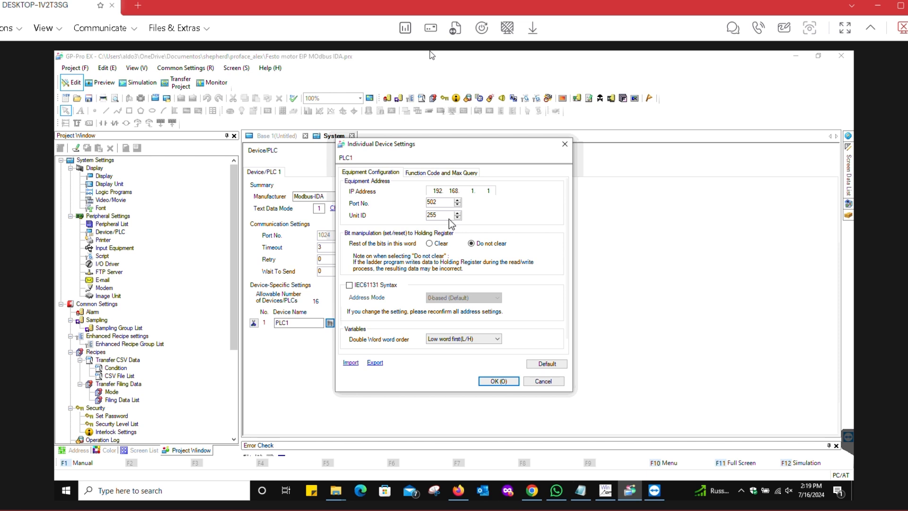
{"action": "mouse_move", "coordinate": [426, 322]}
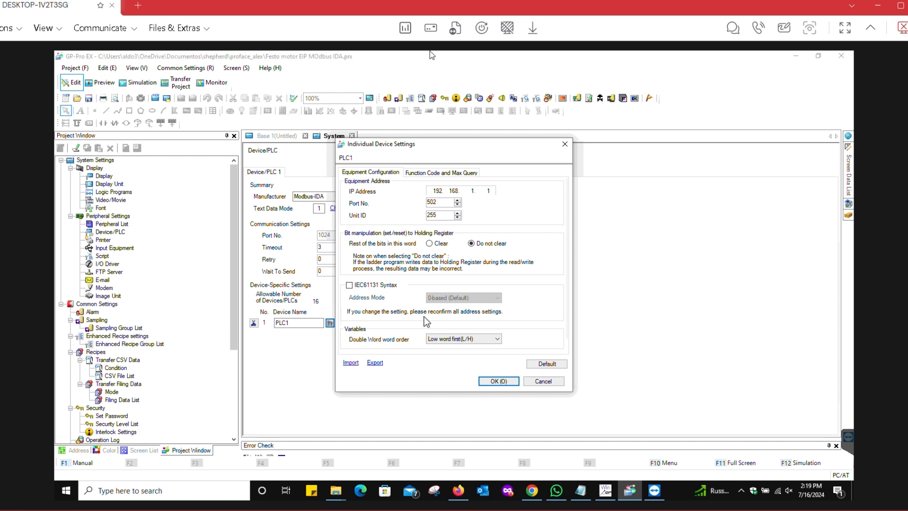
{"action": "mouse_move", "coordinate": [366, 341]}
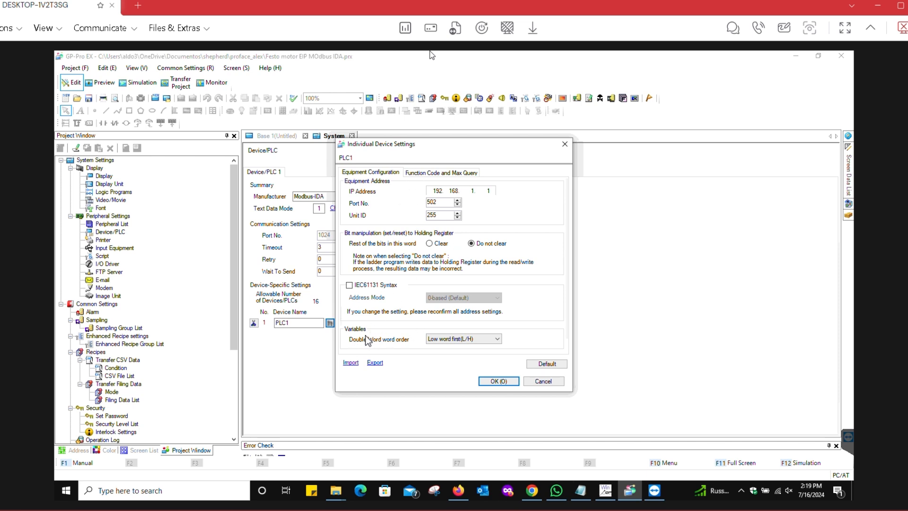
{"action": "mouse_move", "coordinate": [373, 348]}
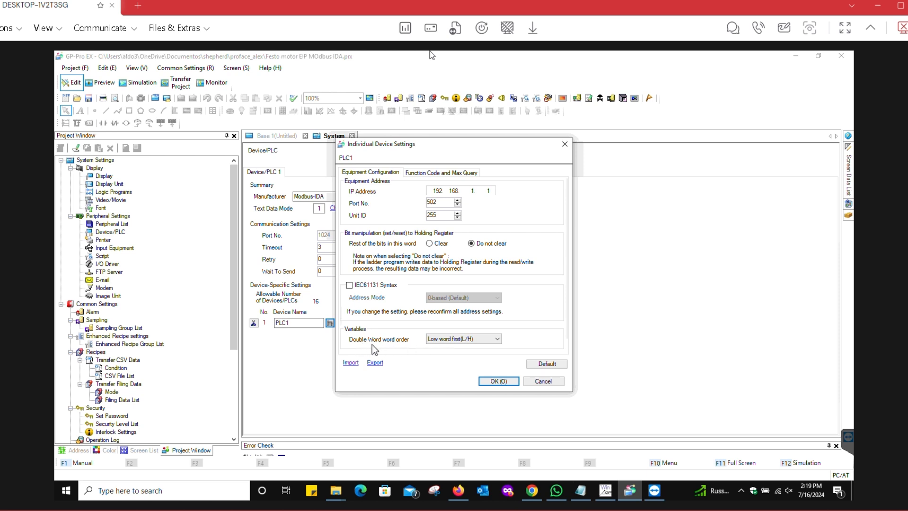
{"action": "mouse_move", "coordinate": [414, 345]}
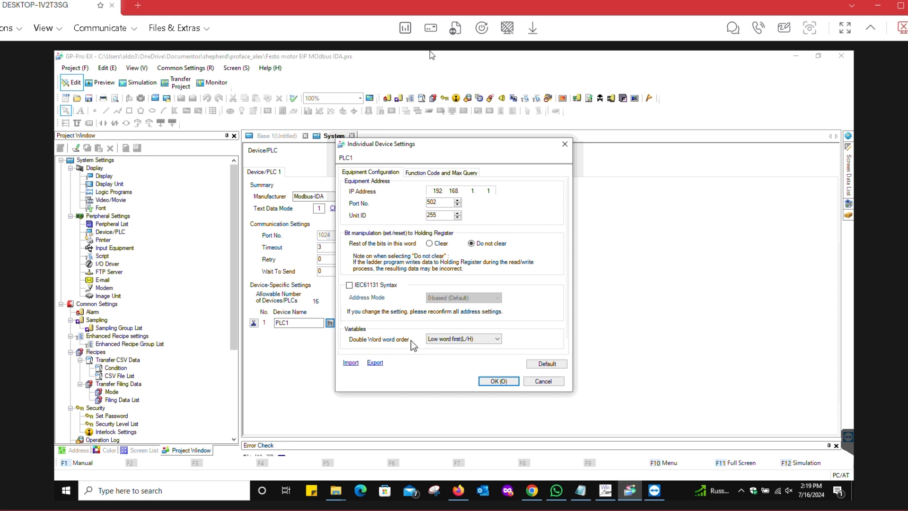
{"action": "mouse_move", "coordinate": [461, 342]}
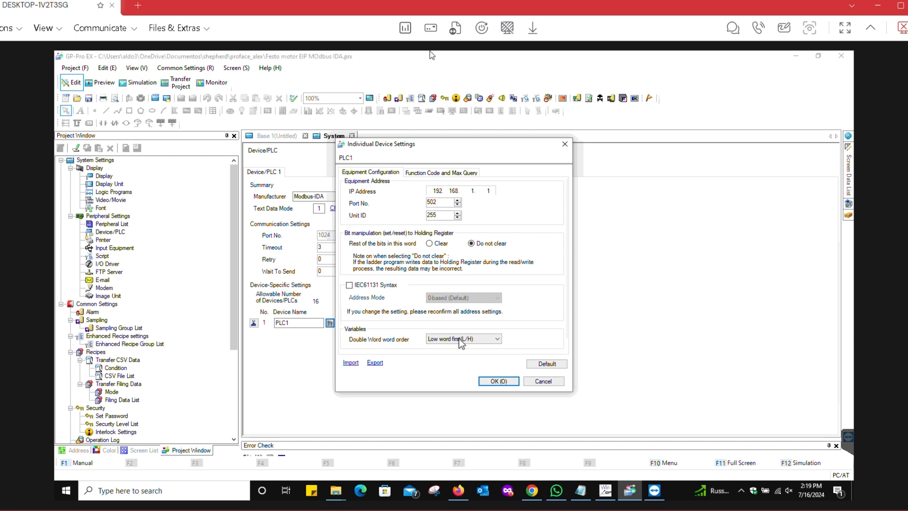
{"action": "mouse_move", "coordinate": [488, 306]}
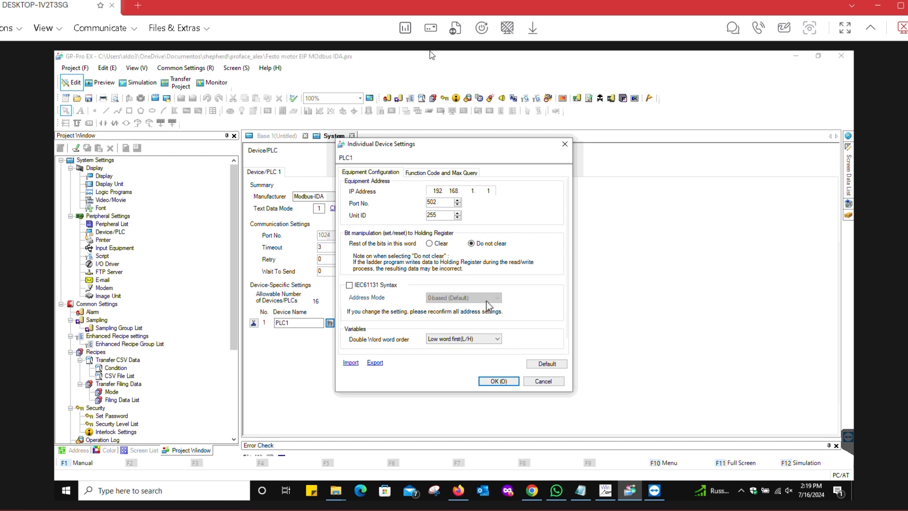
{"action": "mouse_move", "coordinate": [440, 179]}
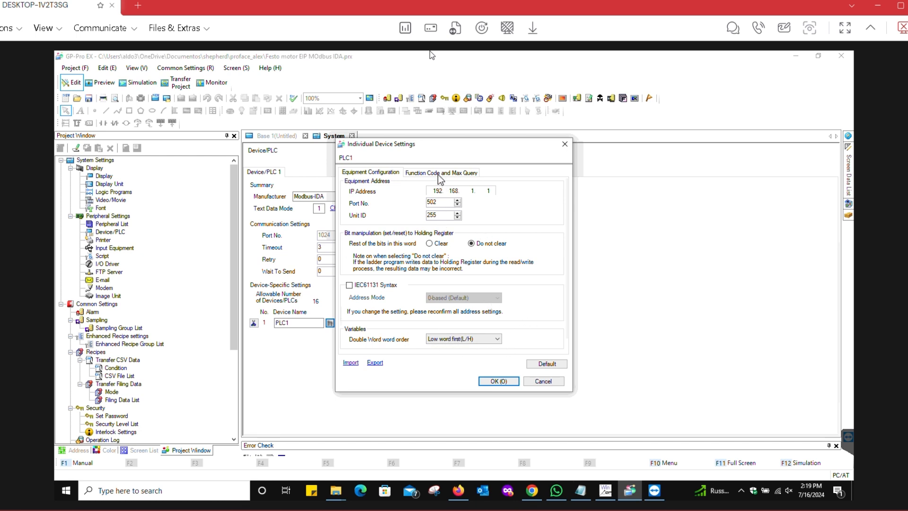
Show PLC1's Function Code and Max Query tab: read codes 01–04, write codes 0F and 10
{"action": "left_click", "coordinate": [440, 172]}
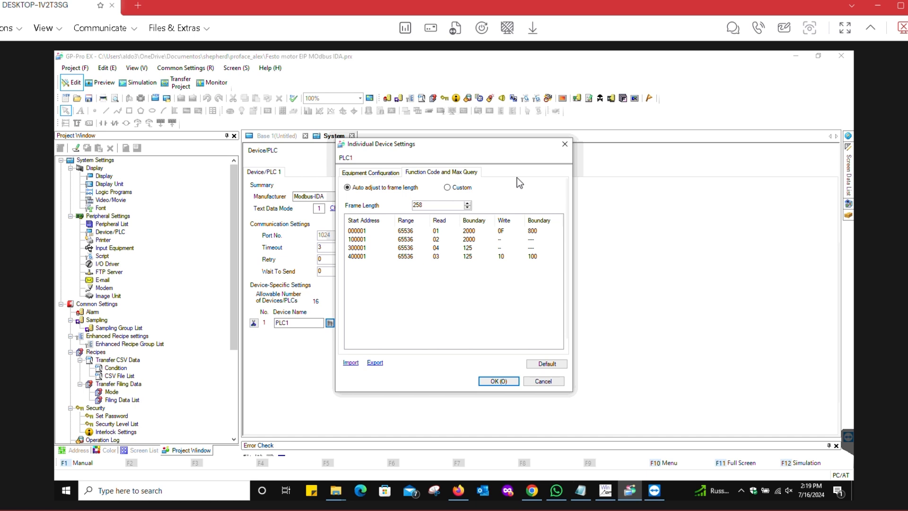
{"action": "mouse_move", "coordinate": [392, 275]}
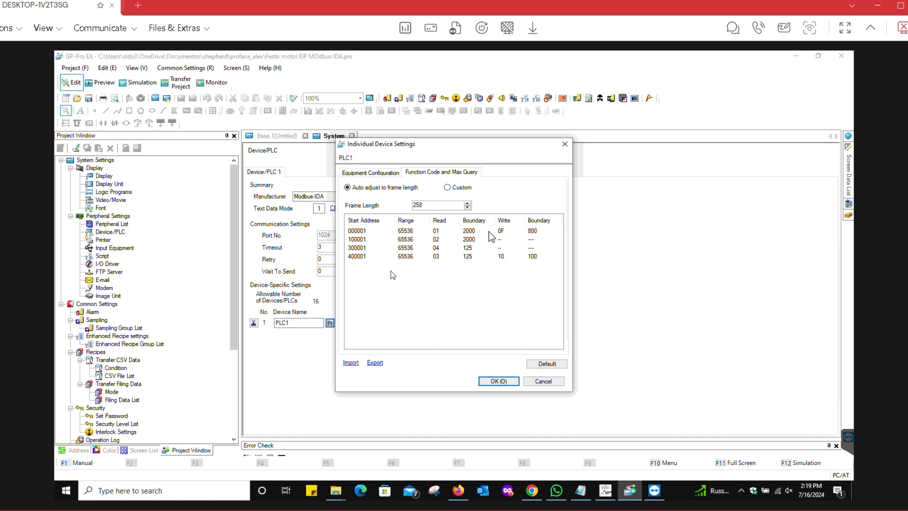
{"action": "mouse_move", "coordinate": [394, 271]}
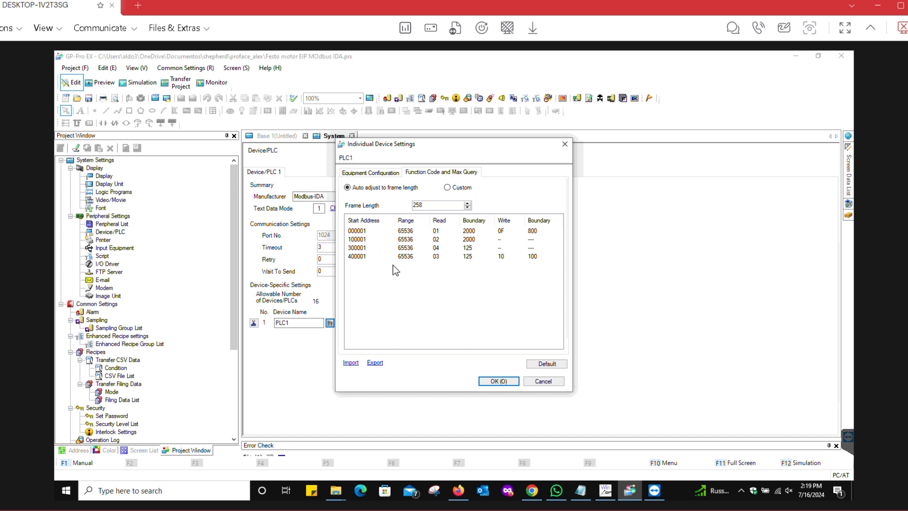
{"action": "mouse_move", "coordinate": [395, 244]}
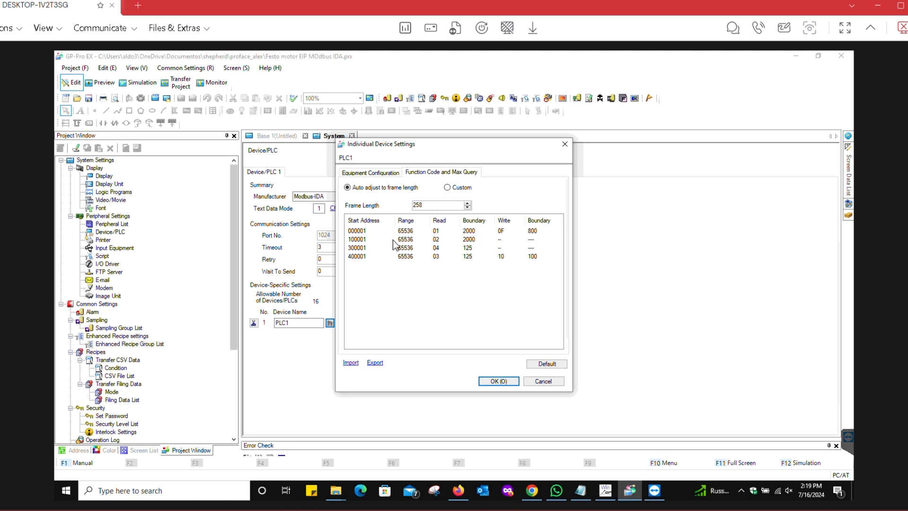
{"action": "mouse_move", "coordinate": [370, 275]}
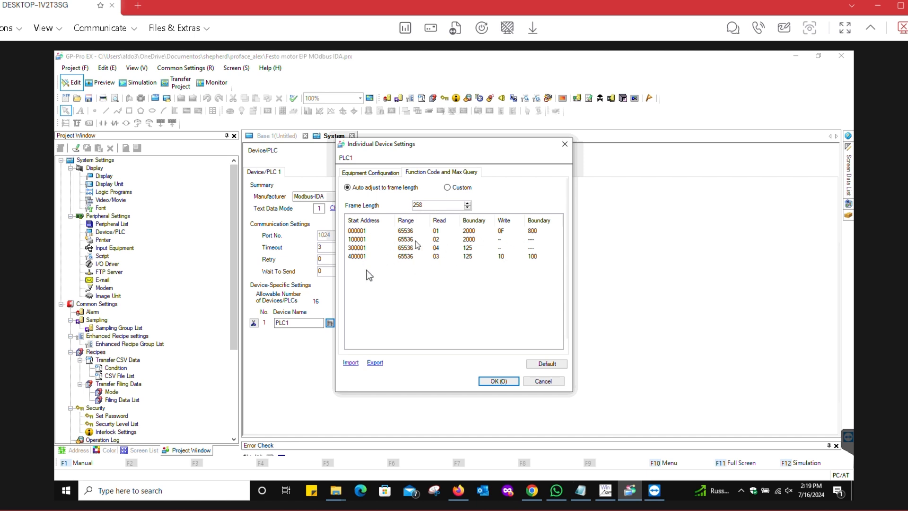
{"action": "mouse_move", "coordinate": [354, 267]}
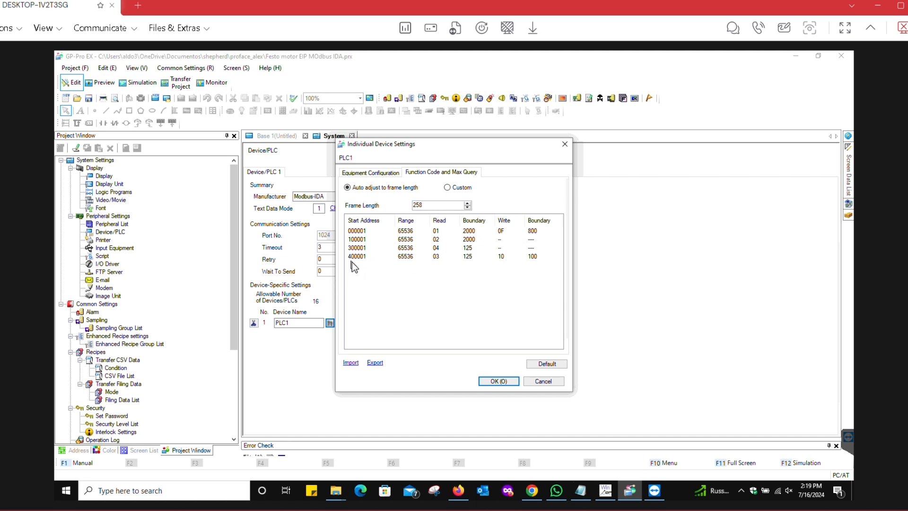
{"action": "mouse_move", "coordinate": [373, 265]}
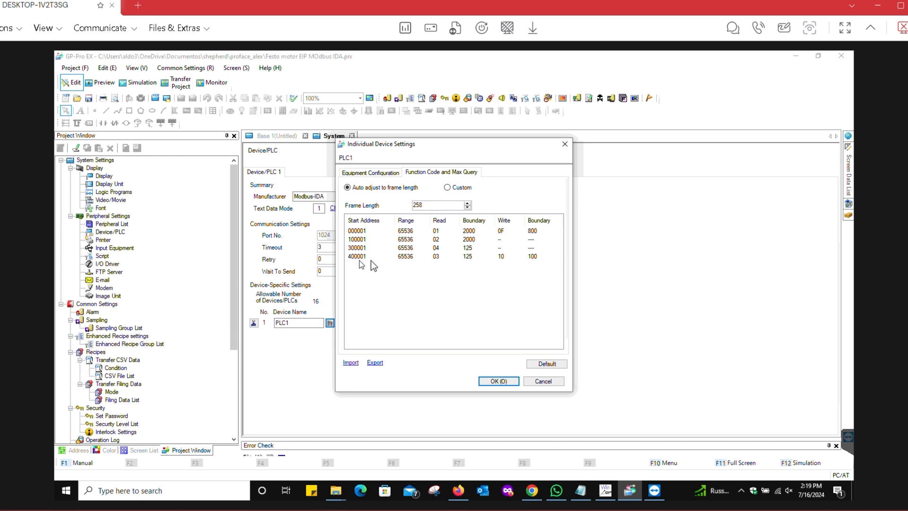
{"action": "mouse_move", "coordinate": [509, 341]}
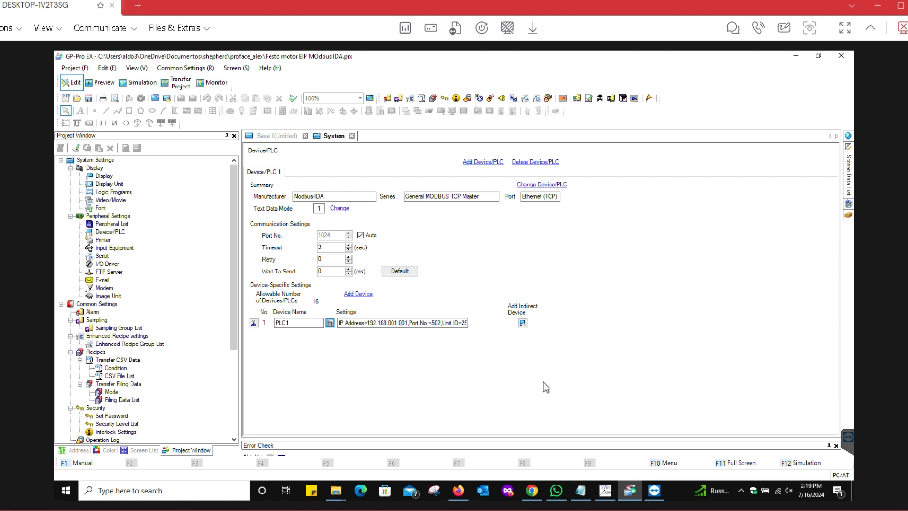
{"action": "mouse_move", "coordinate": [415, 503]}
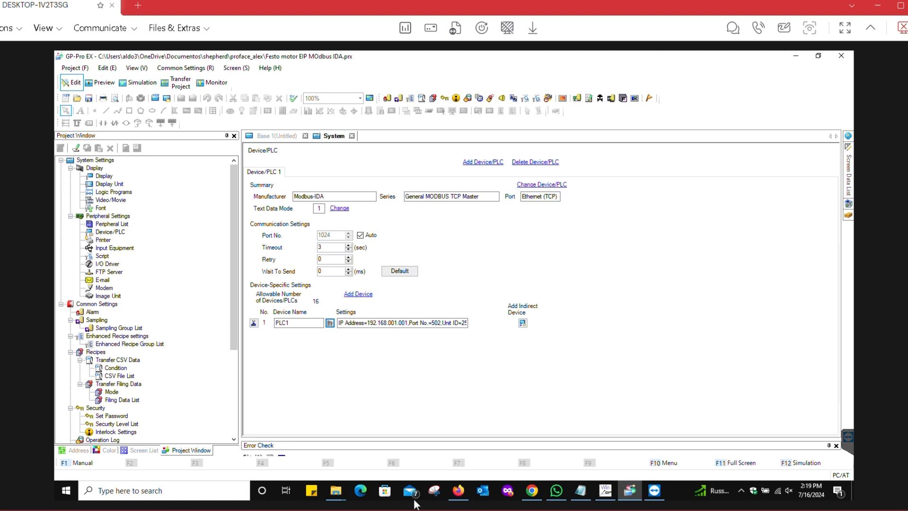
{"action": "mouse_move", "coordinate": [458, 491]}
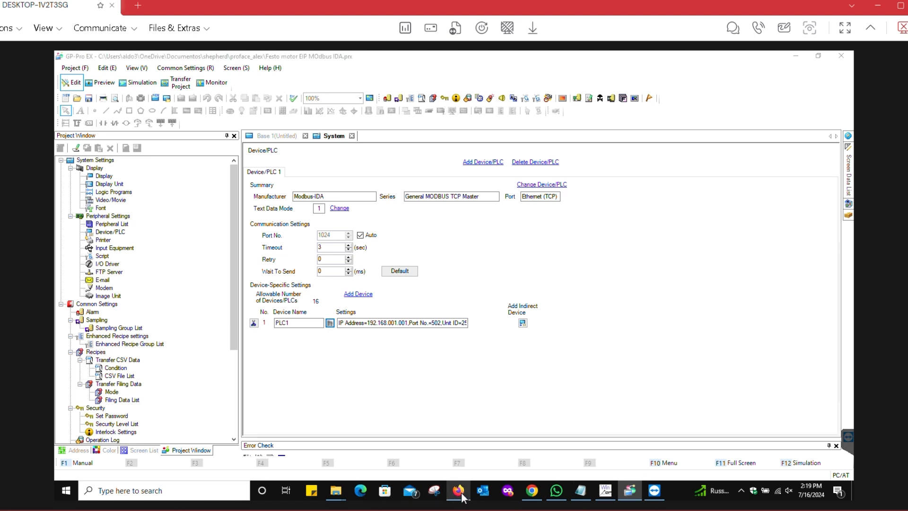
Check the terminal's Modbus TCP Holding Register View, then return to GP-Pro EX
{"action": "left_click", "coordinate": [457, 491]}
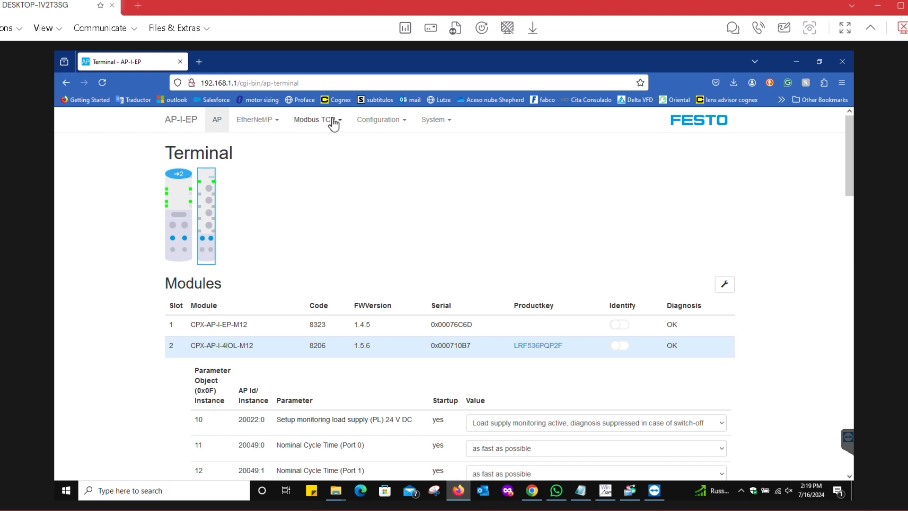
{"action": "left_click", "coordinate": [315, 119]}
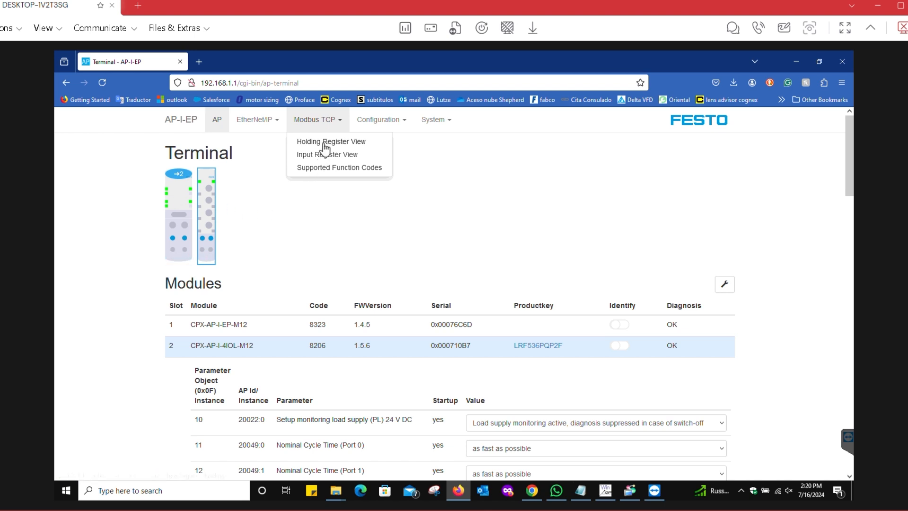
{"action": "left_click", "coordinate": [332, 142]}
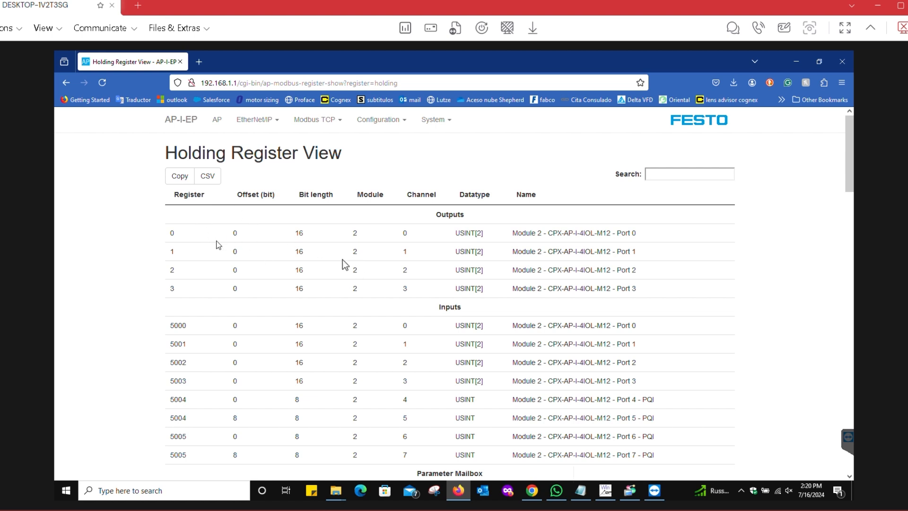
{"action": "mouse_move", "coordinate": [526, 298]}
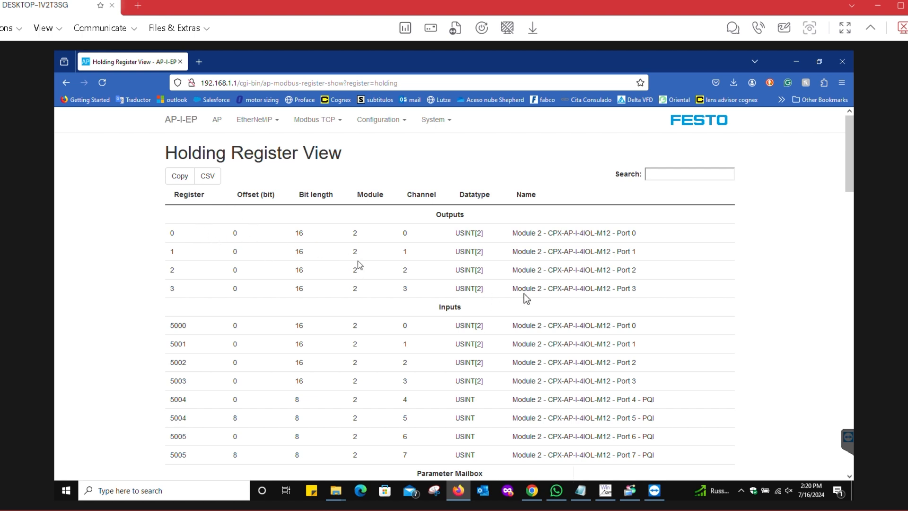
{"action": "mouse_move", "coordinate": [193, 257]}
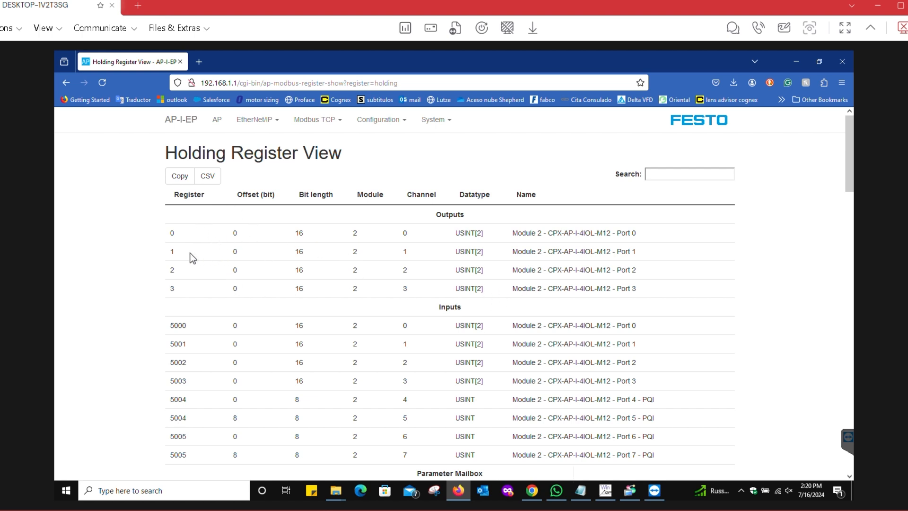
{"action": "mouse_move", "coordinate": [174, 289]}
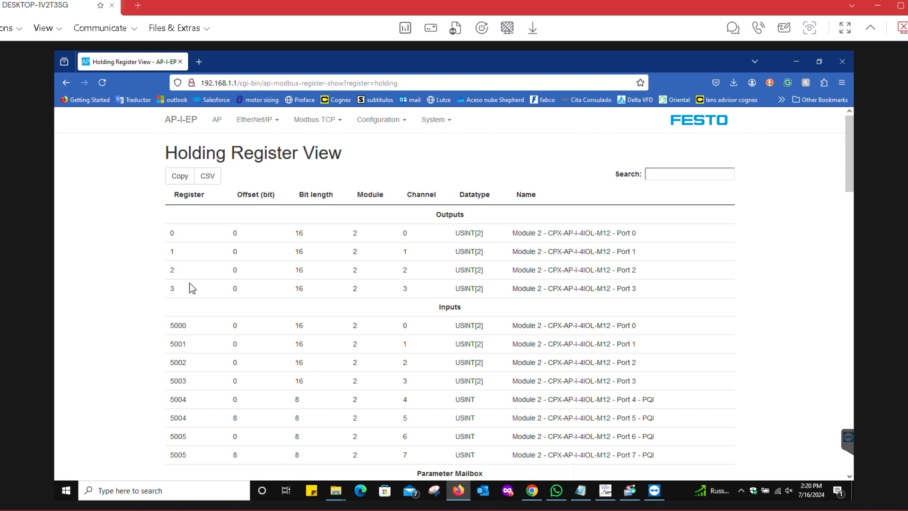
{"action": "mouse_move", "coordinate": [175, 234]}
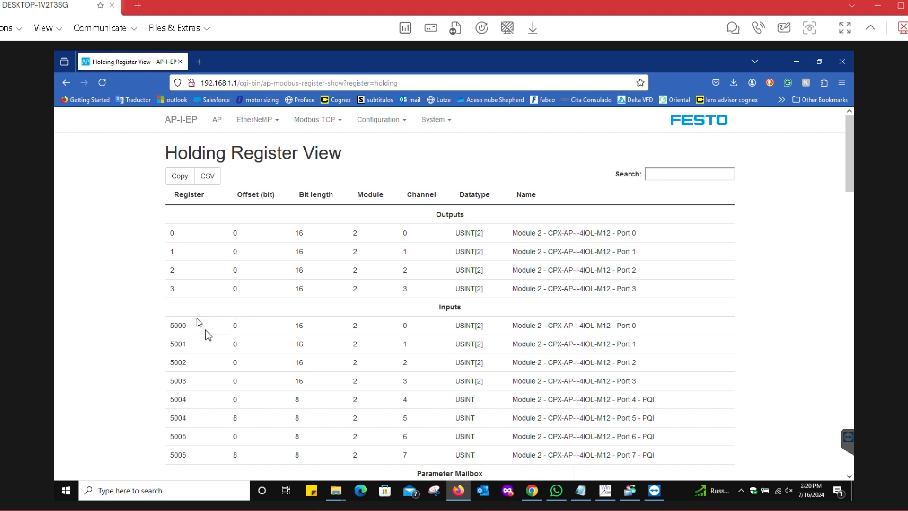
{"action": "mouse_move", "coordinate": [653, 389]}
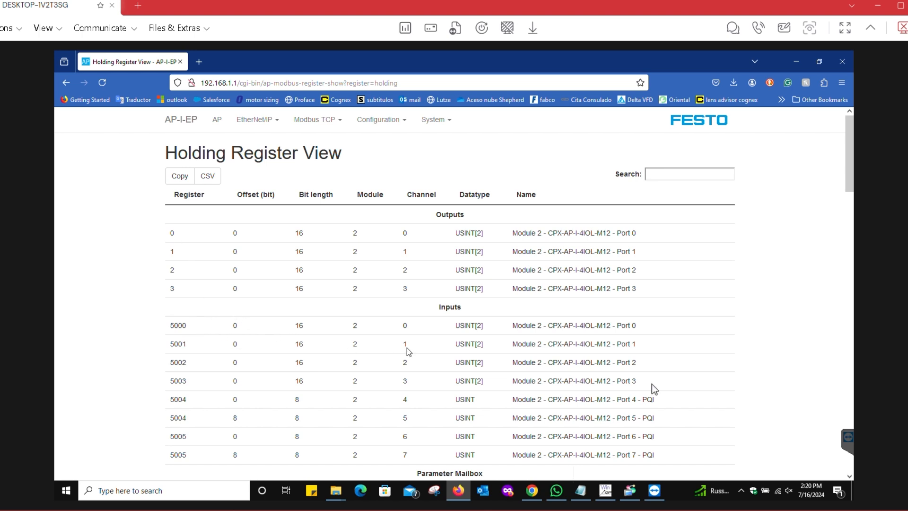
{"action": "mouse_move", "coordinate": [631, 493]}
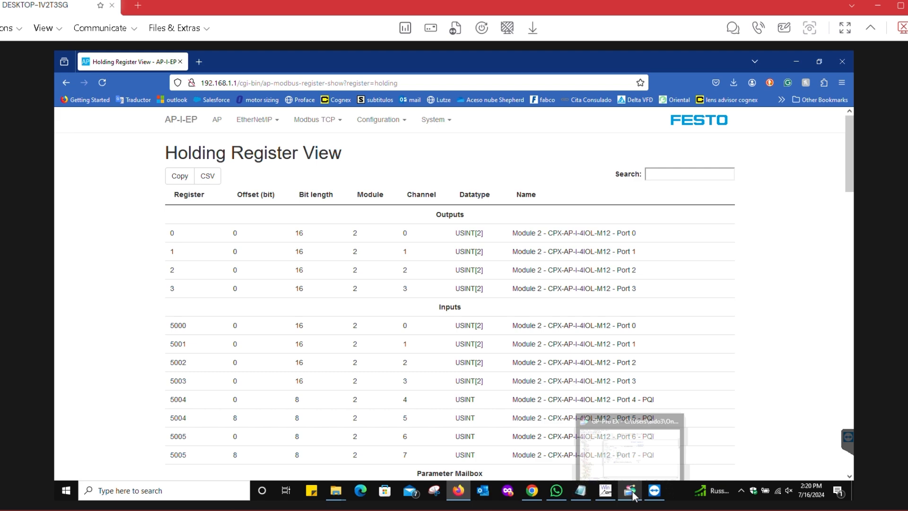
{"action": "left_click", "coordinate": [629, 491]}
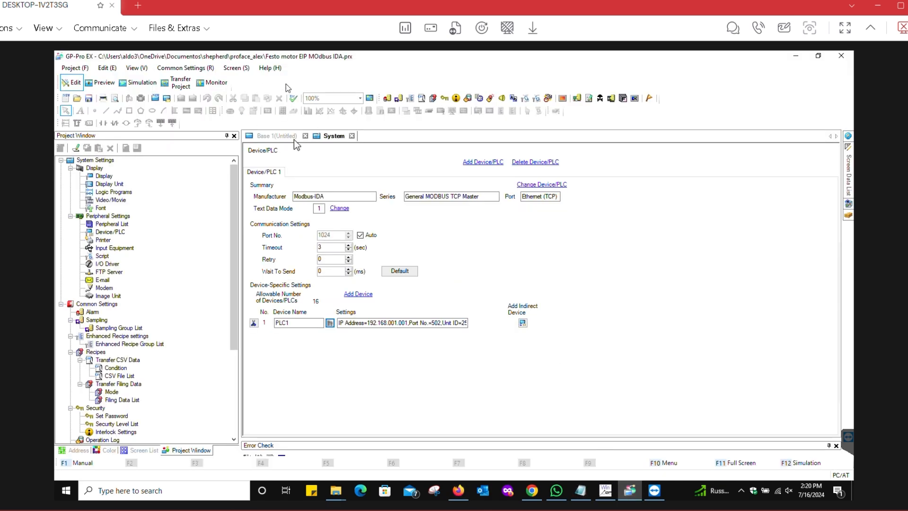
Open Base 1 and bring up settings for the leftmost third-row lamp SL_0016
{"action": "left_click", "coordinate": [277, 136]}
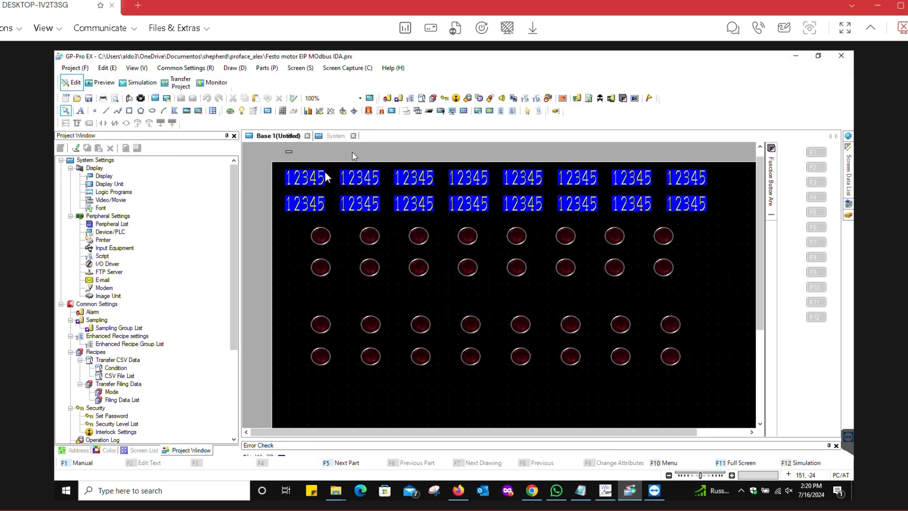
{"action": "left_click", "coordinate": [305, 177]}
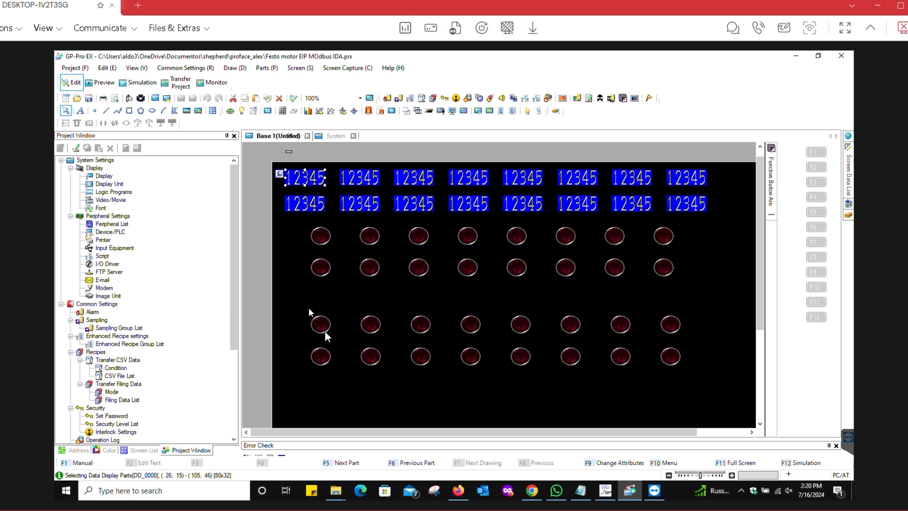
{"action": "left_click", "coordinate": [320, 325]}
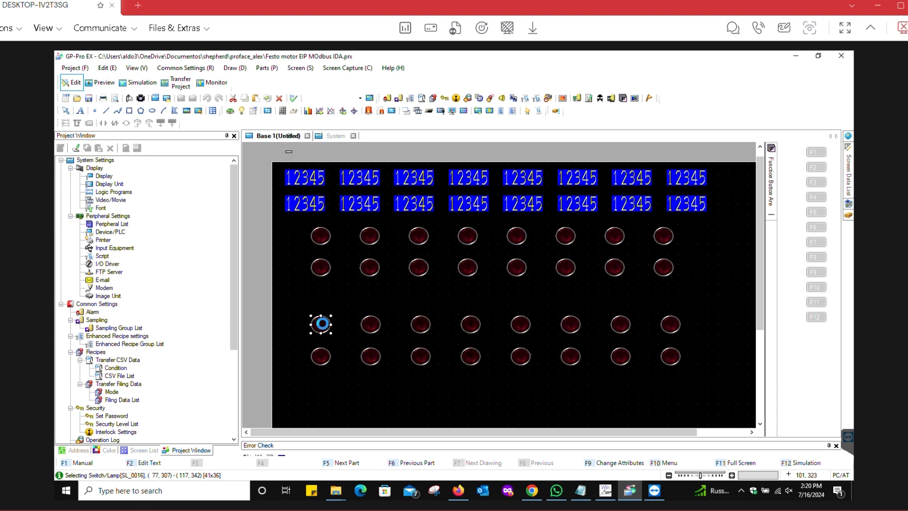
{"action": "double_click", "coordinate": [320, 325]}
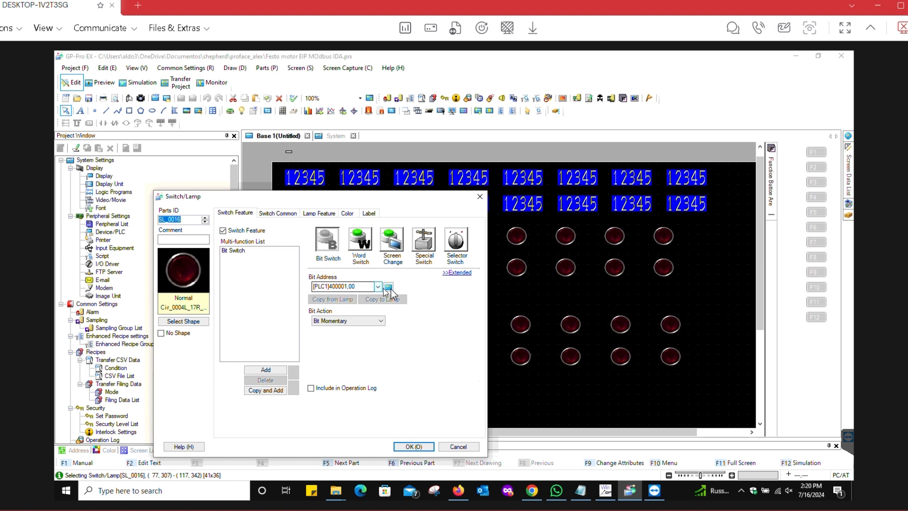
Inspect the lamp's bit address 400001.00 in the address keypad, then switch to Firefox
{"action": "left_click", "coordinate": [379, 287]}
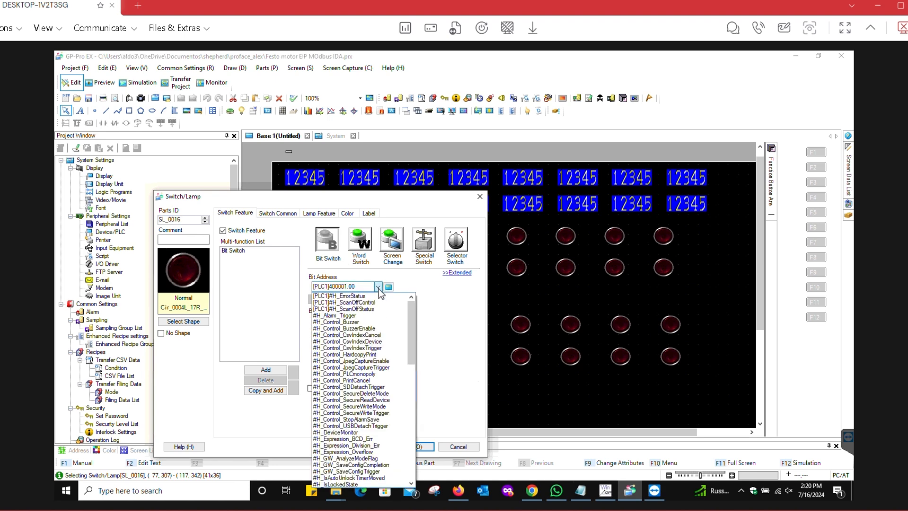
{"action": "left_click", "coordinate": [387, 286]}
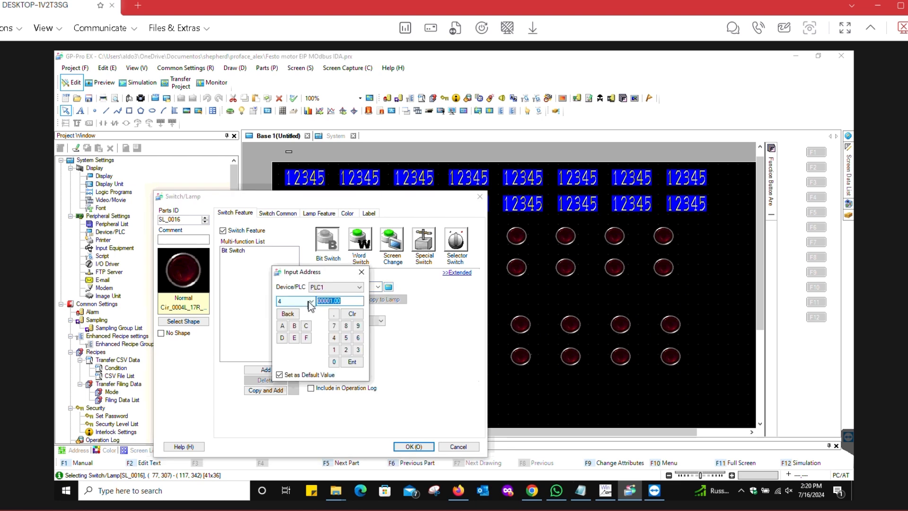
{"action": "left_click", "coordinate": [310, 301]}
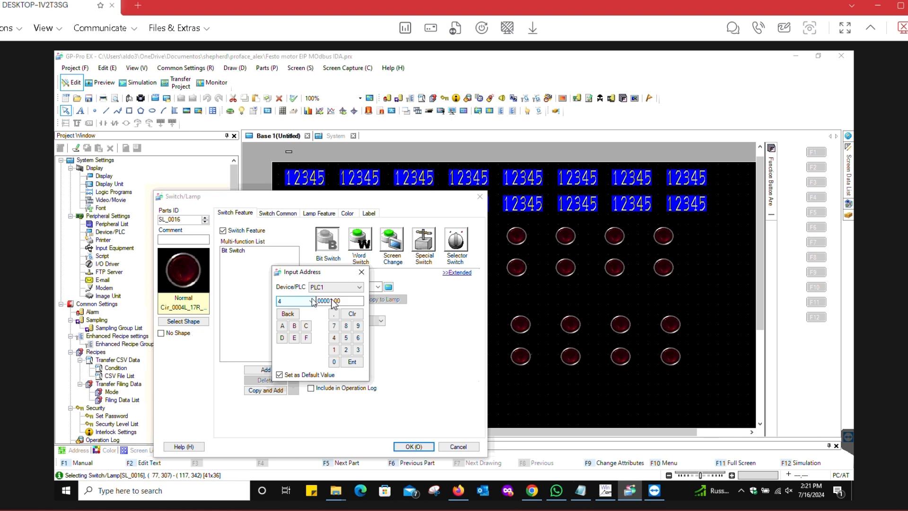
{"action": "left_click", "coordinate": [457, 490]}
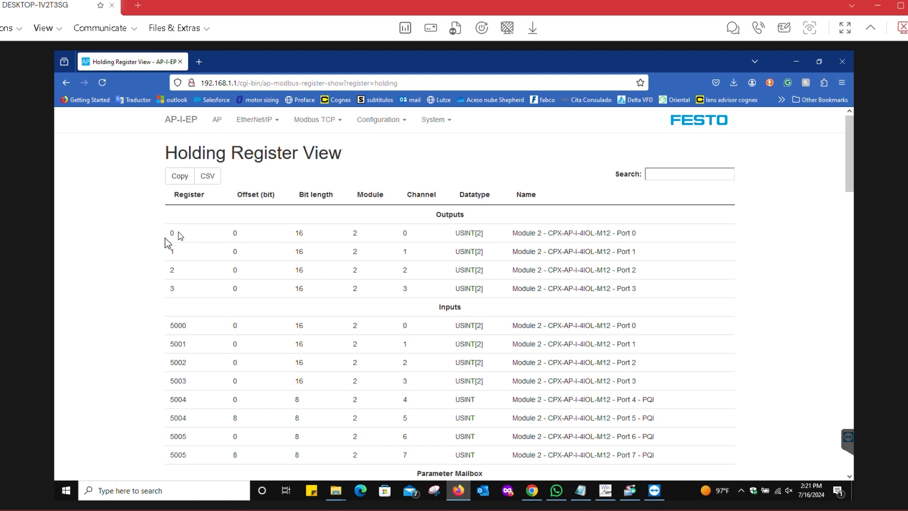
{"action": "mouse_move", "coordinate": [368, 240]}
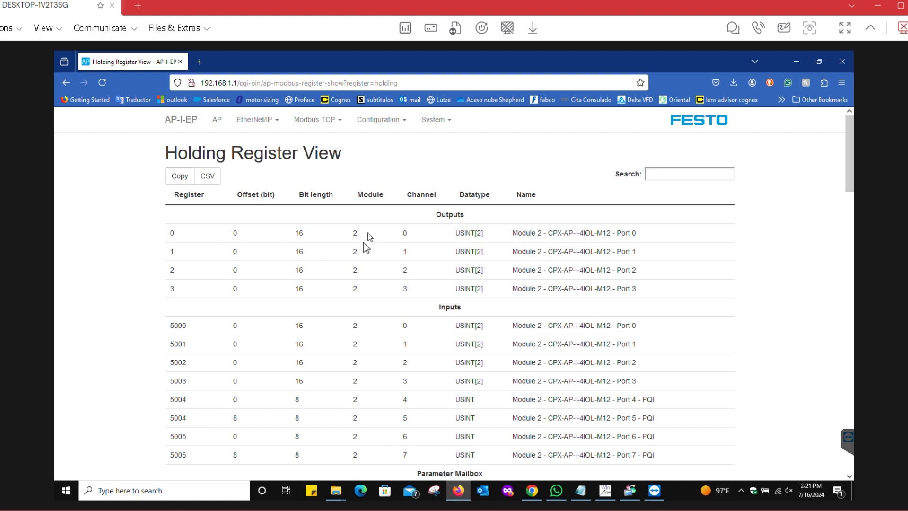
{"action": "mouse_move", "coordinate": [313, 227]}
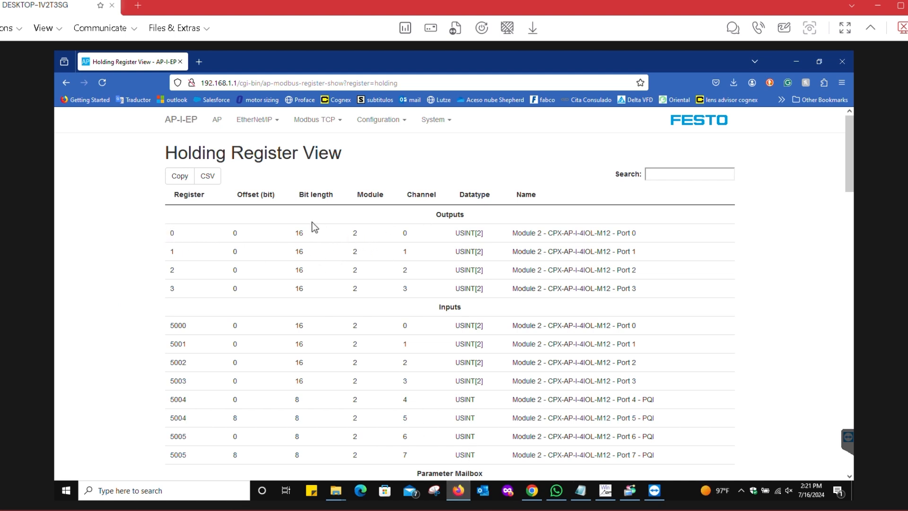
{"action": "mouse_move", "coordinate": [486, 460]}
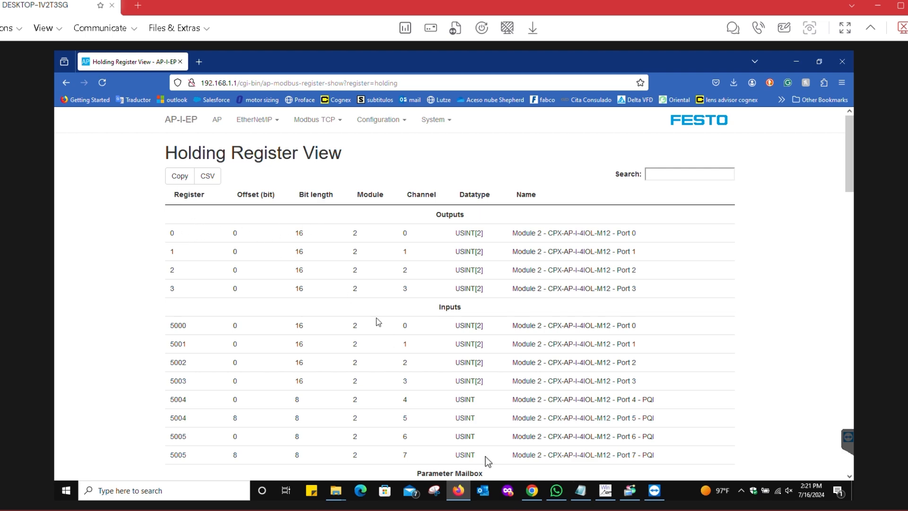
{"action": "mouse_move", "coordinate": [629, 497]}
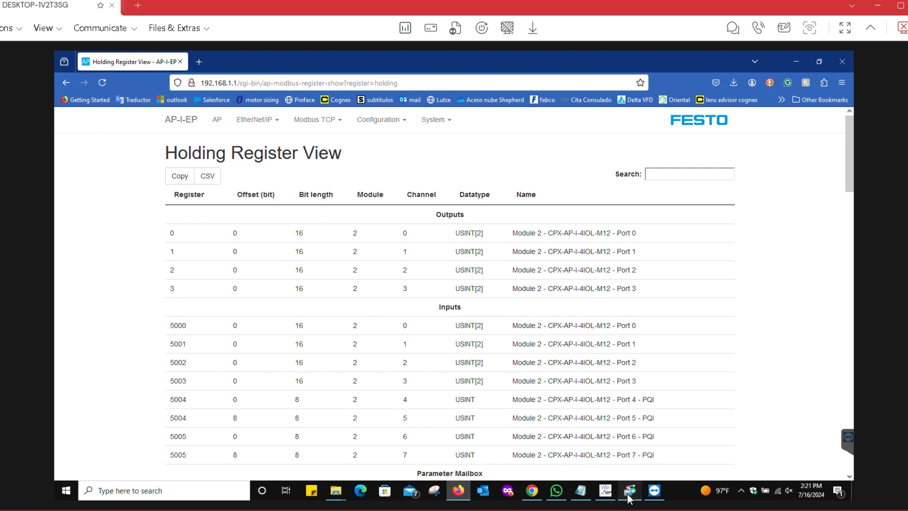
Compare output registers 0–3, then return to the SL_0016 lamp settings
{"action": "left_click", "coordinate": [629, 490]}
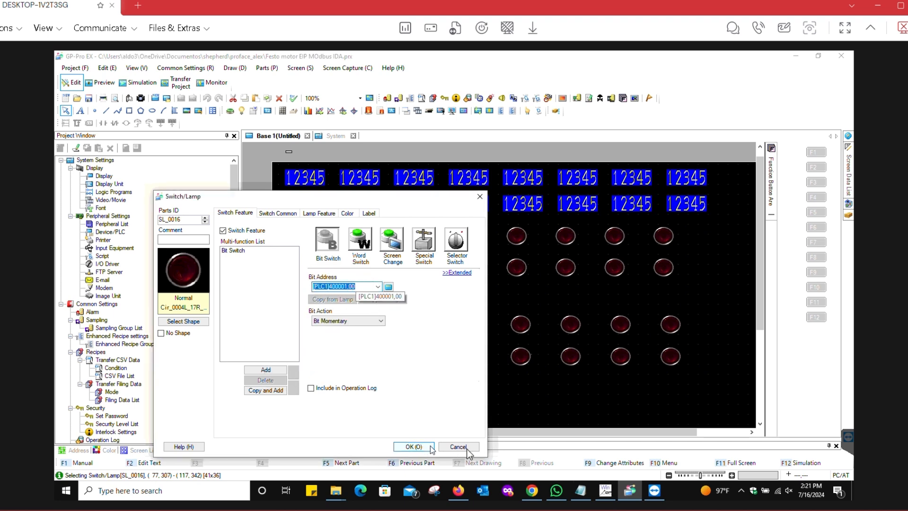
{"action": "mouse_move", "coordinate": [454, 154]}
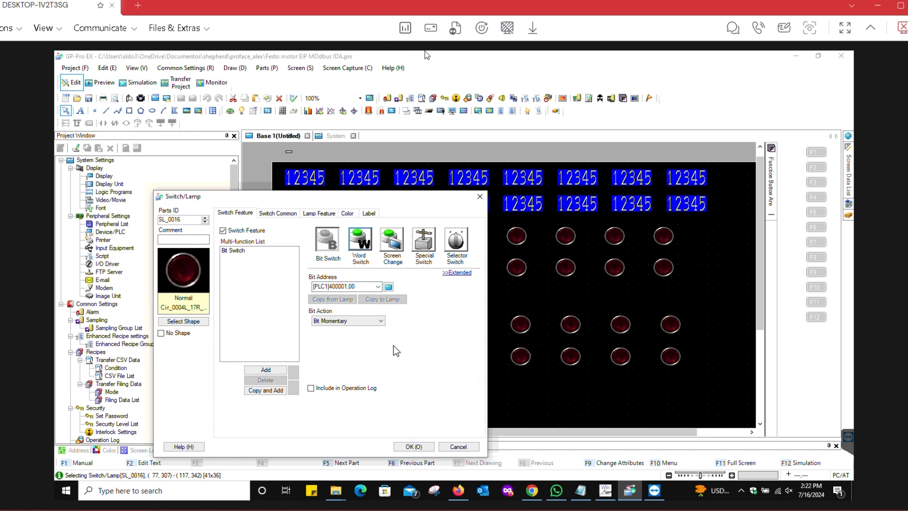
{"action": "mouse_move", "coordinate": [467, 452]}
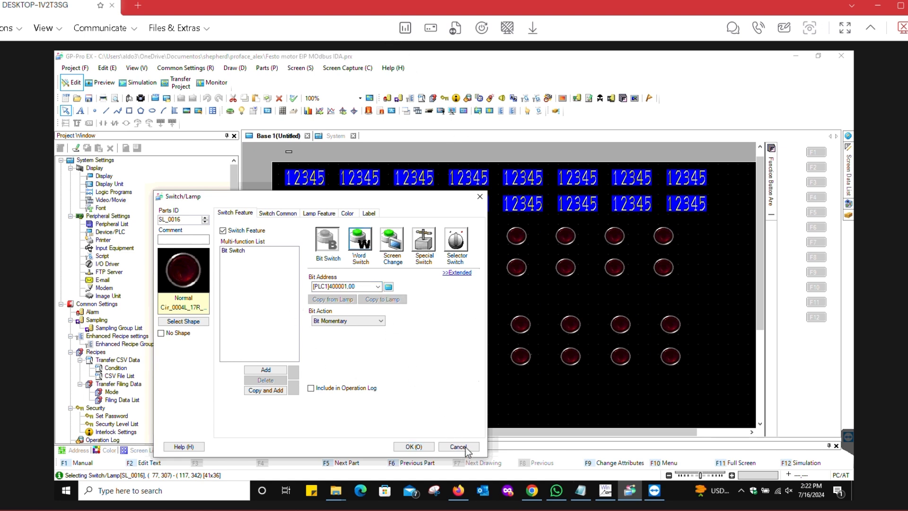
Cancel SL_0016's dialog and open bottom-right lamp SL_0031, bit address 400001.15
{"action": "left_click", "coordinate": [457, 447]}
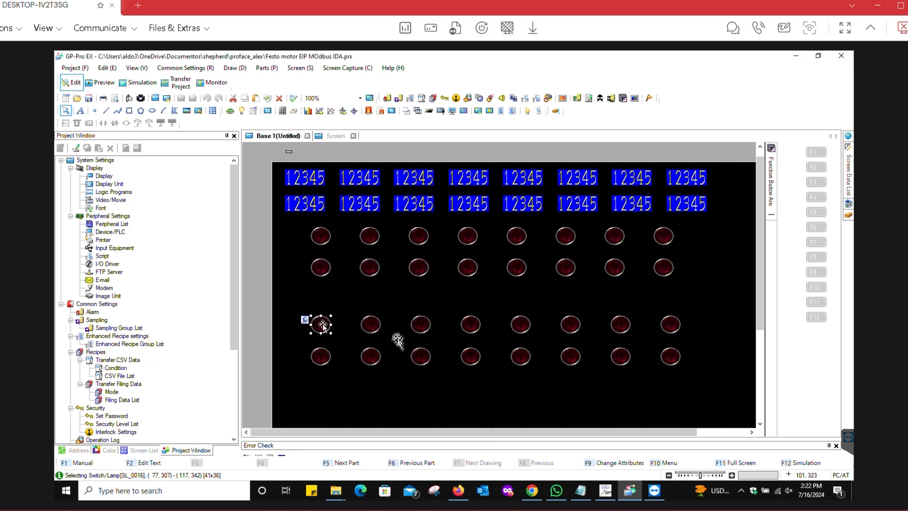
{"action": "mouse_move", "coordinate": [673, 358]}
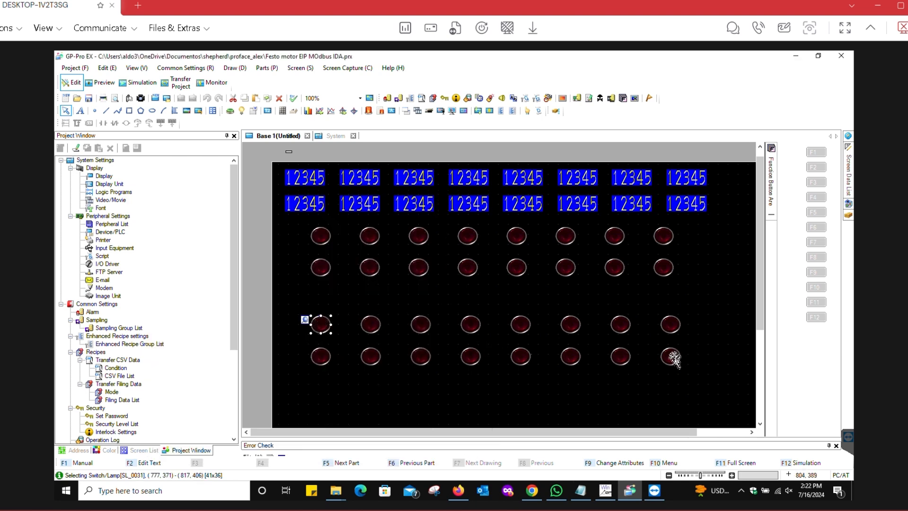
{"action": "double_click", "coordinate": [670, 356]}
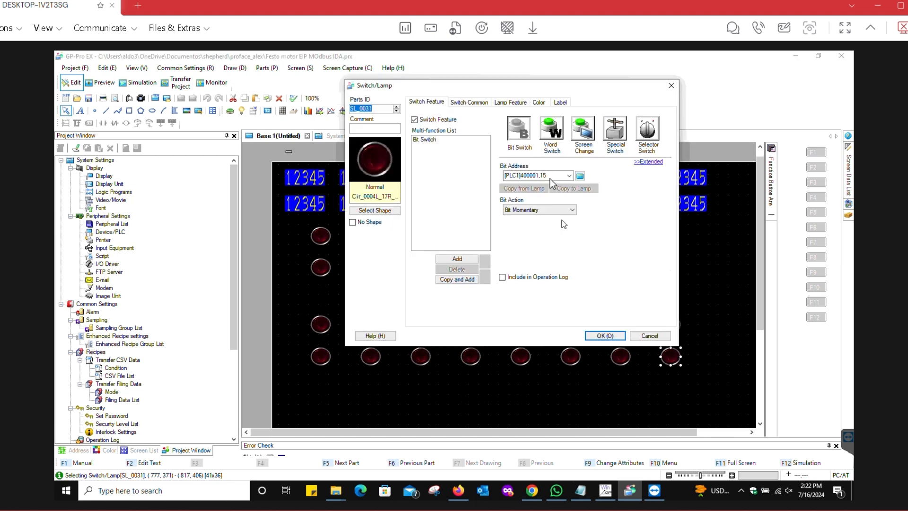
{"action": "mouse_move", "coordinate": [535, 176]}
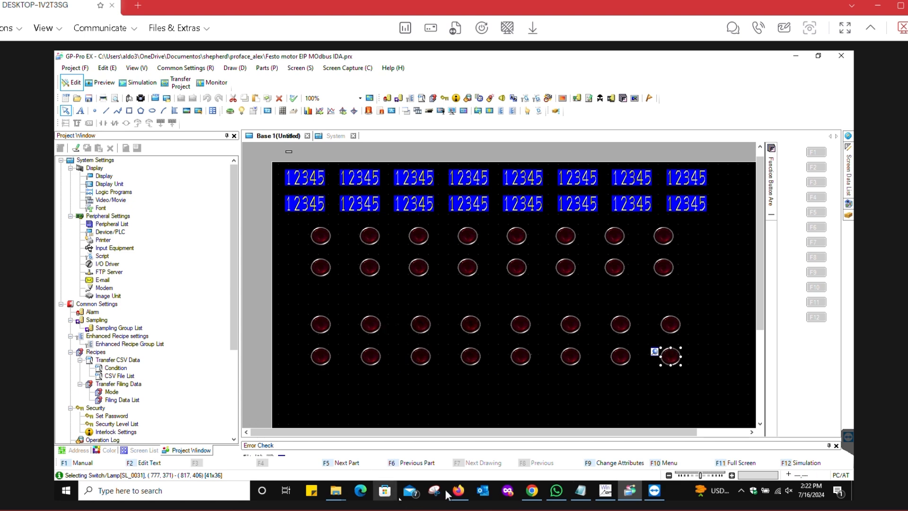
Check input registers 5000–5005 in the Holding Register View, then return to Base 1
{"action": "left_click", "coordinate": [457, 490]}
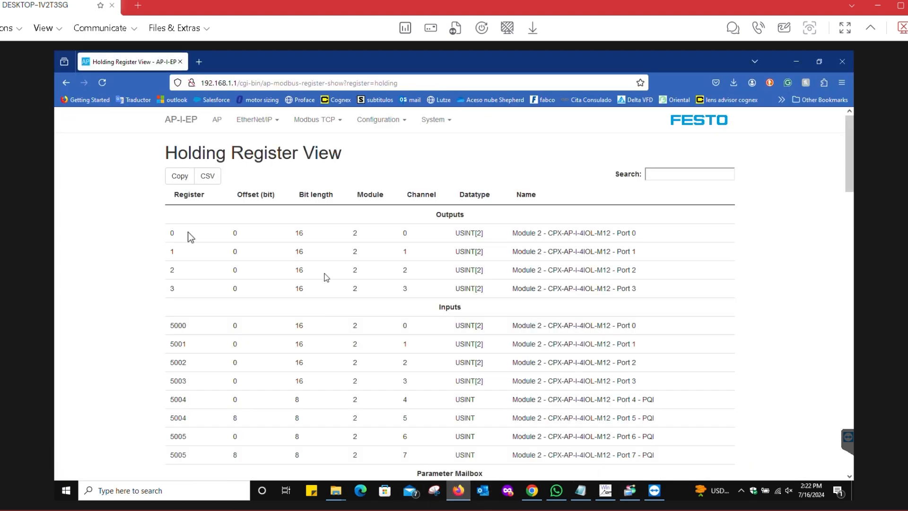
{"action": "mouse_move", "coordinate": [414, 243]}
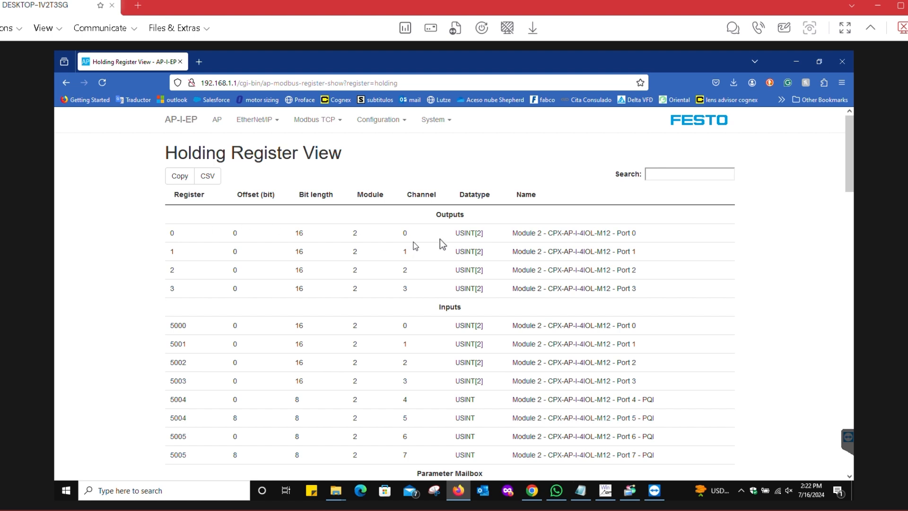
{"action": "mouse_move", "coordinate": [646, 232]}
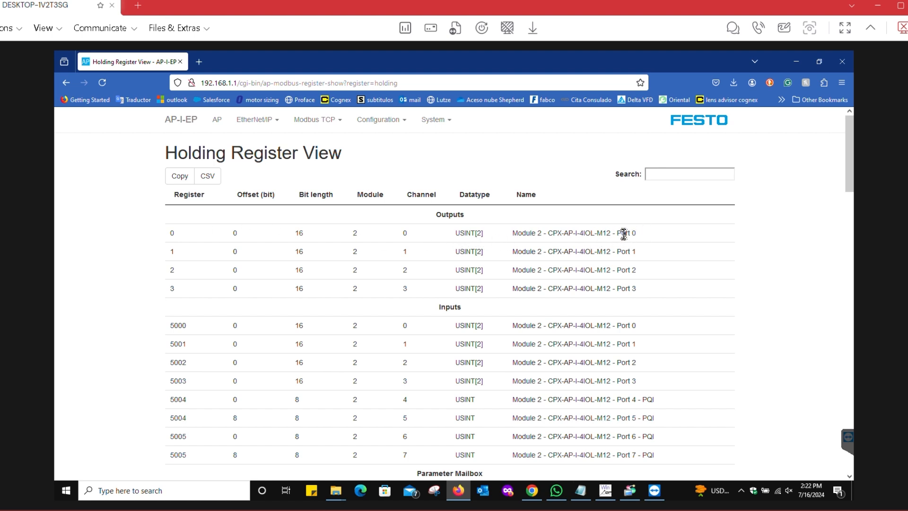
{"action": "mouse_move", "coordinate": [589, 377]}
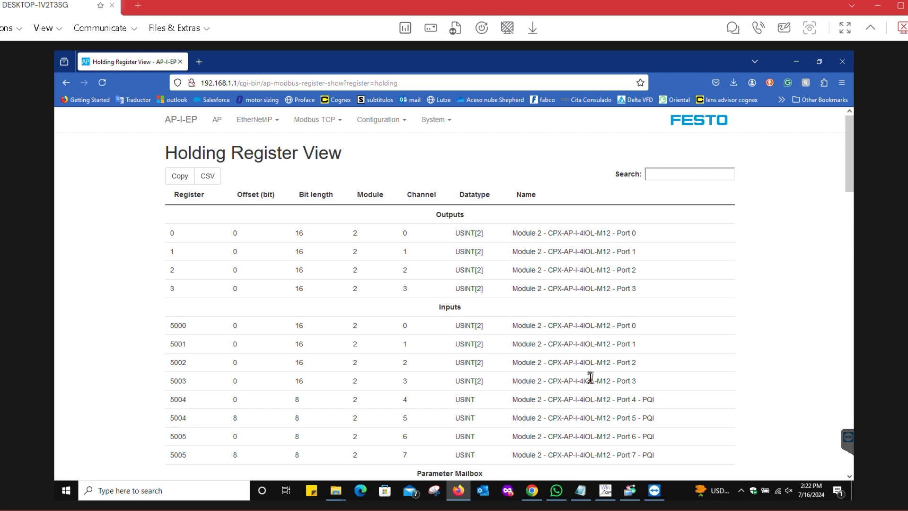
{"action": "left_click", "coordinate": [629, 490]}
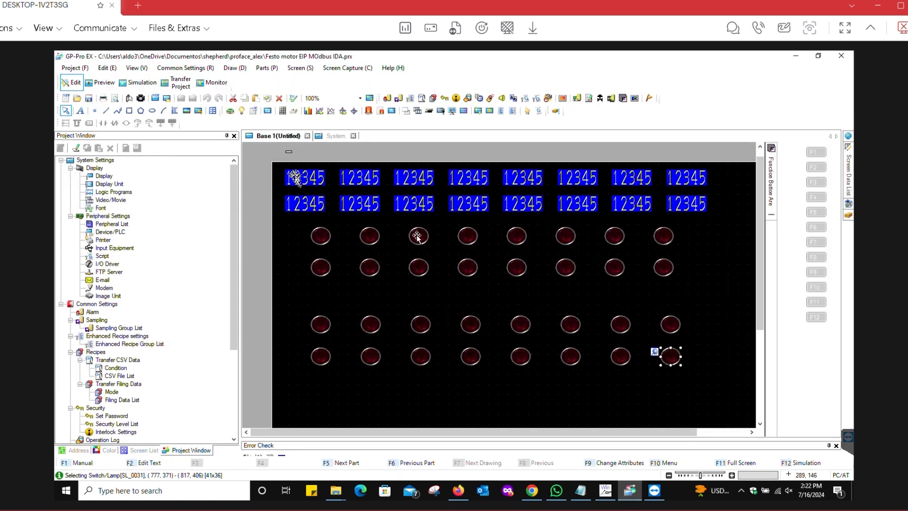
Open display DD_0000's settings and its address keypad for monitored word PLC1 405001
{"action": "left_click", "coordinate": [304, 177]}
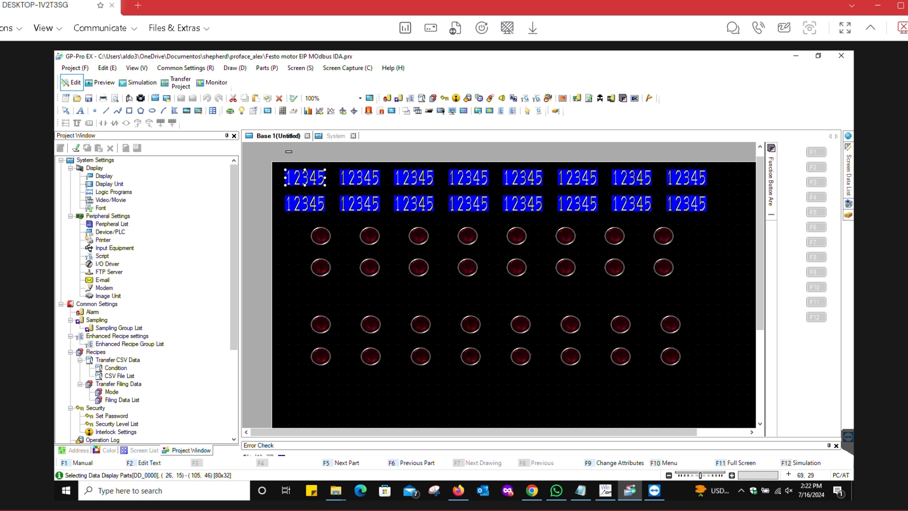
{"action": "double_click", "coordinate": [303, 177]}
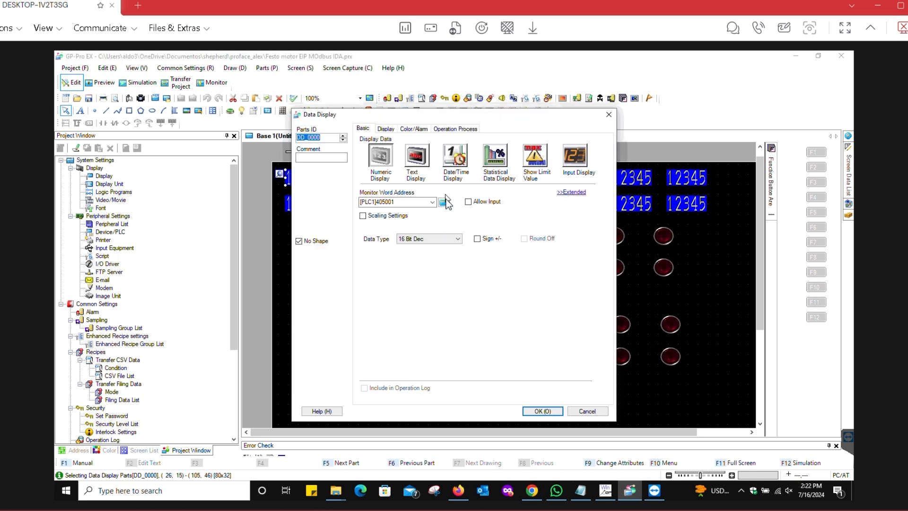
{"action": "left_click", "coordinate": [443, 202]}
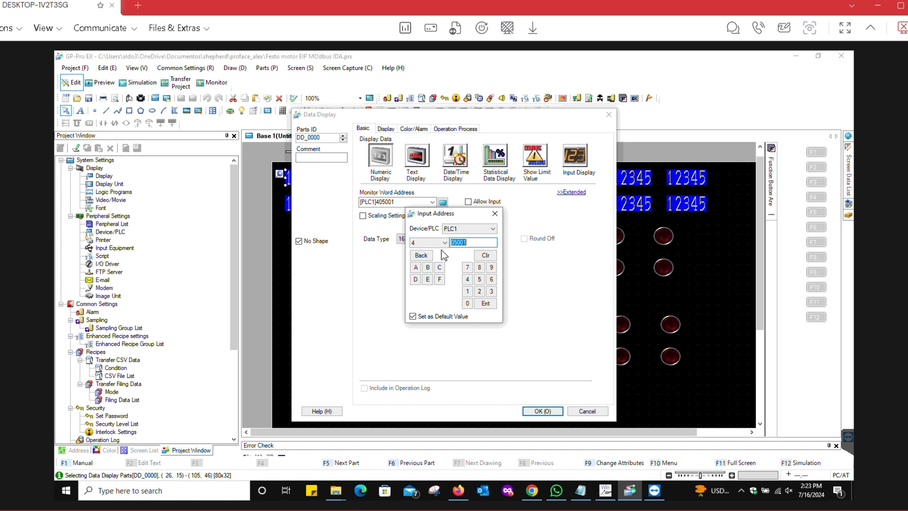
{"action": "mouse_move", "coordinate": [436, 249]}
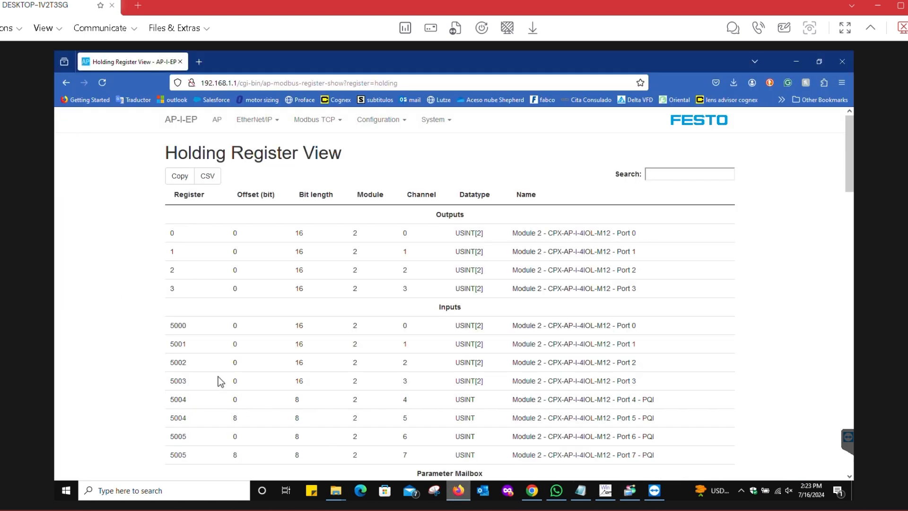
{"action": "mouse_move", "coordinate": [176, 331]}
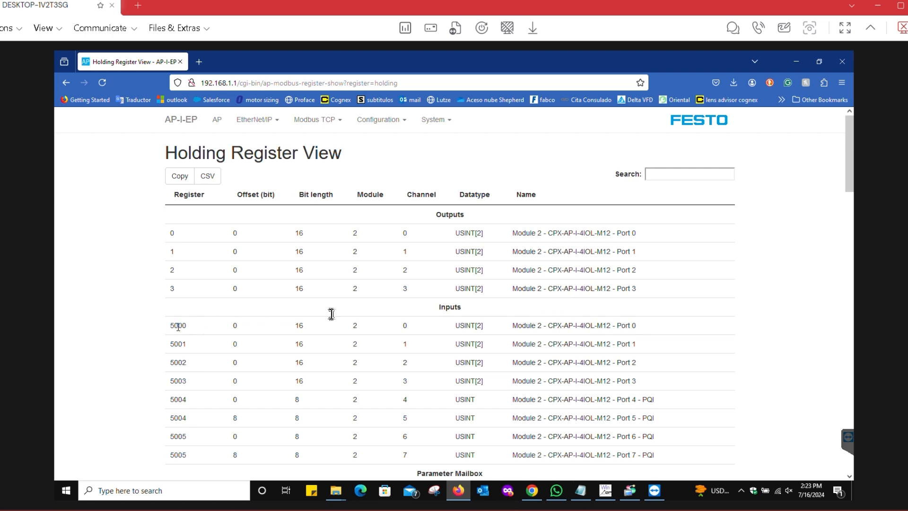
{"action": "mouse_move", "coordinate": [624, 495]}
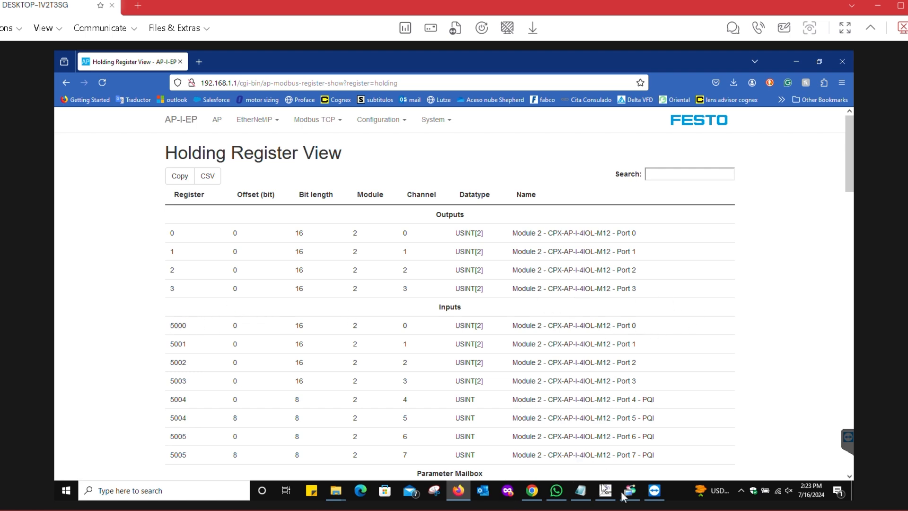
Keep DD_0000 monitoring PLC1 405001, closing the keypad and confirming the Data Display settings
{"action": "left_click", "coordinate": [629, 491]}
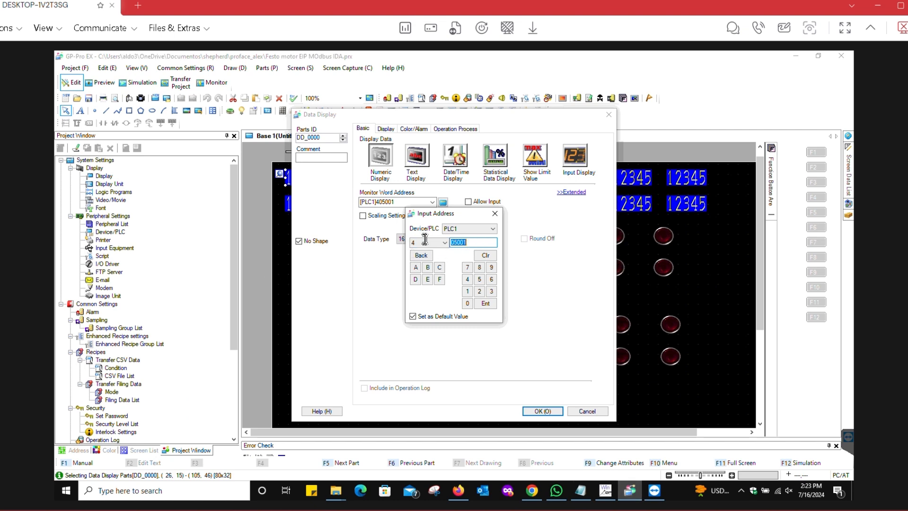
{"action": "left_click", "coordinate": [486, 302]}
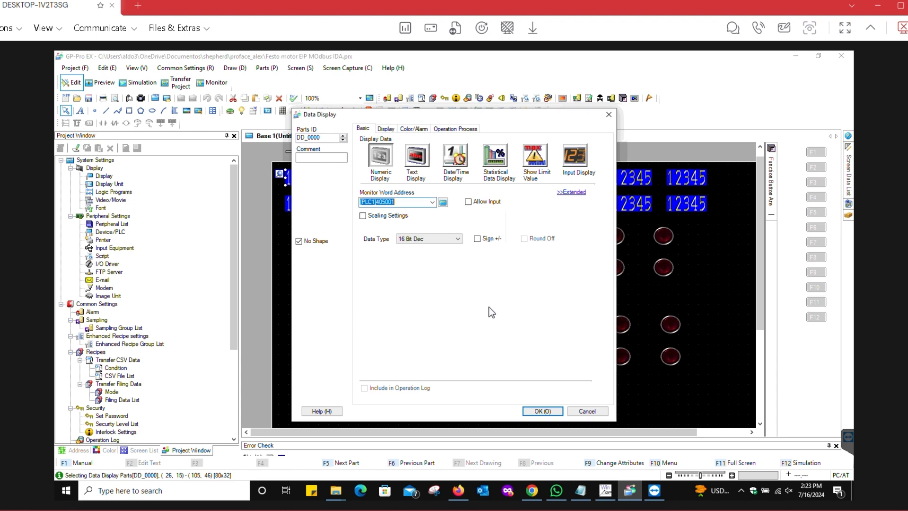
{"action": "mouse_move", "coordinate": [542, 410]}
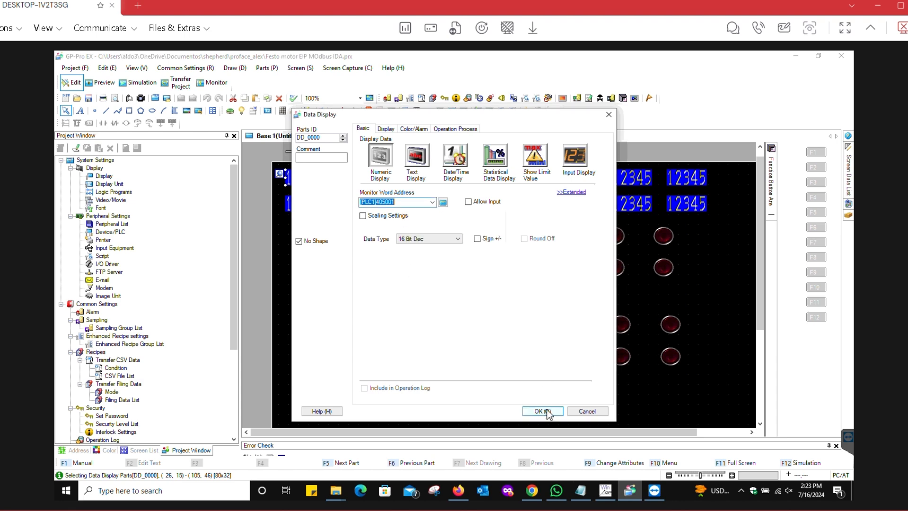
{"action": "left_click", "coordinate": [539, 411]}
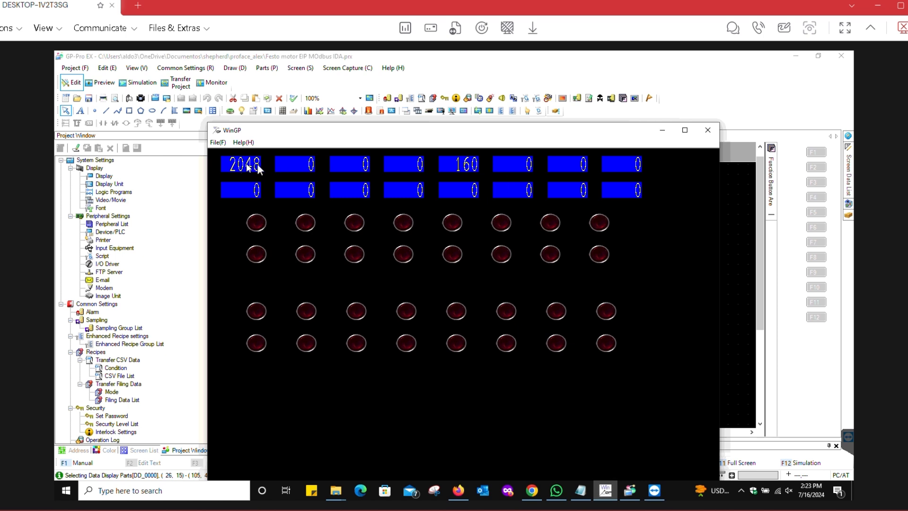
{"action": "mouse_move", "coordinate": [467, 336]}
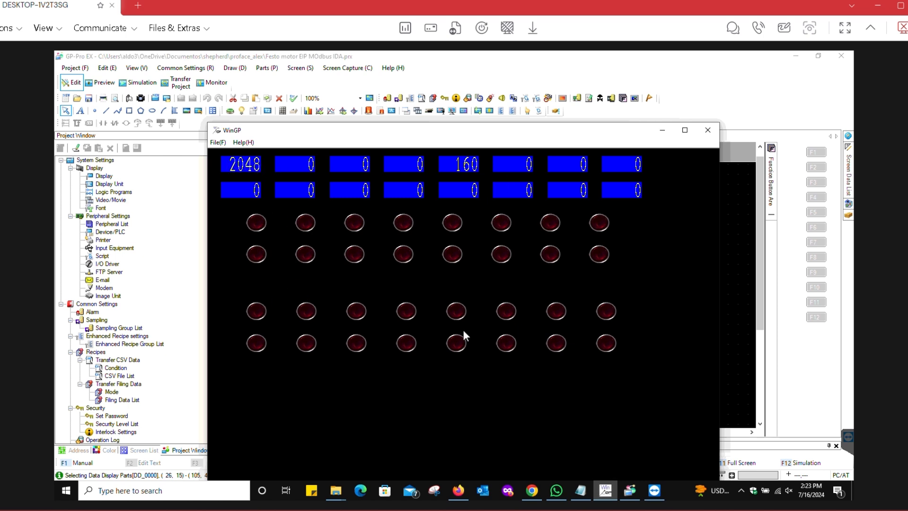
{"action": "mouse_move", "coordinate": [263, 346]}
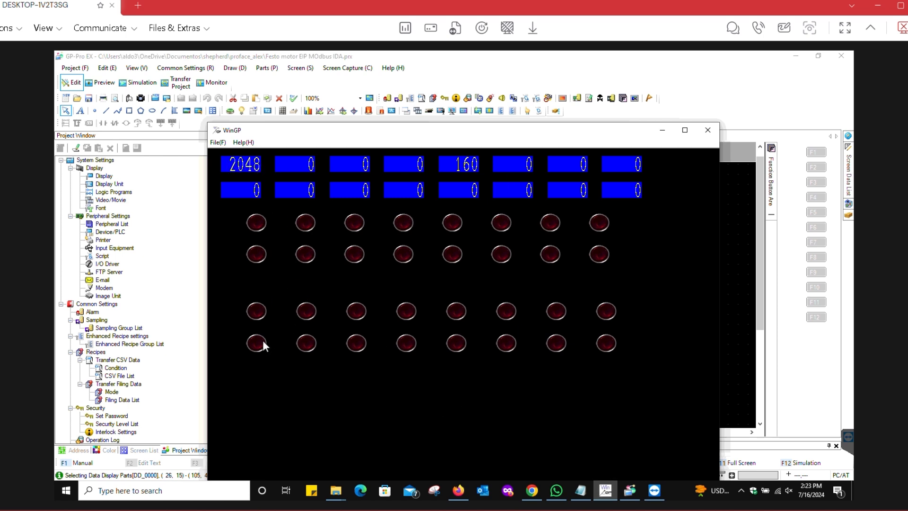
{"action": "mouse_move", "coordinate": [482, 490]}
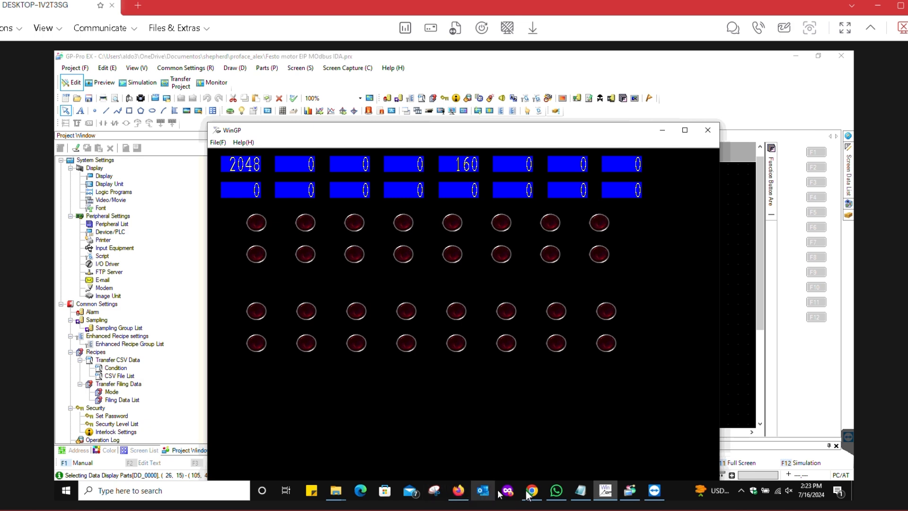
Return to the Festo application note's Process Data IN/OUT bit tables in Acrobat
{"action": "left_click", "coordinate": [530, 490]}
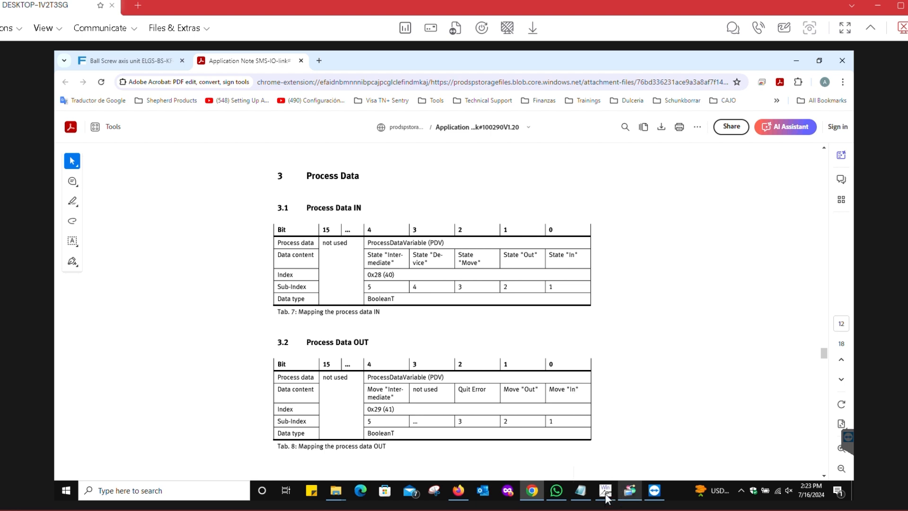
Toggle the bottom-left lamp twice in WinGP, changing the first display from 2048
{"action": "left_click", "coordinate": [604, 490]}
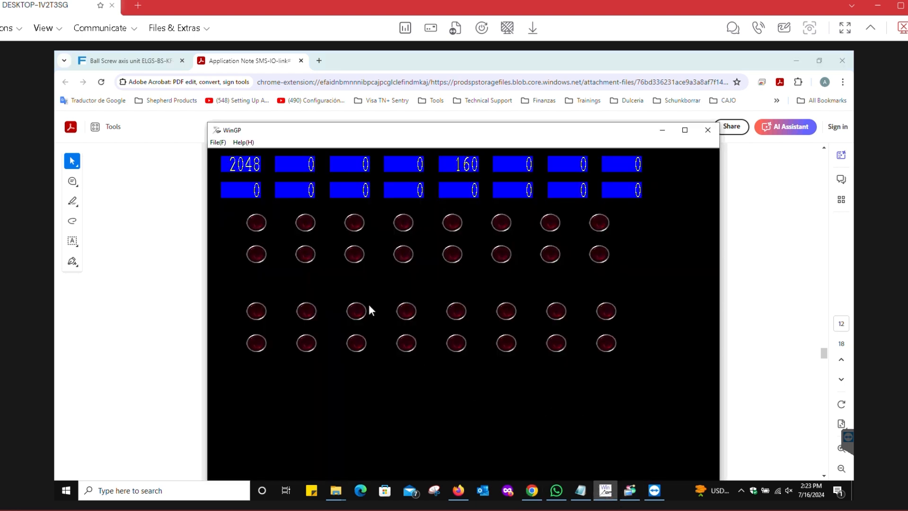
{"action": "mouse_move", "coordinate": [280, 361]}
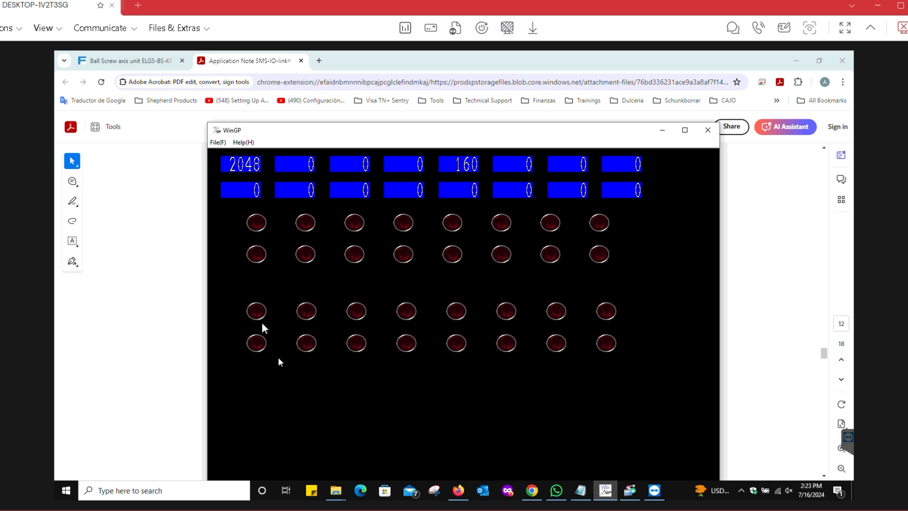
{"action": "mouse_move", "coordinate": [256, 350]}
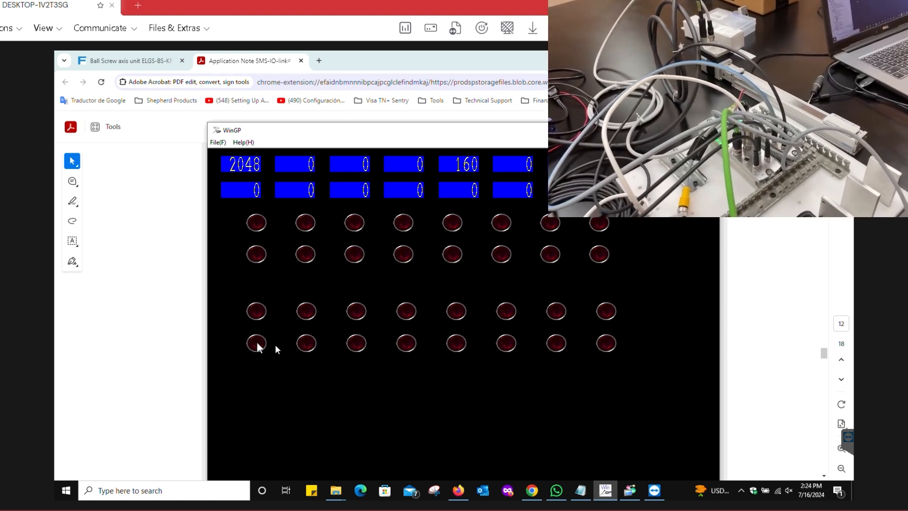
{"action": "left_click", "coordinate": [256, 343]}
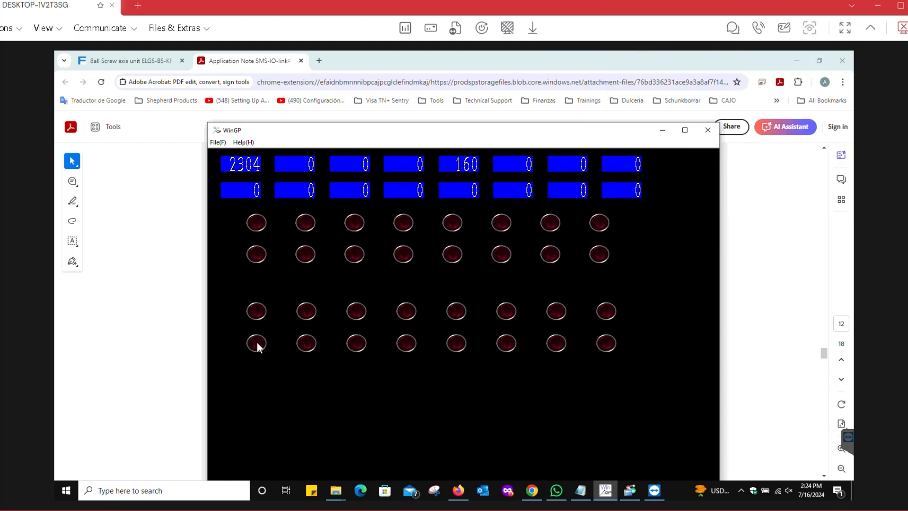
{"action": "mouse_move", "coordinate": [311, 351]}
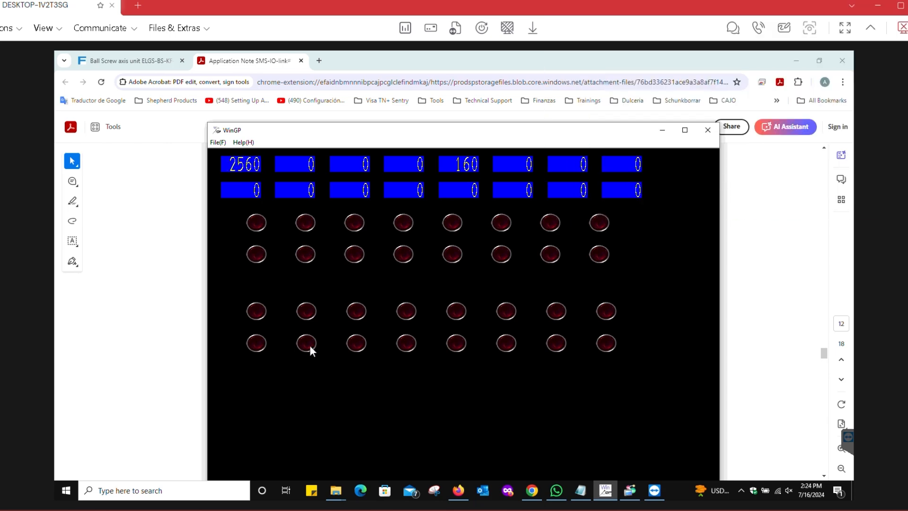
{"action": "left_click", "coordinate": [256, 343]}
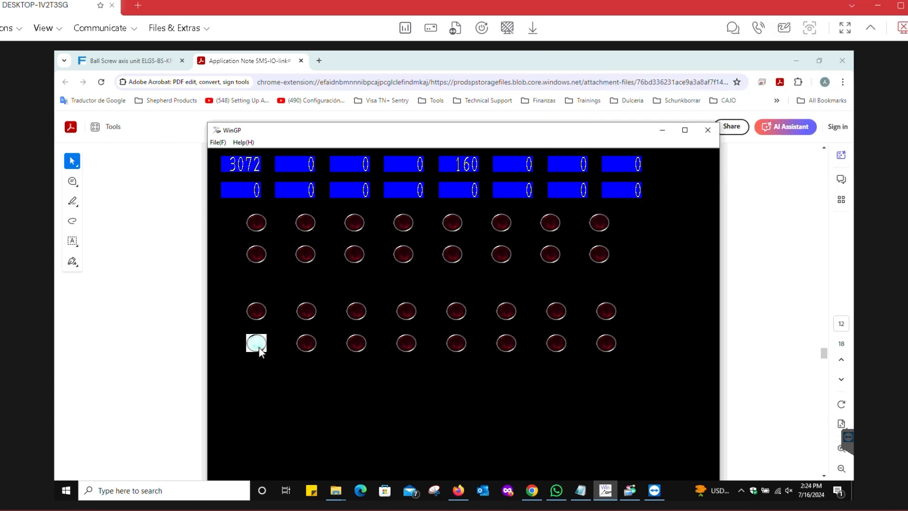
{"action": "mouse_move", "coordinate": [306, 343]}
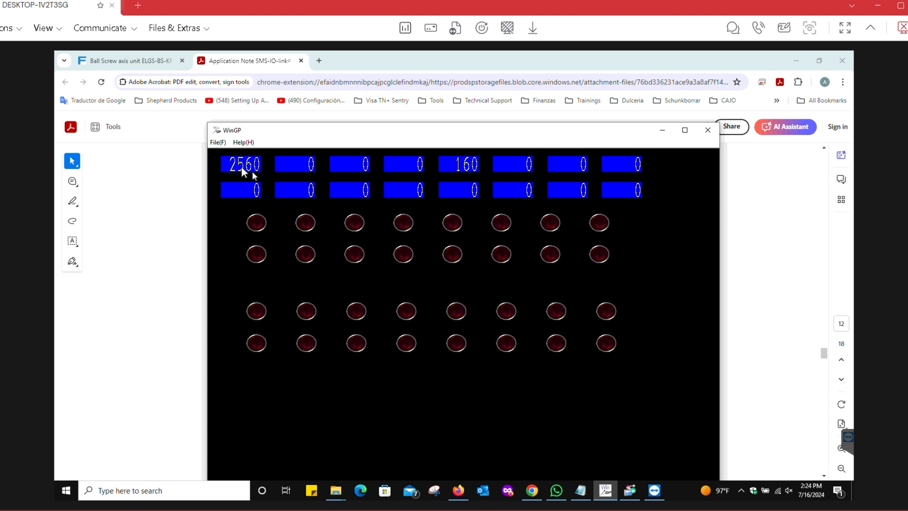
{"action": "mouse_move", "coordinate": [266, 331]}
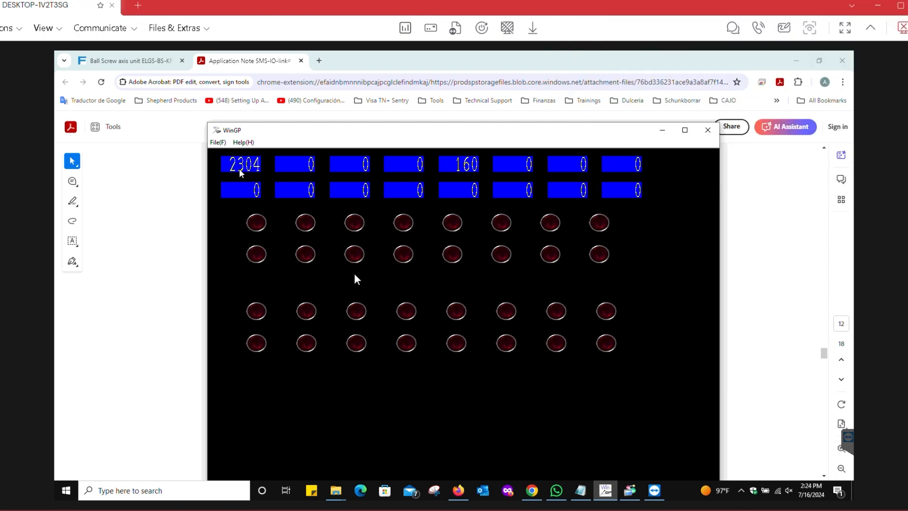
{"action": "mouse_move", "coordinate": [64, 490]}
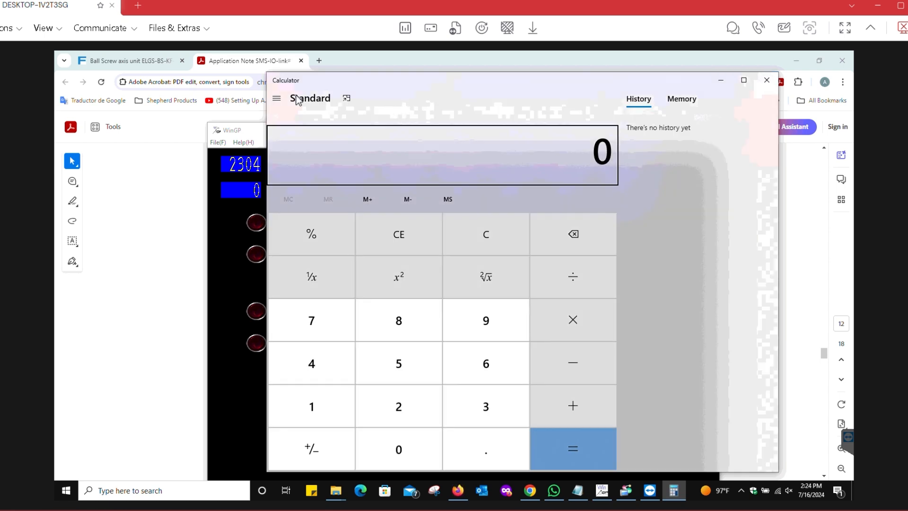
{"action": "left_click", "coordinate": [276, 98]}
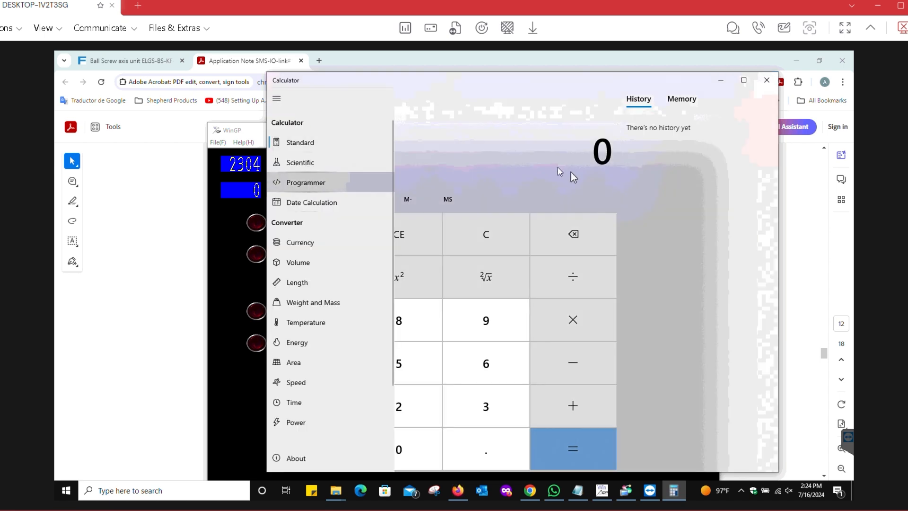
{"action": "left_click", "coordinate": [305, 181]}
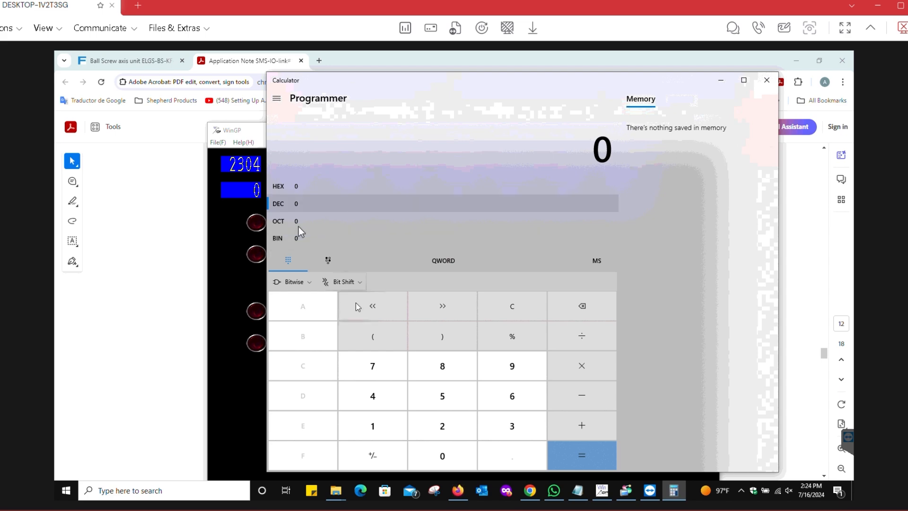
{"action": "left_click", "coordinate": [442, 426]}
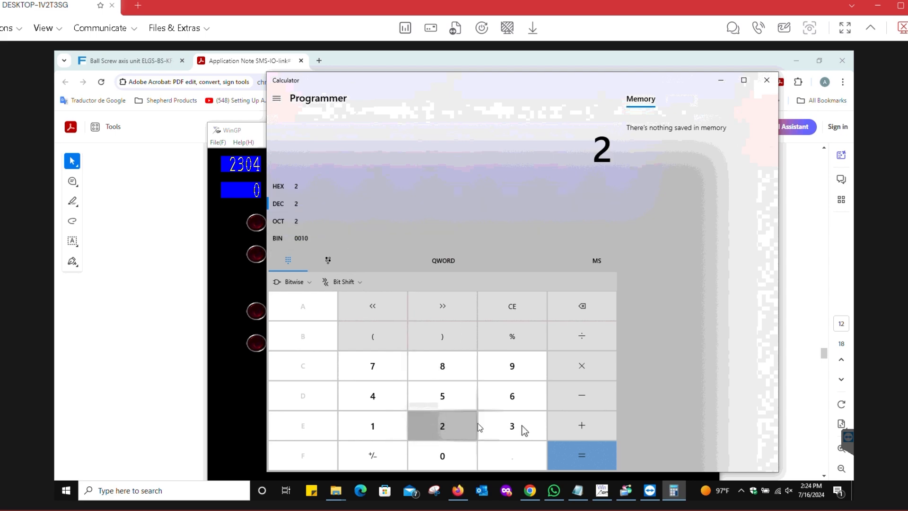
{"action": "left_click", "coordinate": [511, 425]}
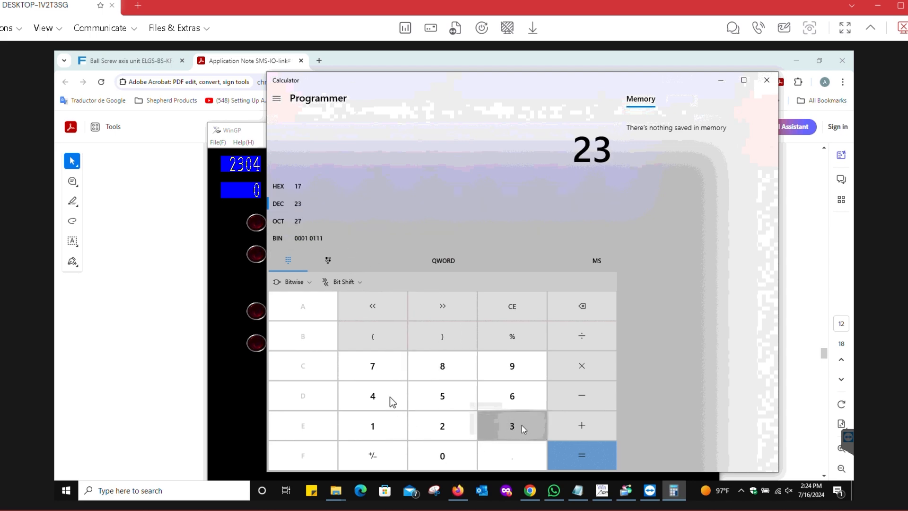
{"action": "mouse_move", "coordinate": [400, 96]}
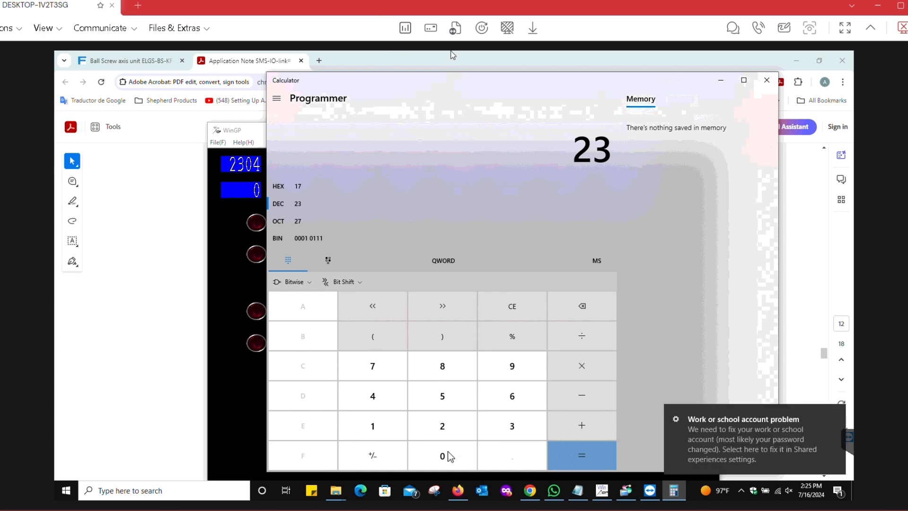
{"action": "left_click", "coordinate": [441, 455]}
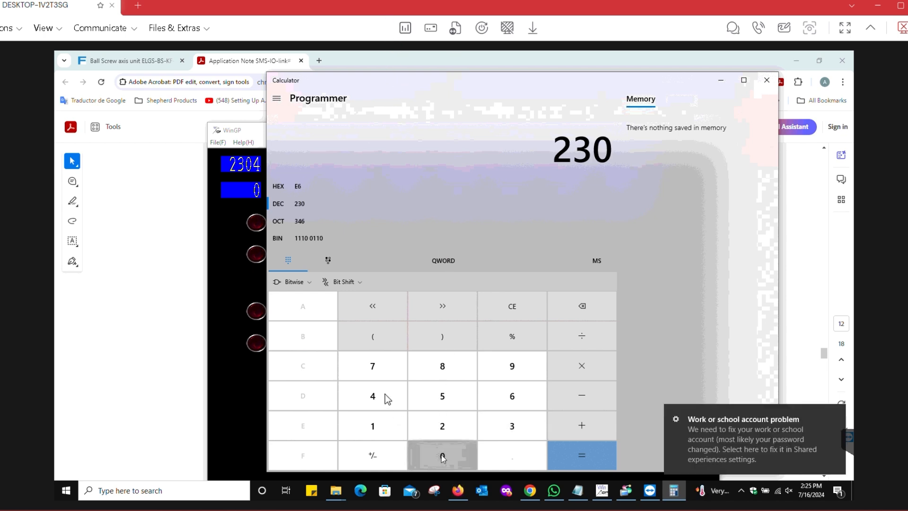
{"action": "left_click", "coordinate": [441, 455]}
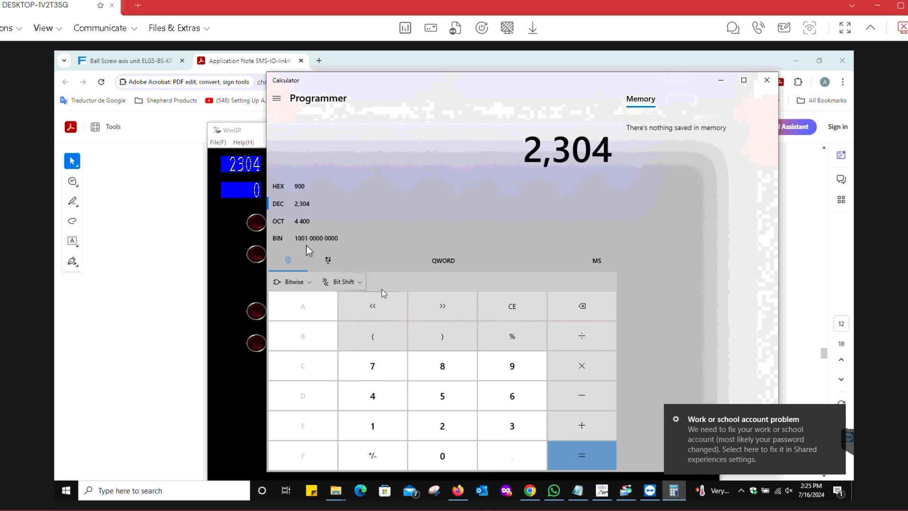
{"action": "mouse_move", "coordinate": [313, 246]}
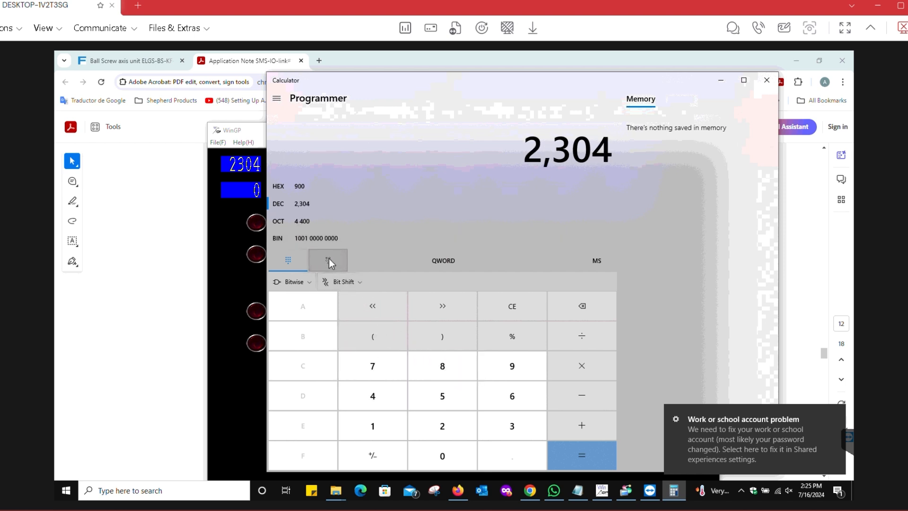
Show 2,304 on the 64-bit toggling keypad, with bits 8 and 11 set
{"action": "left_click", "coordinate": [327, 260]}
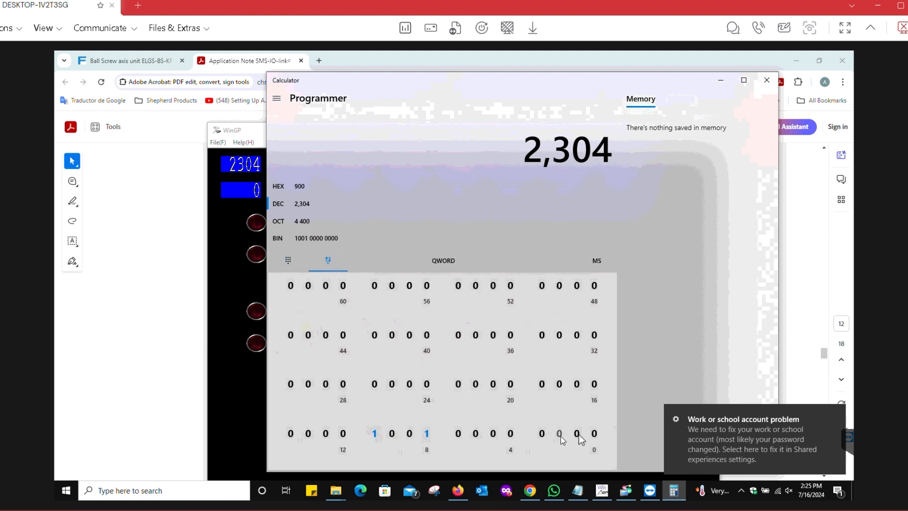
{"action": "mouse_move", "coordinate": [469, 441]}
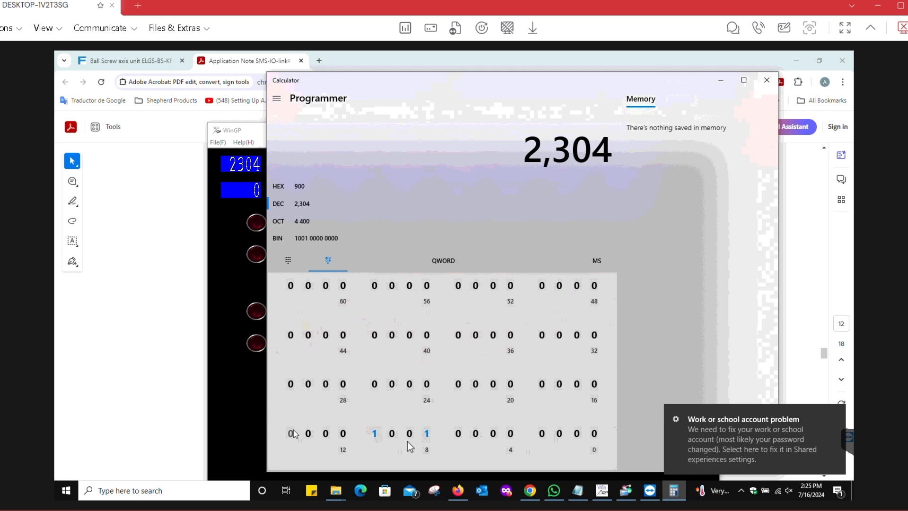
{"action": "mouse_move", "coordinate": [427, 437]}
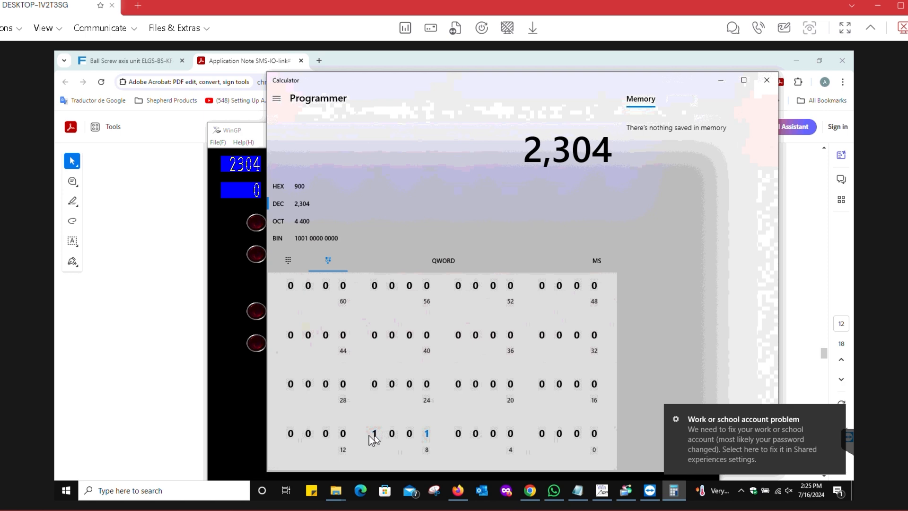
{"action": "mouse_move", "coordinate": [165, 347]}
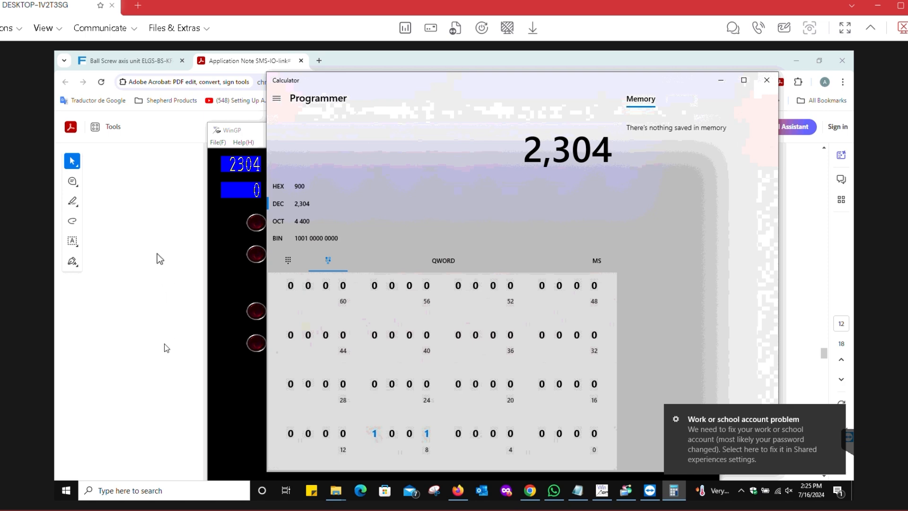
Bring back the PDF's Tab. 7 and Tab. 8 process data mapping tables
{"action": "left_click", "coordinate": [766, 80]}
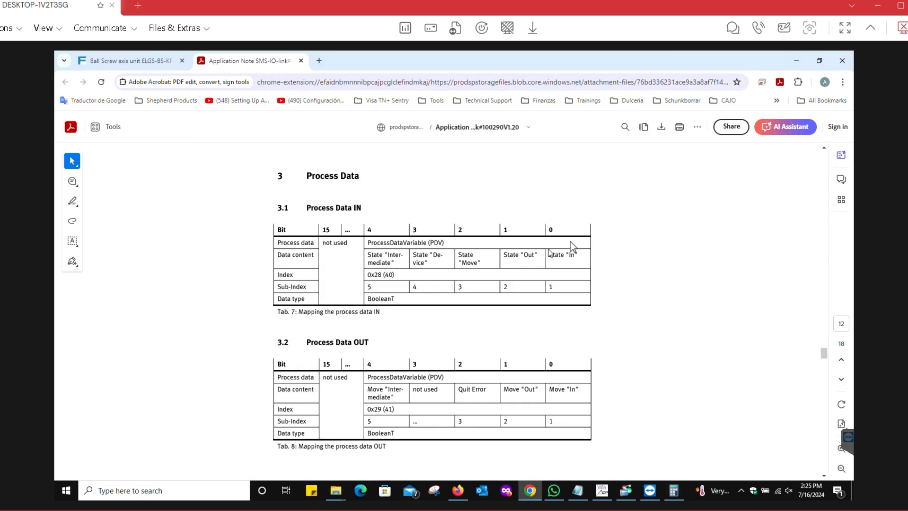
{"action": "mouse_move", "coordinate": [574, 273]}
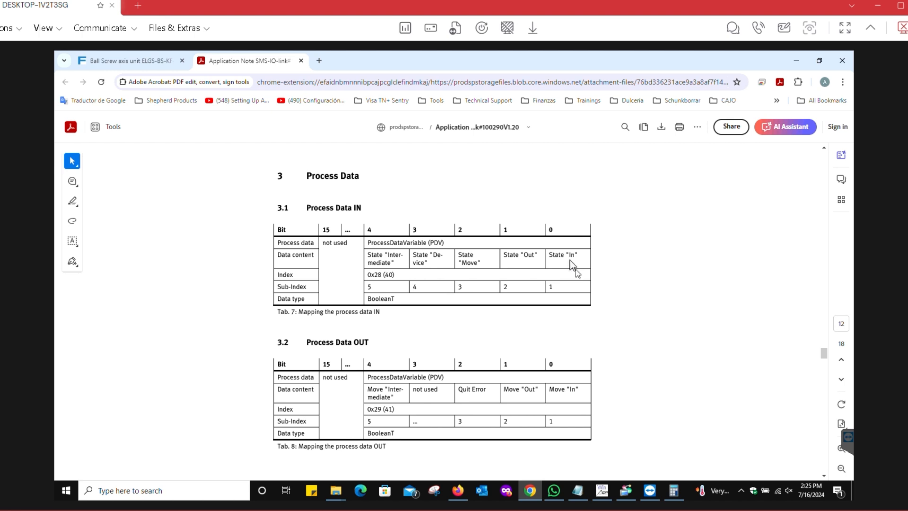
{"action": "mouse_move", "coordinate": [584, 253]}
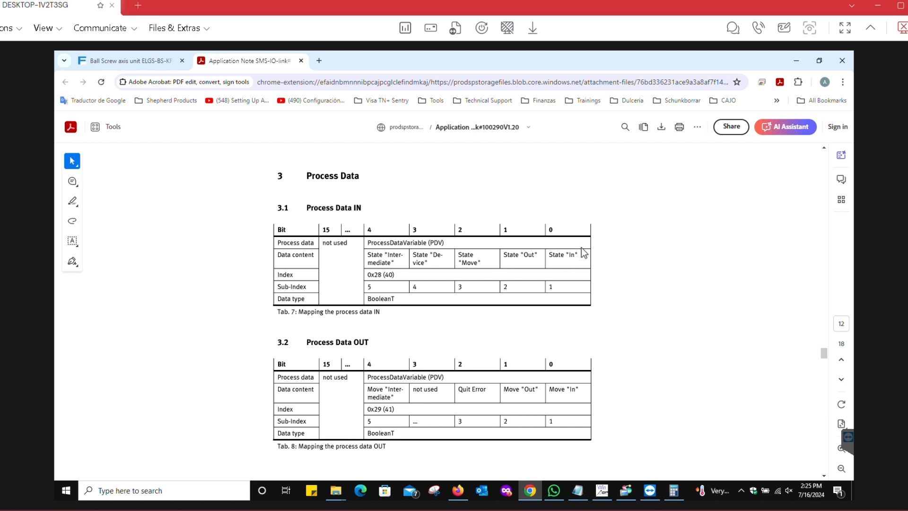
{"action": "mouse_move", "coordinate": [580, 255]}
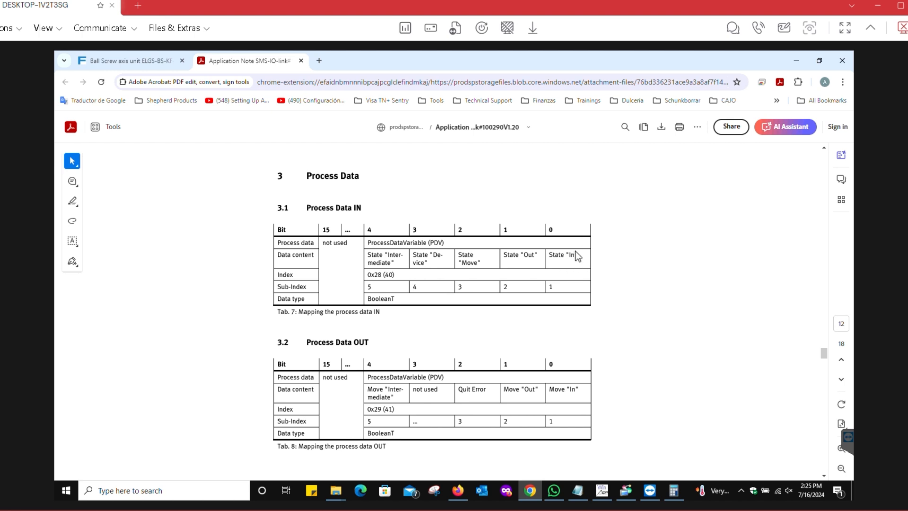
{"action": "mouse_move", "coordinate": [424, 260]}
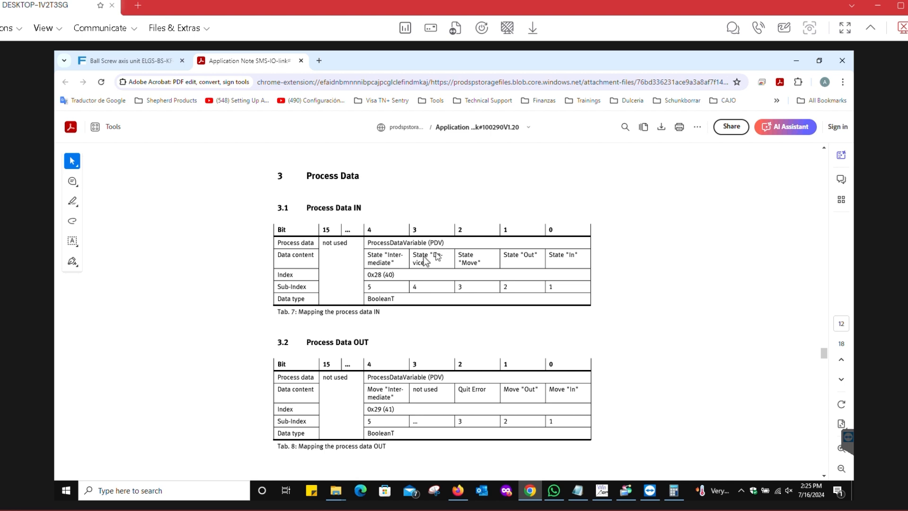
{"action": "mouse_move", "coordinate": [447, 263]}
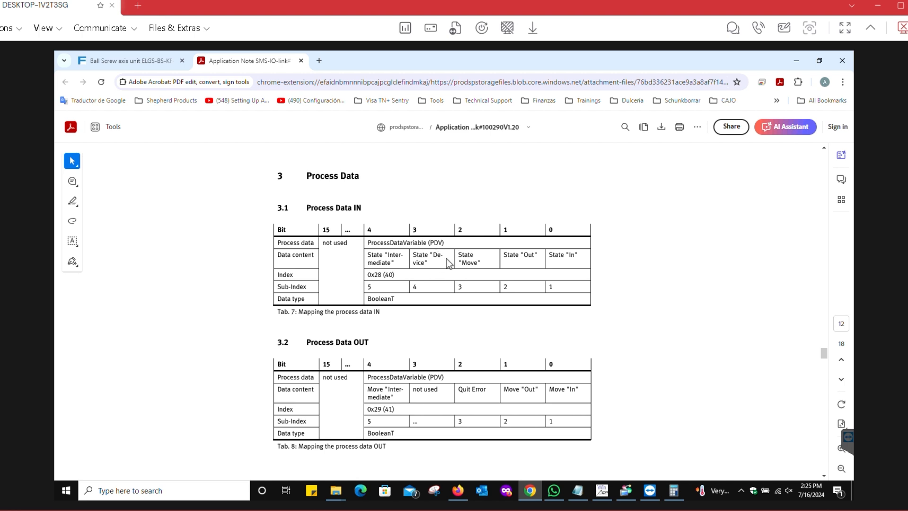
{"action": "mouse_move", "coordinate": [337, 327]}
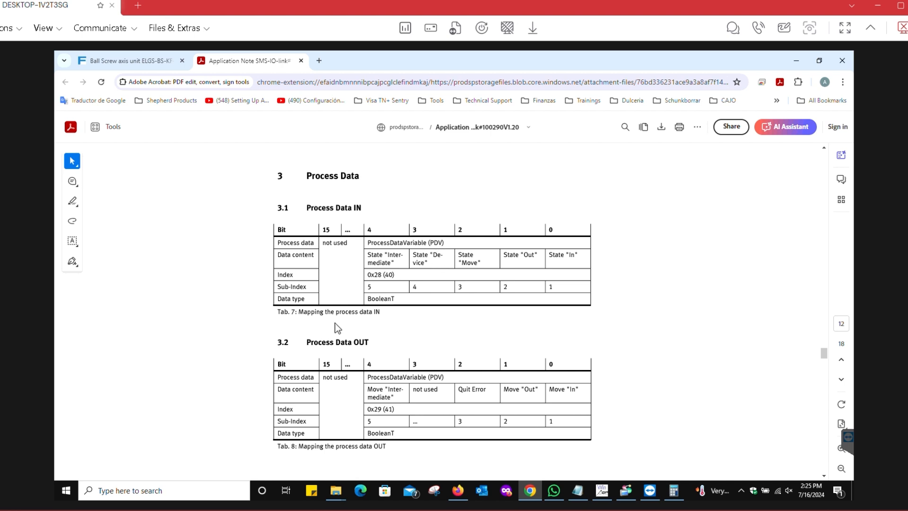
{"action": "mouse_move", "coordinate": [578, 495]}
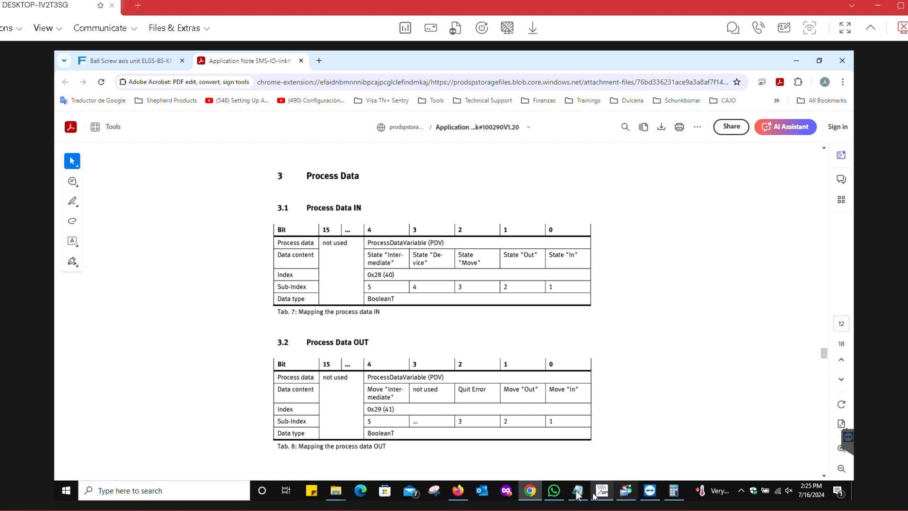
Check WinGP's first status display reading 2560, then return to Calculator
{"action": "left_click", "coordinate": [601, 490]}
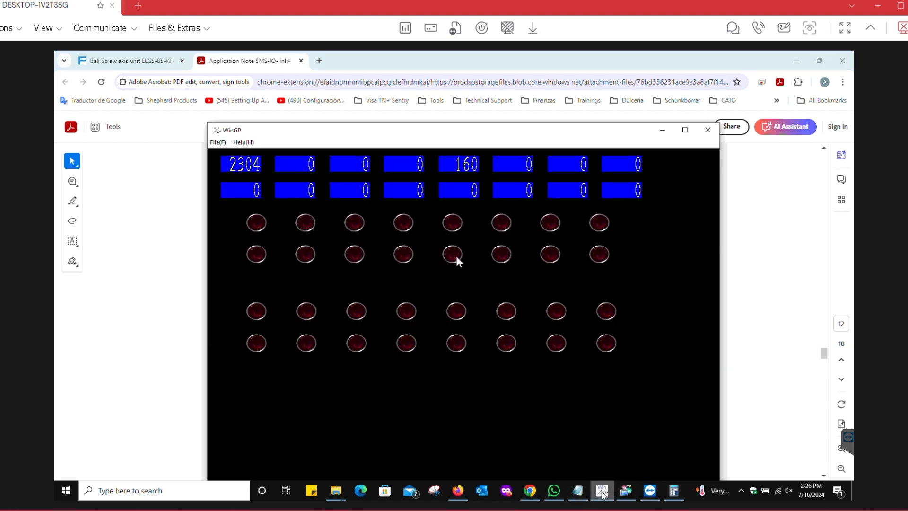
{"action": "mouse_move", "coordinate": [311, 347]}
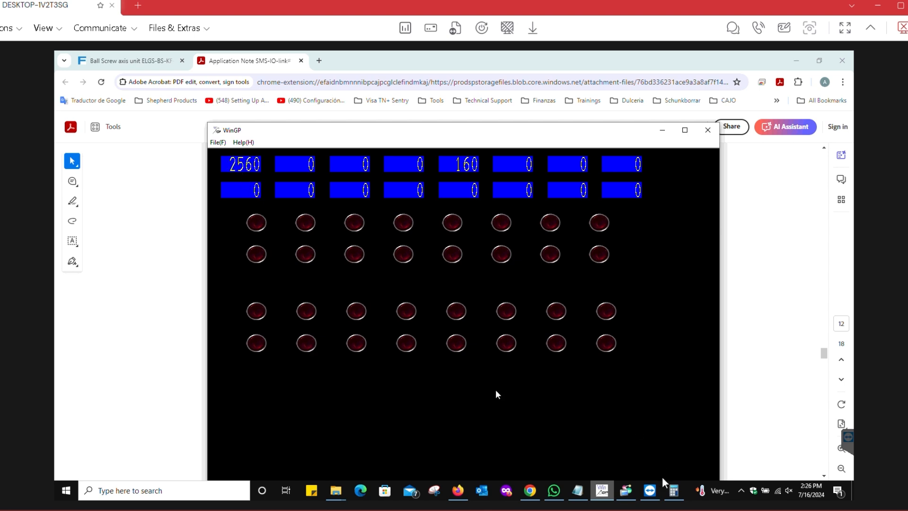
{"action": "left_click", "coordinate": [670, 491]}
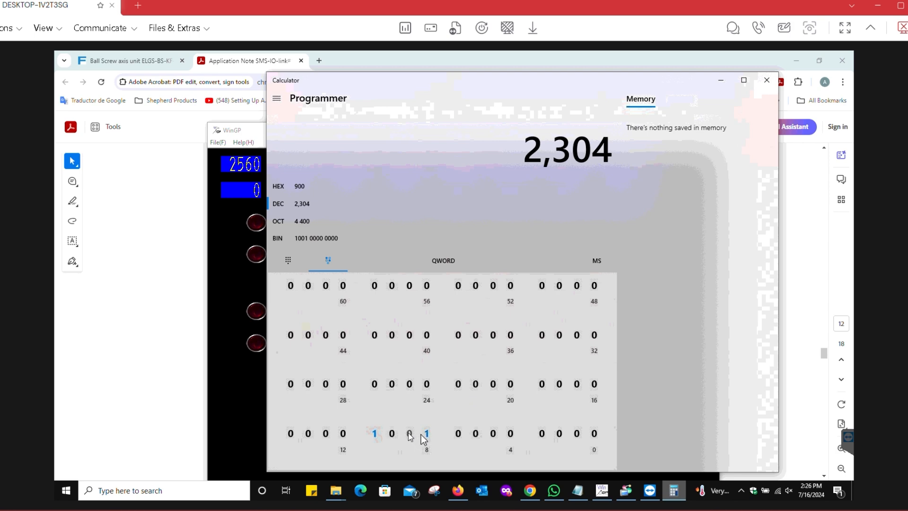
Flip bits in the bit grid so Calculator reads 2,560 (hex A00, bits 9 and 11)
{"action": "left_click", "coordinate": [409, 433]}
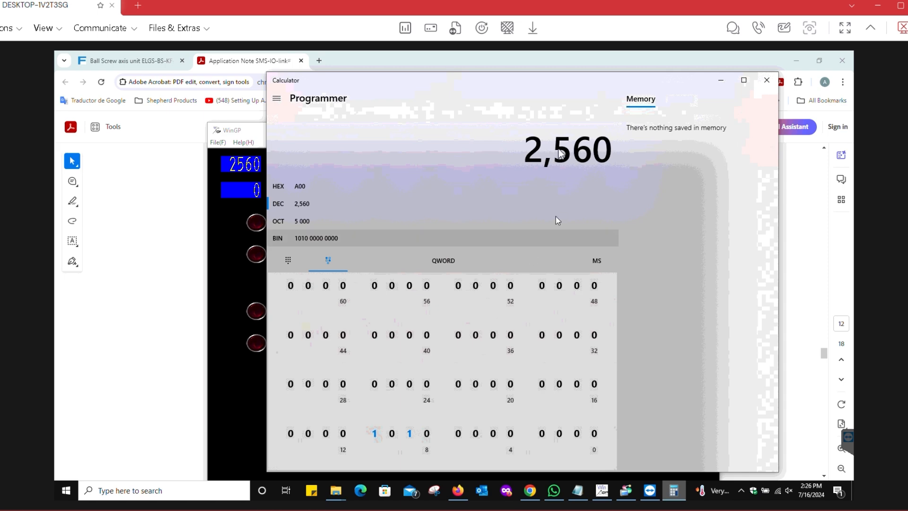
{"action": "mouse_move", "coordinate": [258, 165]}
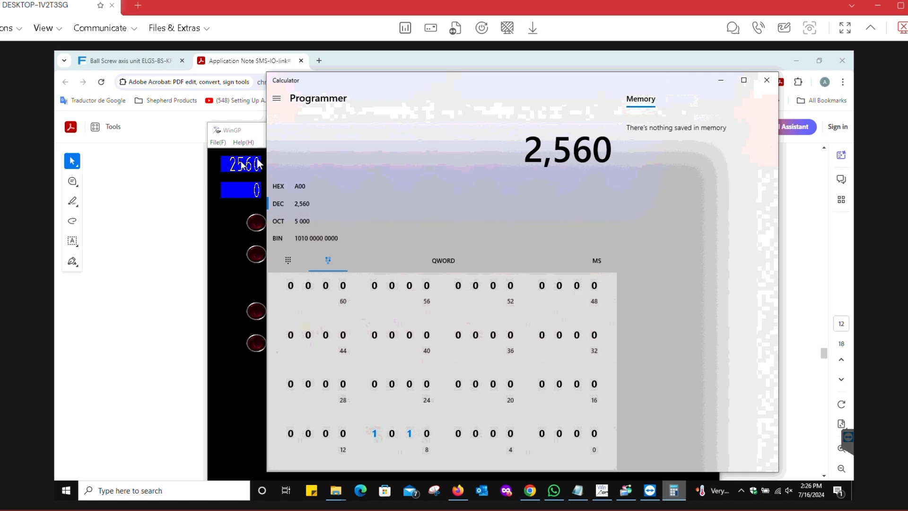
{"action": "mouse_move", "coordinate": [247, 181]}
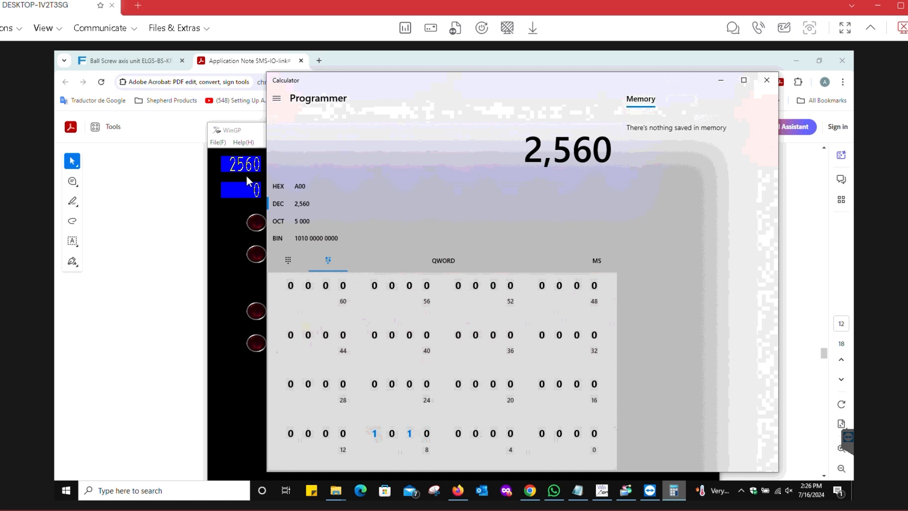
{"action": "mouse_move", "coordinate": [163, 282]}
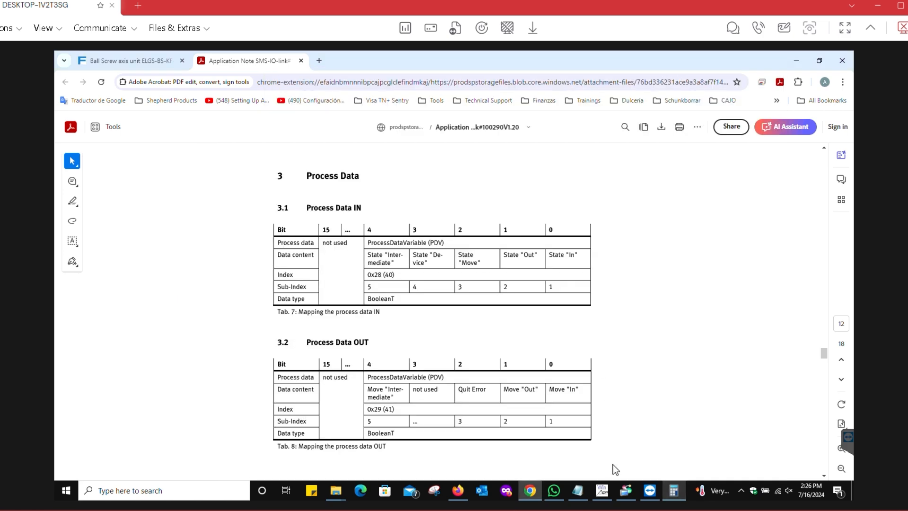
{"action": "mouse_move", "coordinate": [601, 496]}
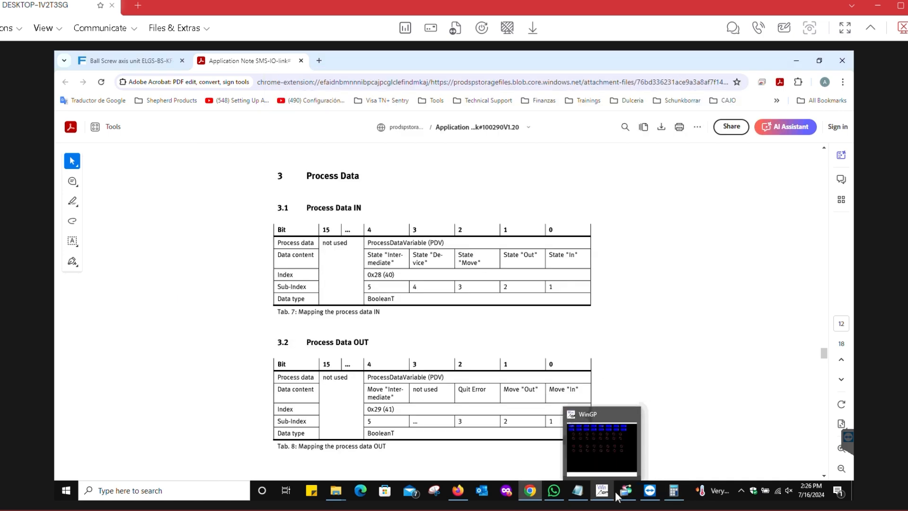